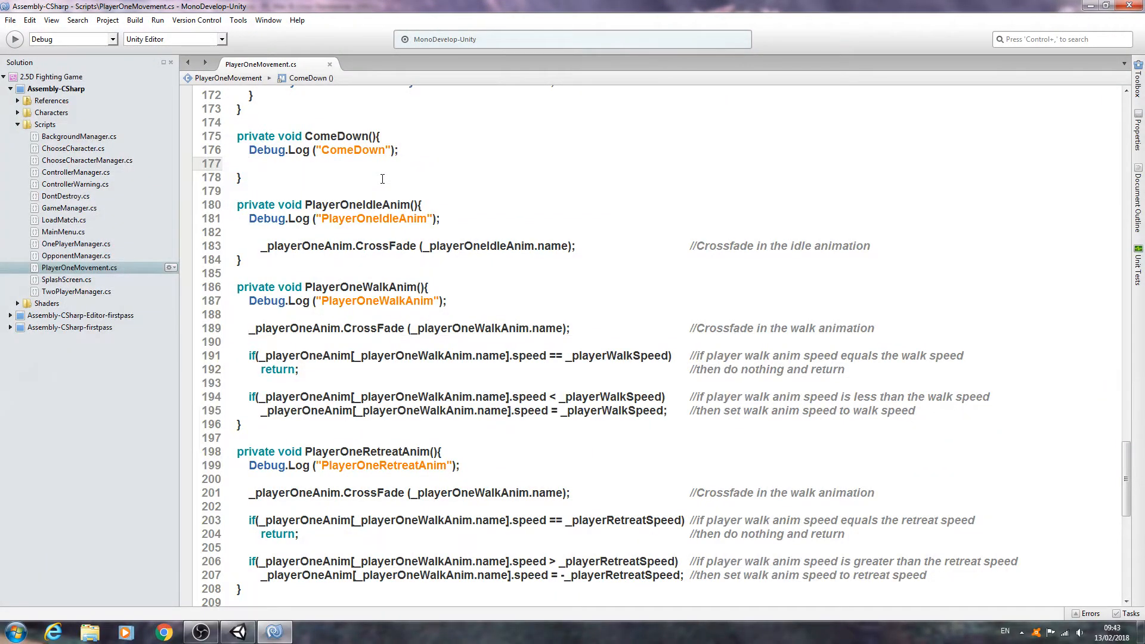
# - Copy the PlayerJump move-direction and collision lines into ComeDown()
pyautogui.click(252, 163)
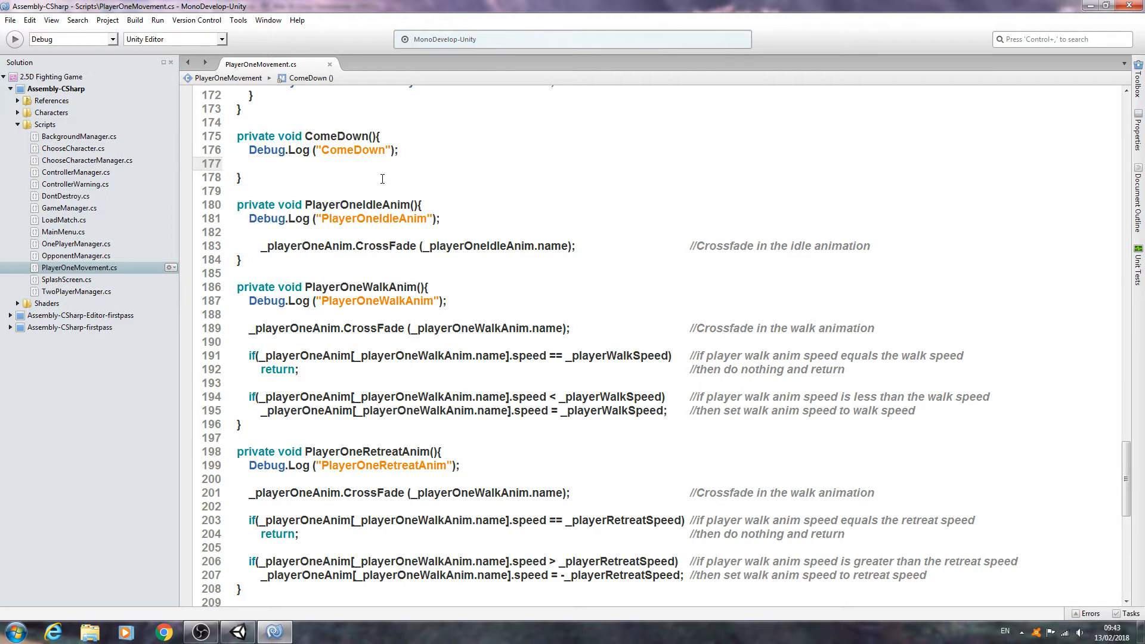
pyautogui.click(249, 163)
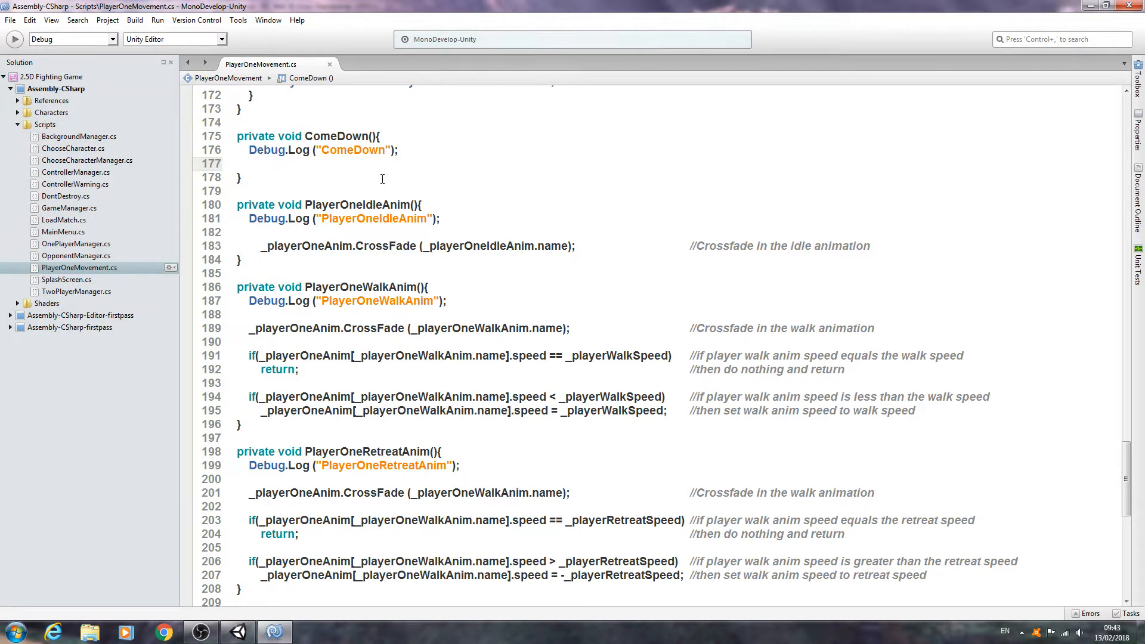
pyautogui.click(250, 163)
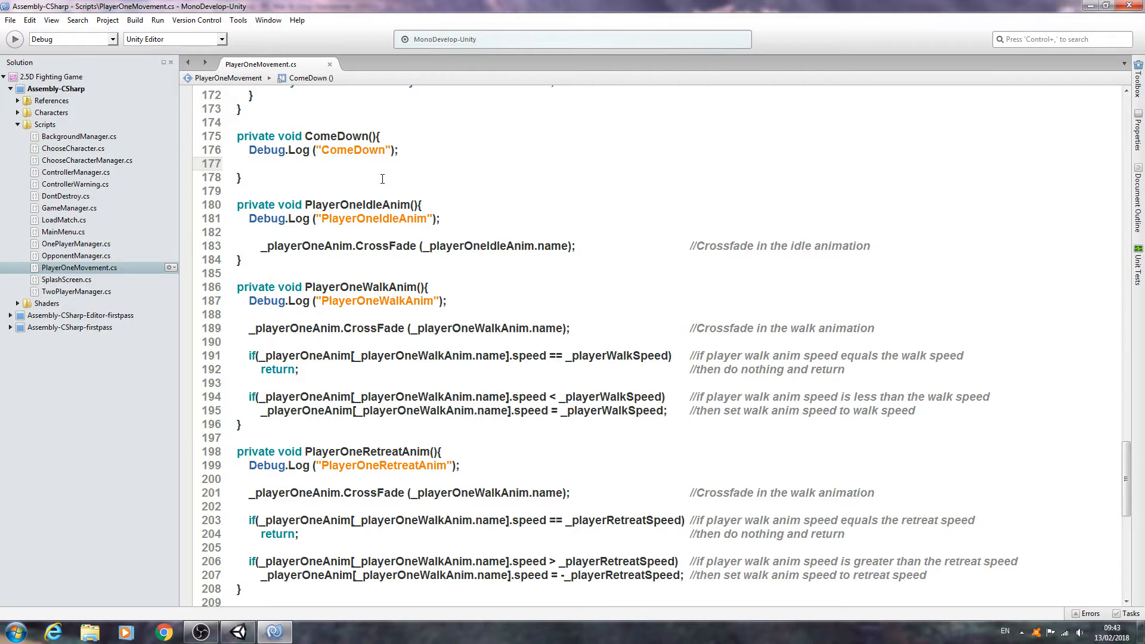
pyautogui.scroll(3)
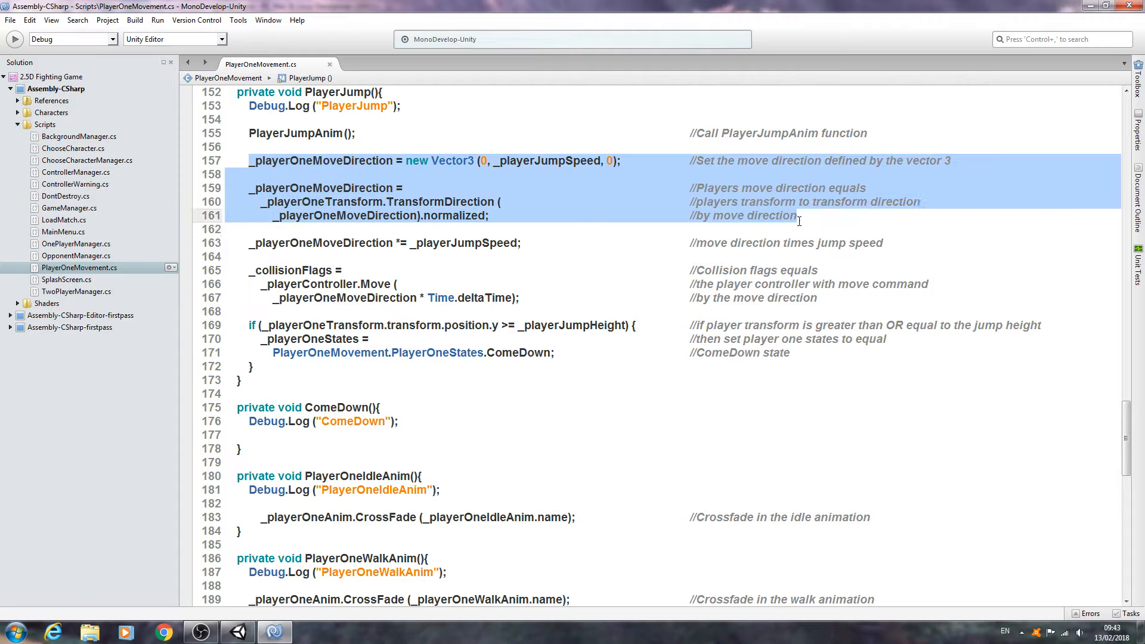
pyautogui.moveTo(427, 201)
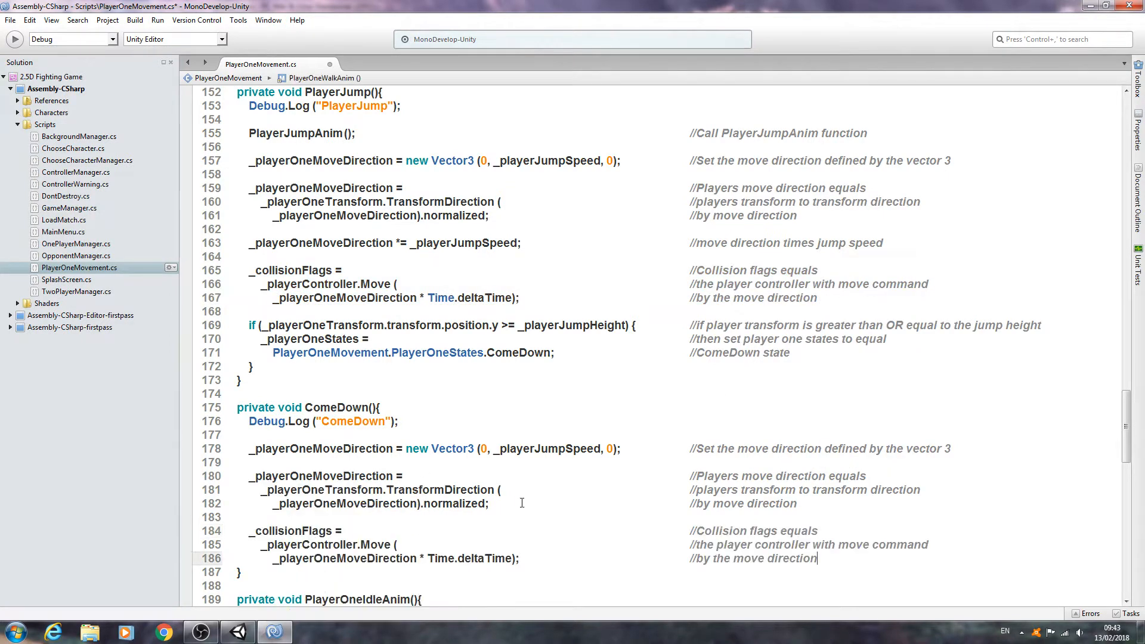
pyautogui.scroll(-3)
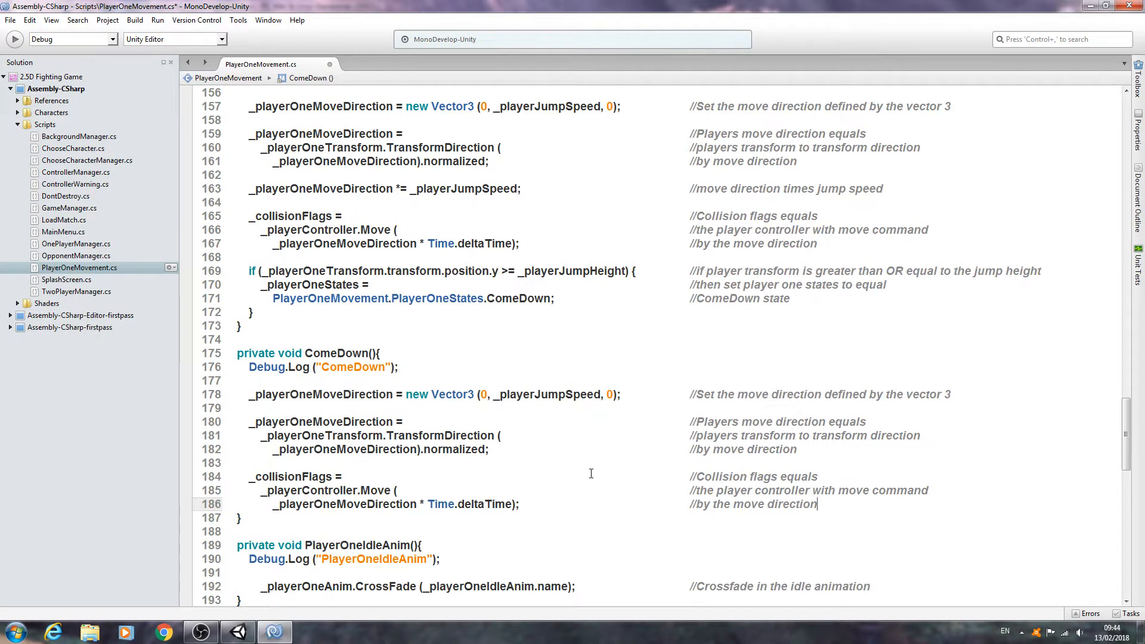
# - Replace _playerJumpSpeed with _playersSpeedYAxis and drop .normalized in ComeDown
pyautogui.doubleClick(547, 395)
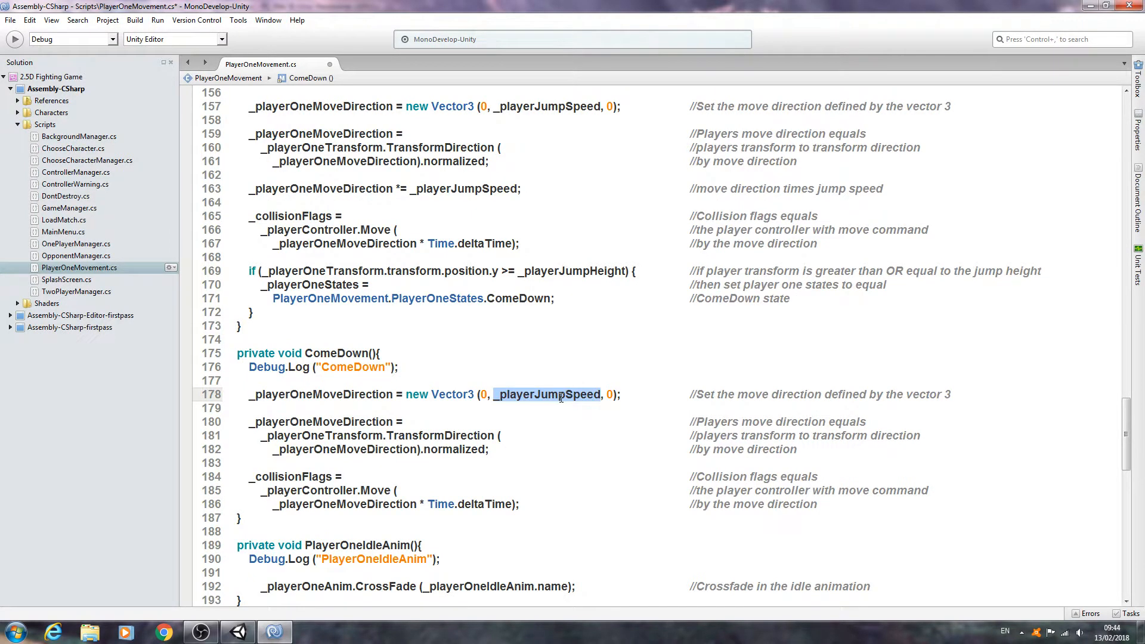
pyautogui.write('_player')
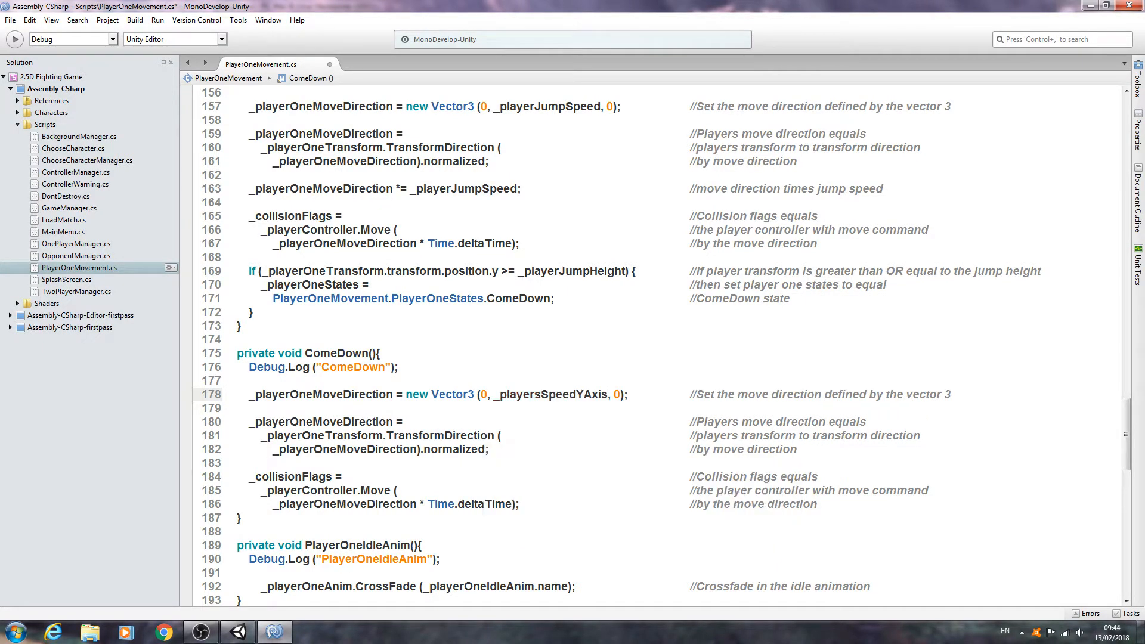
pyautogui.moveTo(564, 378)
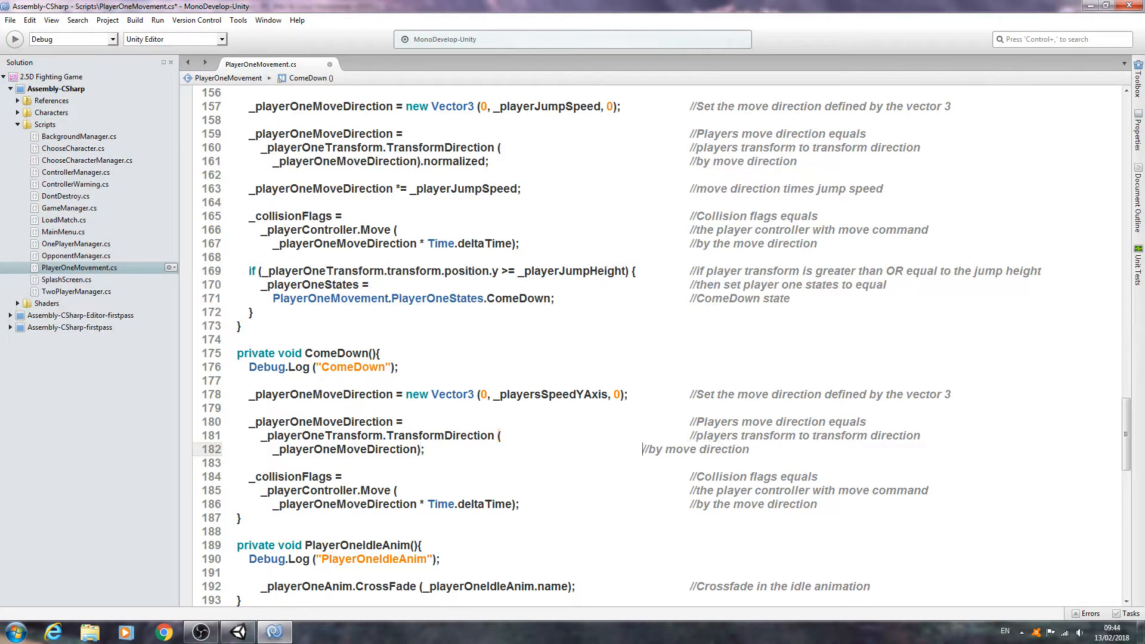
pyautogui.click(427, 450)
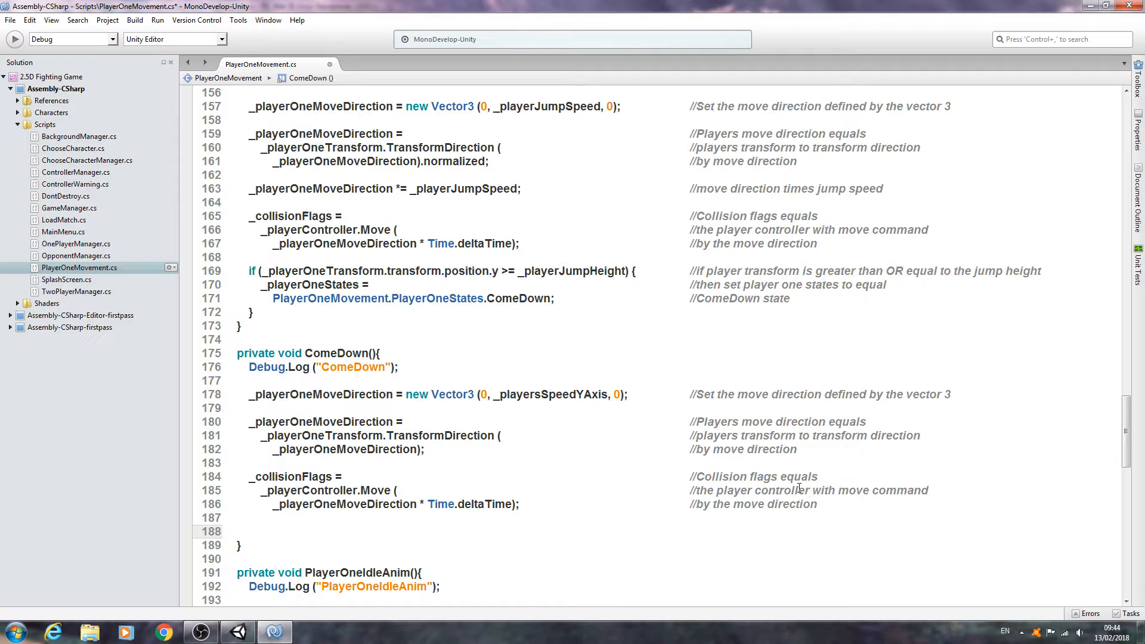
# - Add an if (PlayerIsGrounded()) check with a comment at the end of ComeDown
pyautogui.write('if(')
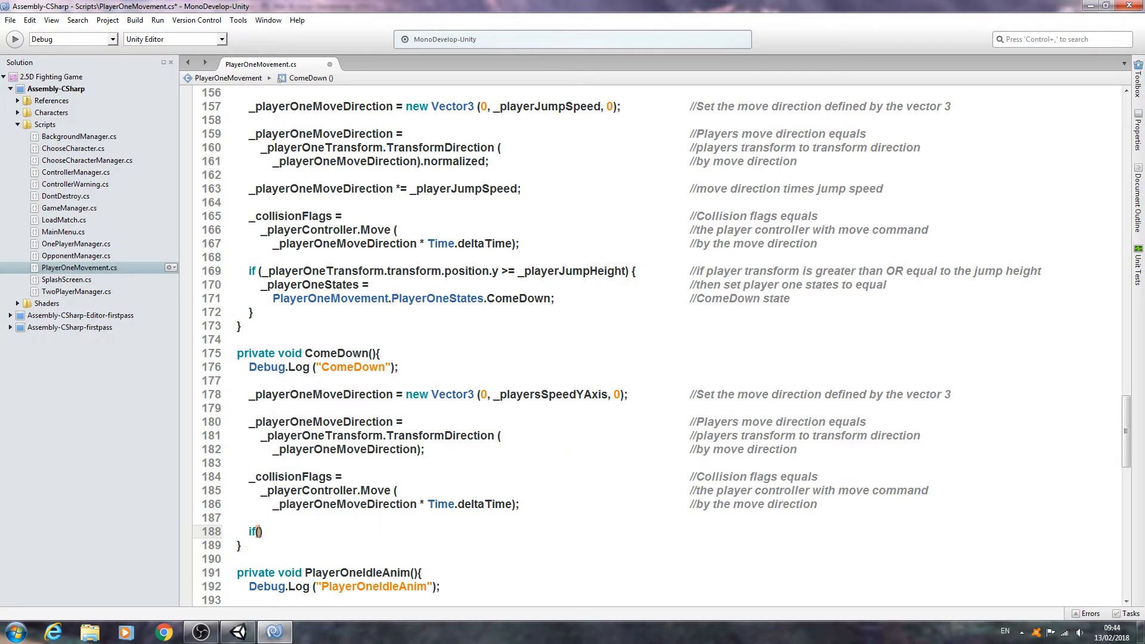
pyautogui.write('_player')
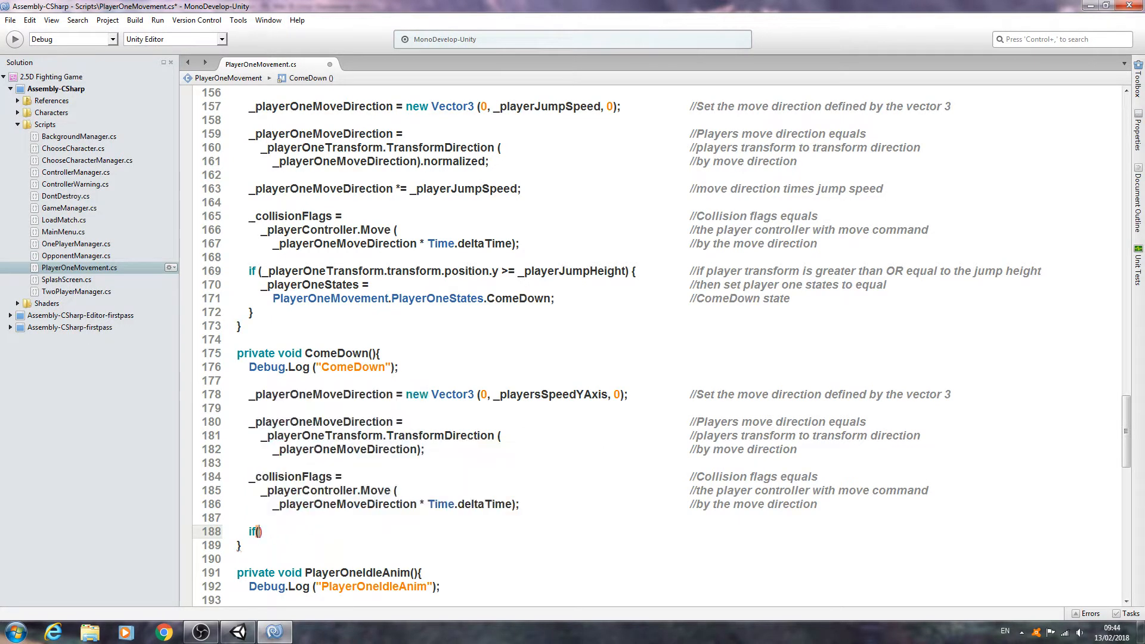
pyautogui.write('PlayerIsGrounded(')
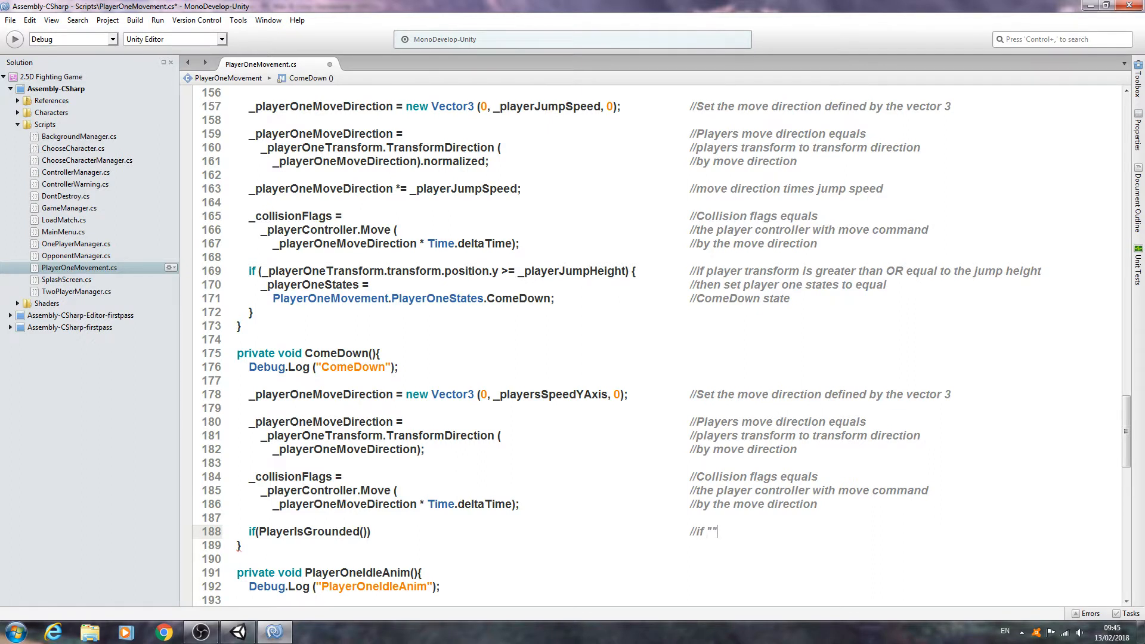
pyautogui.write('PlayerIsGrounded')
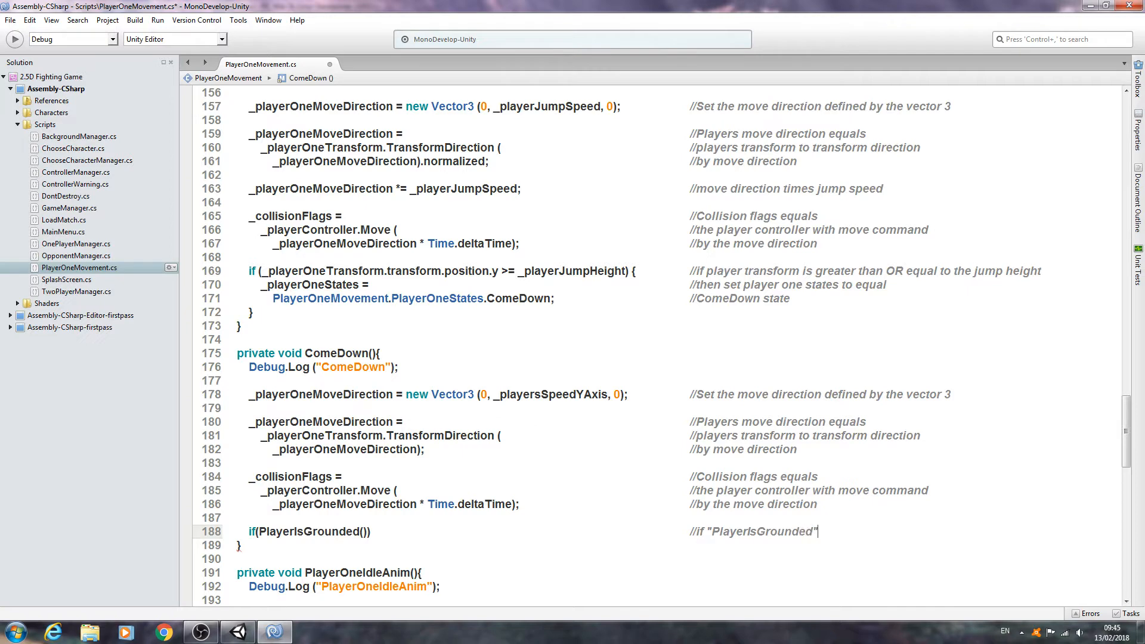
pyautogui.press('Return')
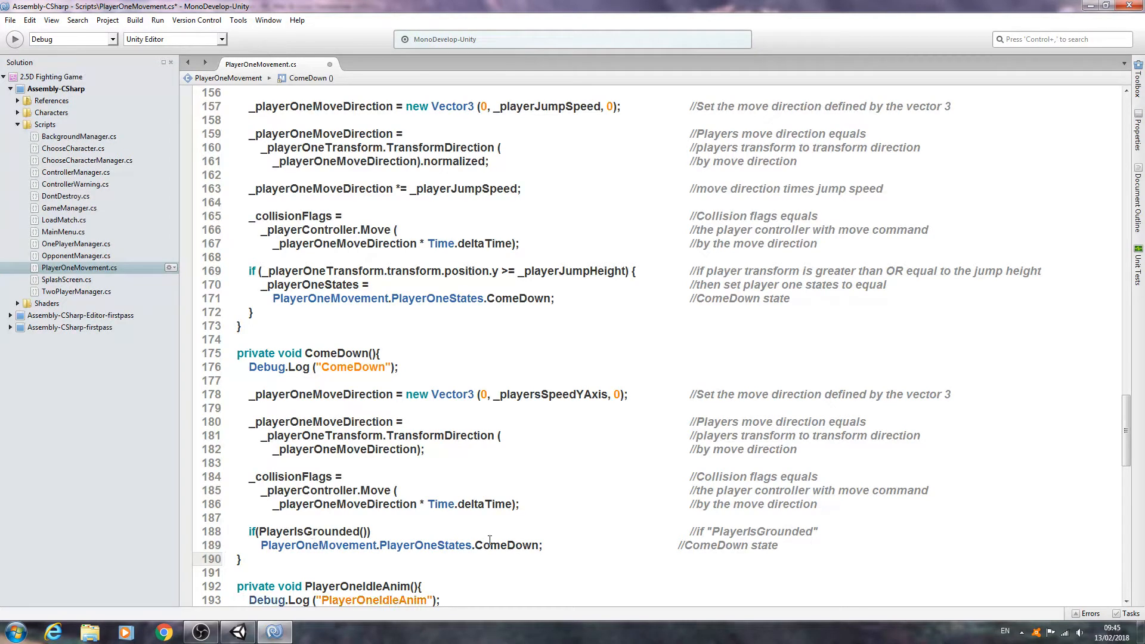
# - Set the state assignment and its comment to PlayerOneIdle instead of ComeDown
pyautogui.doubleClick(504, 545)
pyautogui.write('PlayerOneIdle')
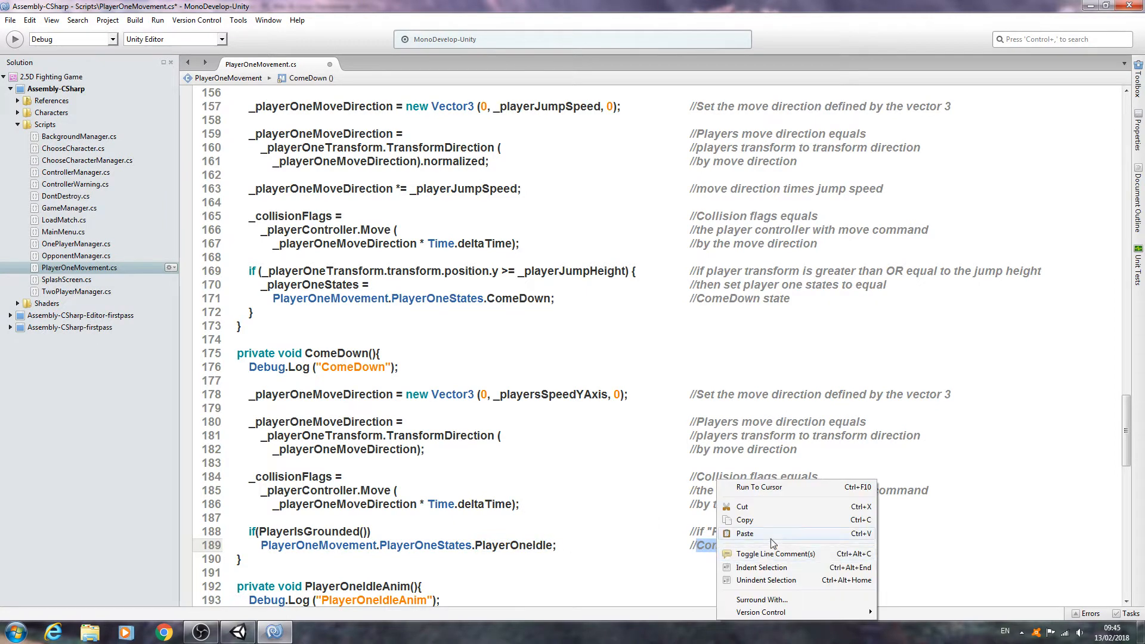
pyautogui.click(832, 427)
pyautogui.write('PlayerOneIdle')
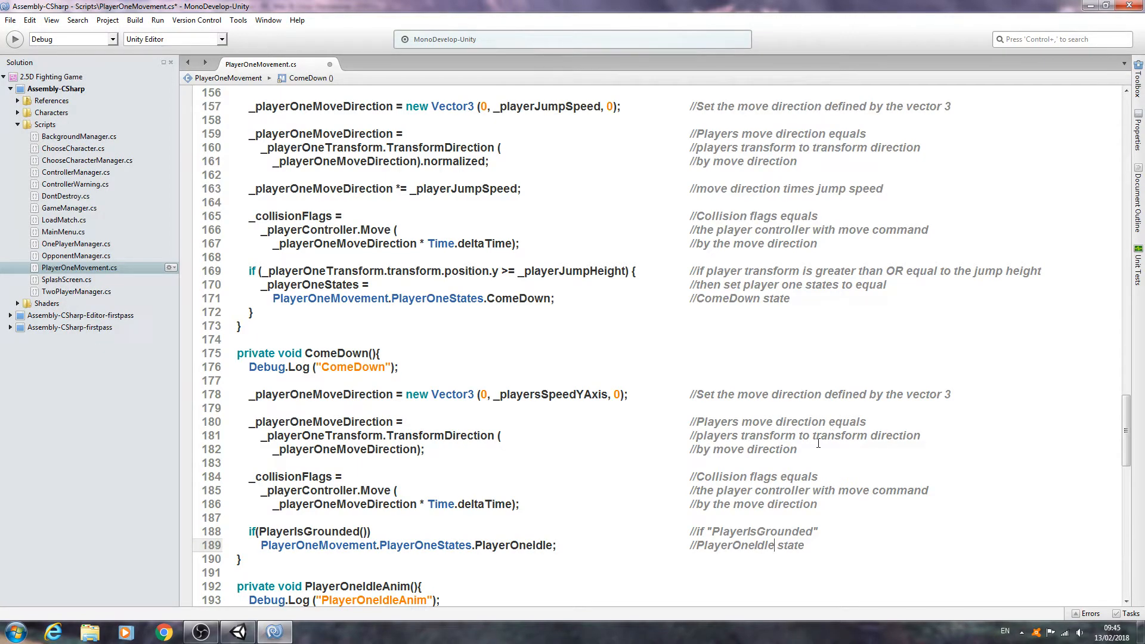
# - Scroll PlayerOneMovement.cs back to the field declarations and PlayerOneStates enum
pyautogui.scroll(3)
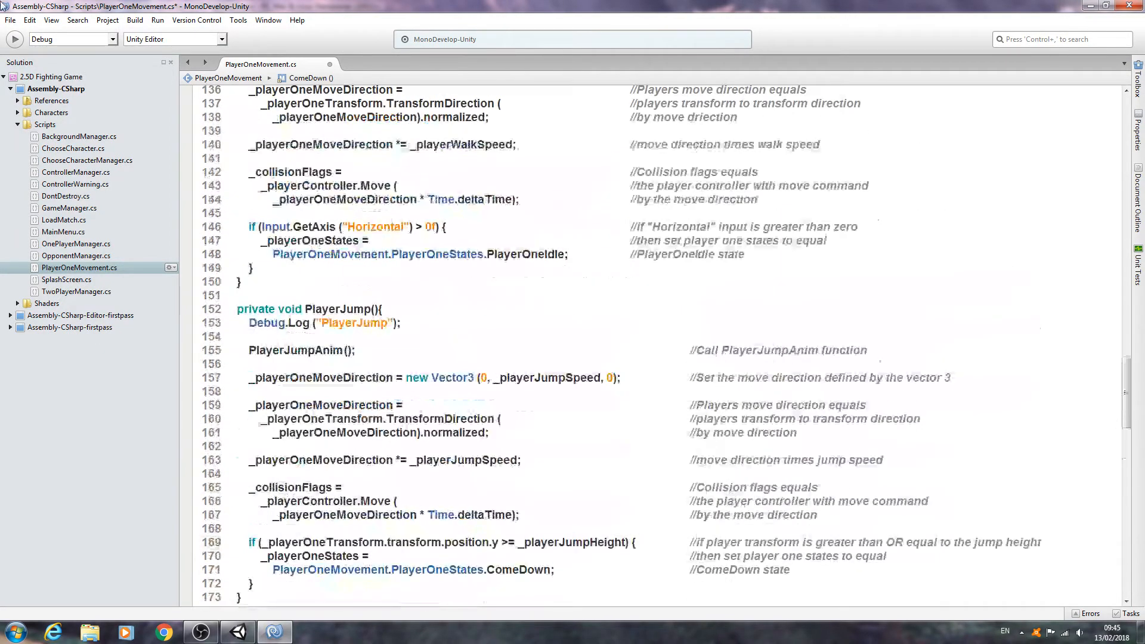
pyautogui.scroll(-3)
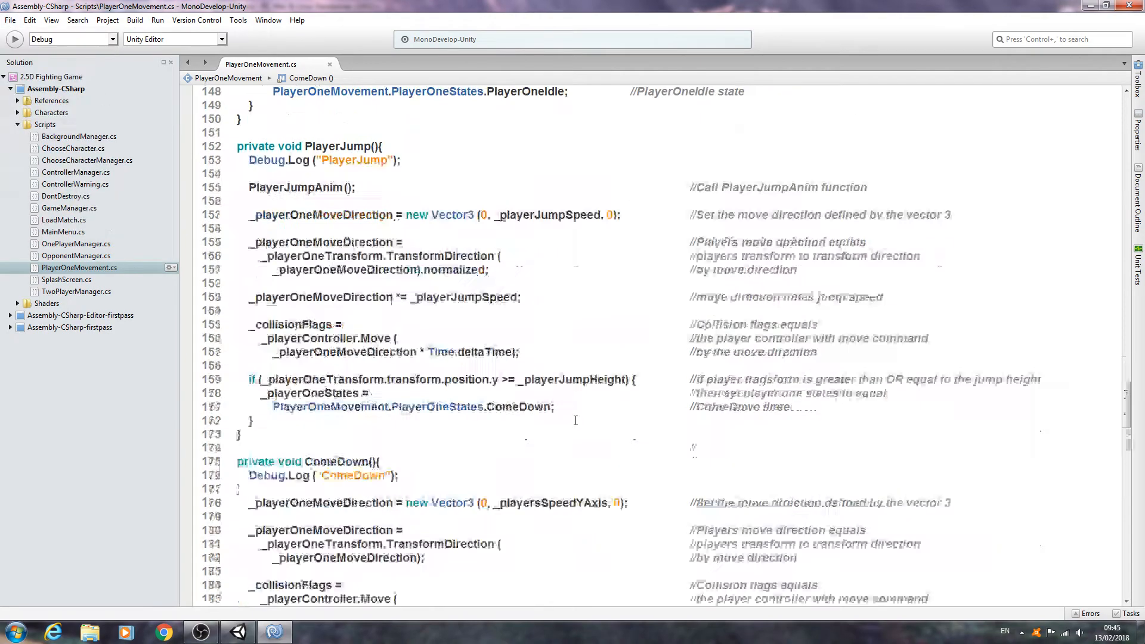
pyautogui.scroll(3)
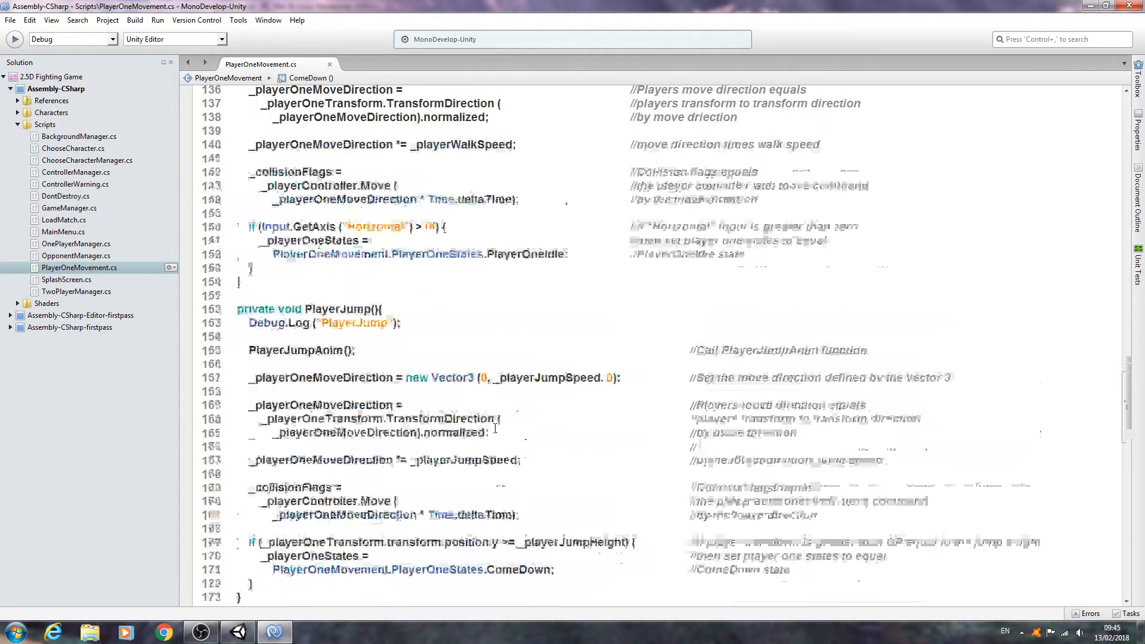
pyautogui.scroll(3)
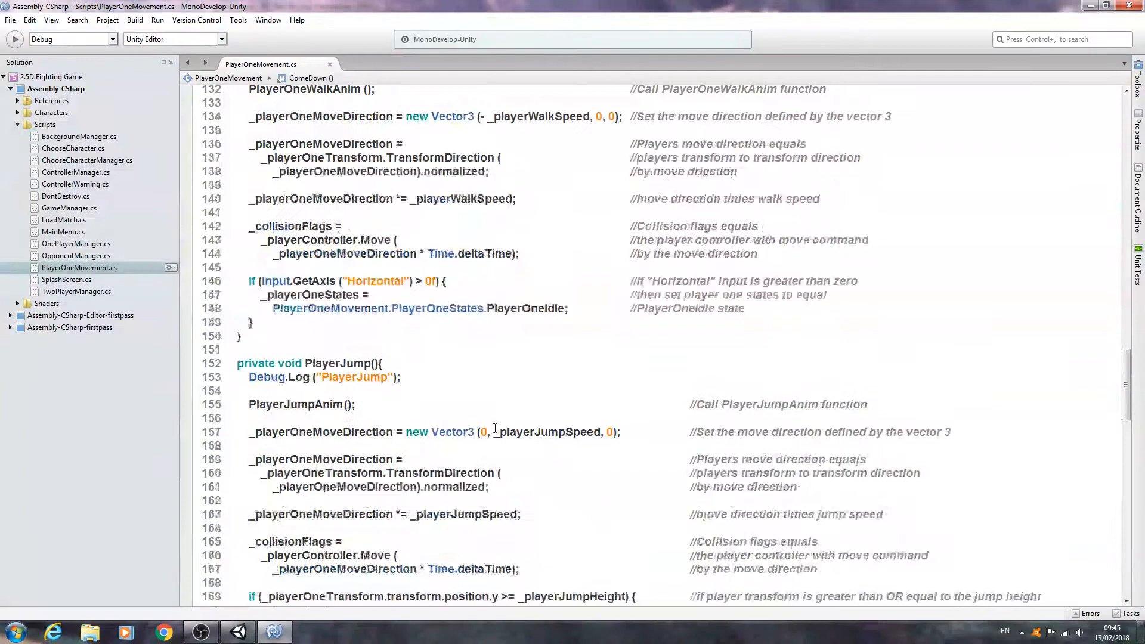
pyautogui.scroll(3)
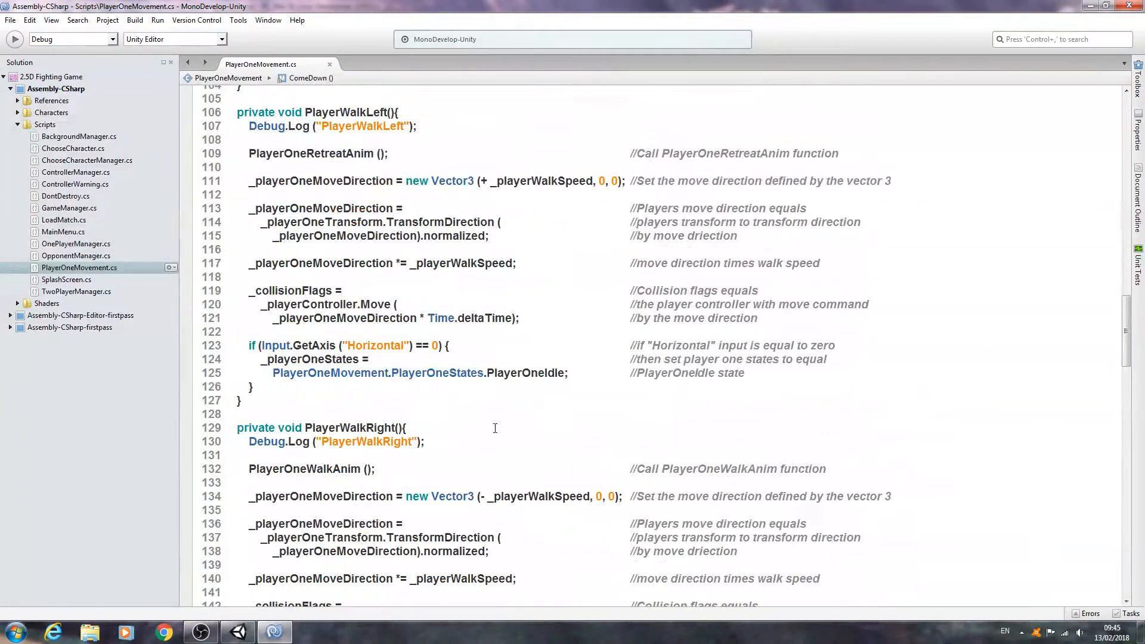
pyautogui.scroll(3)
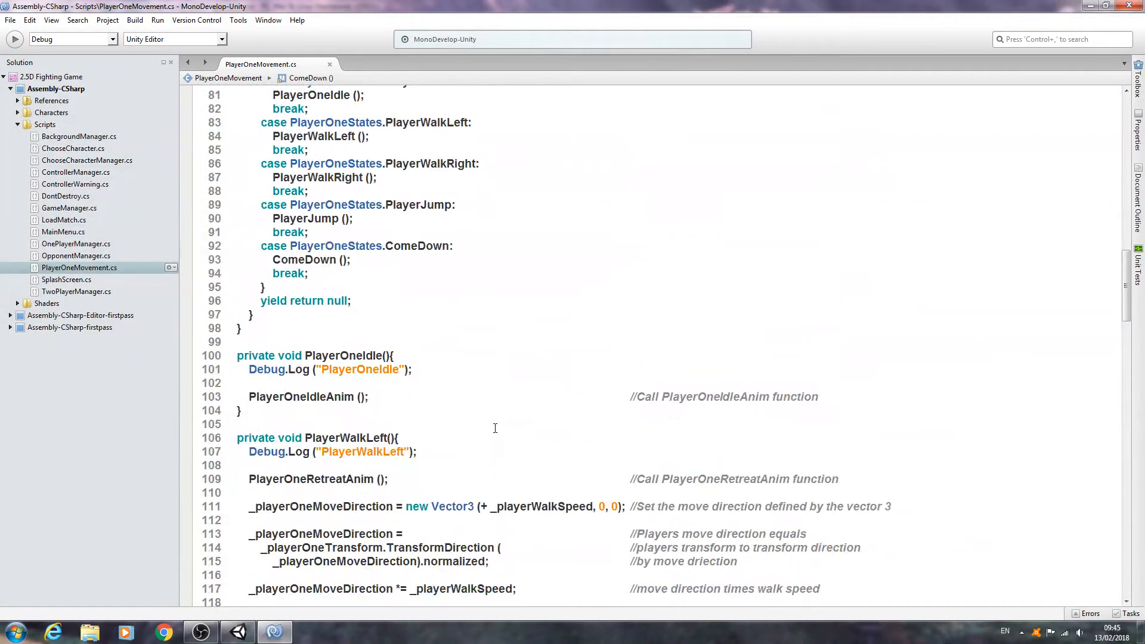
pyautogui.scroll(3)
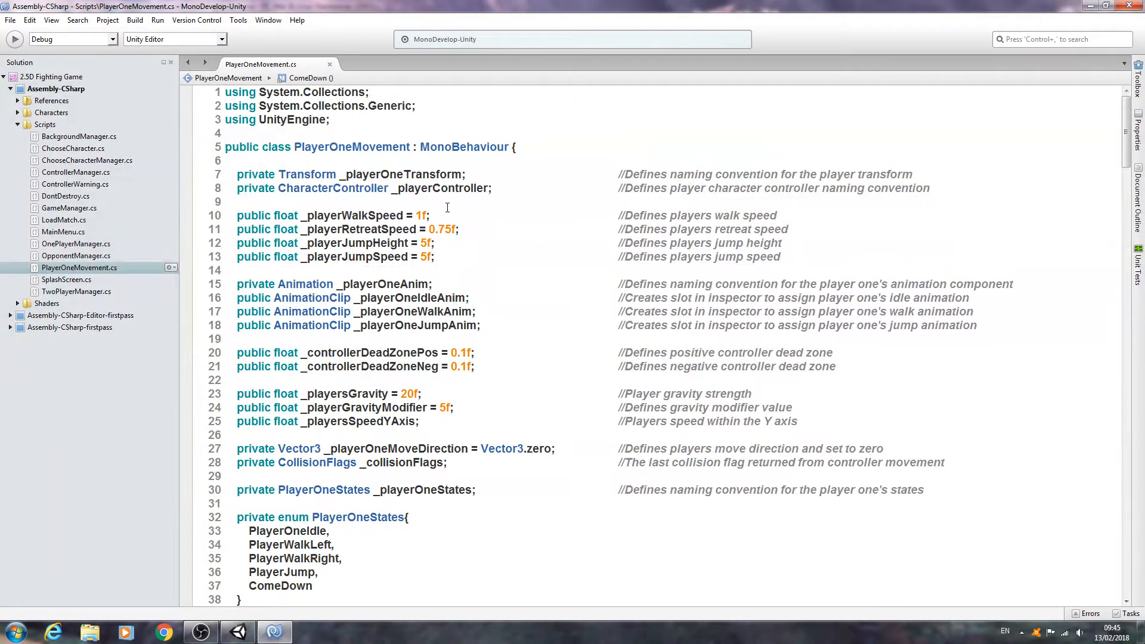
# - Declare public float _playerJumpHorizontol = 5f on line 14
pyautogui.click(324, 271)
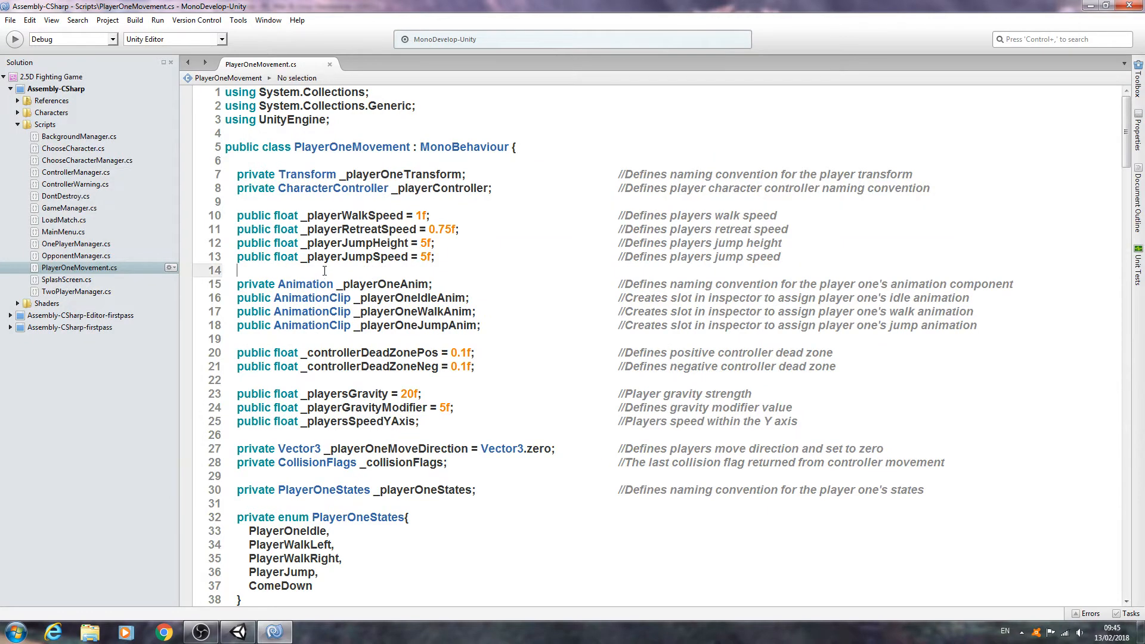
pyautogui.write('public float')
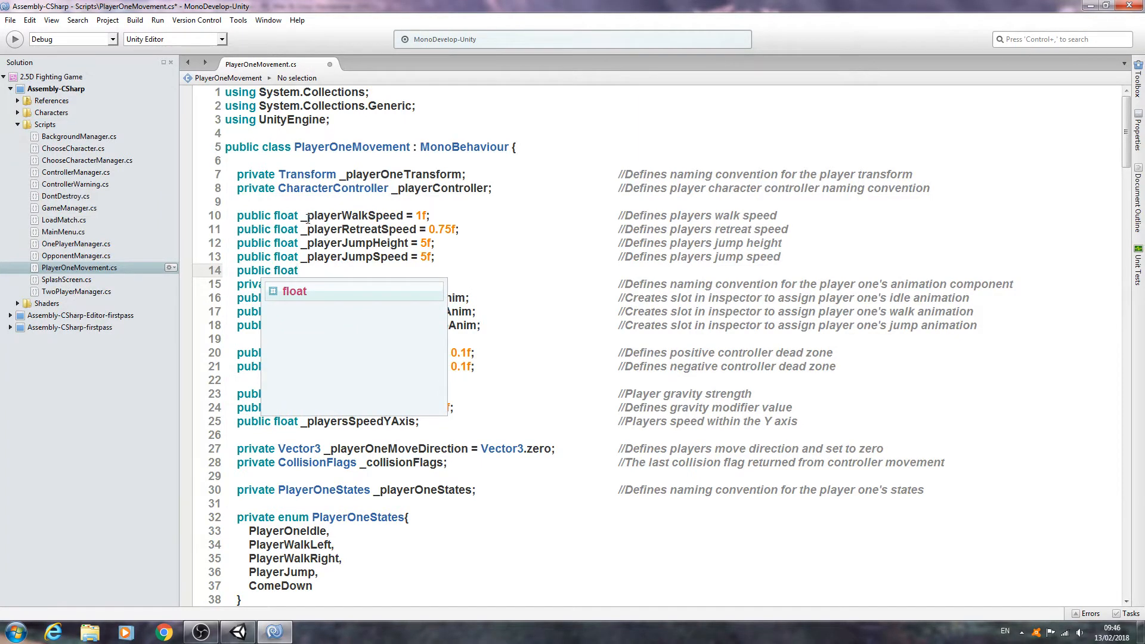
pyautogui.press('Escape')
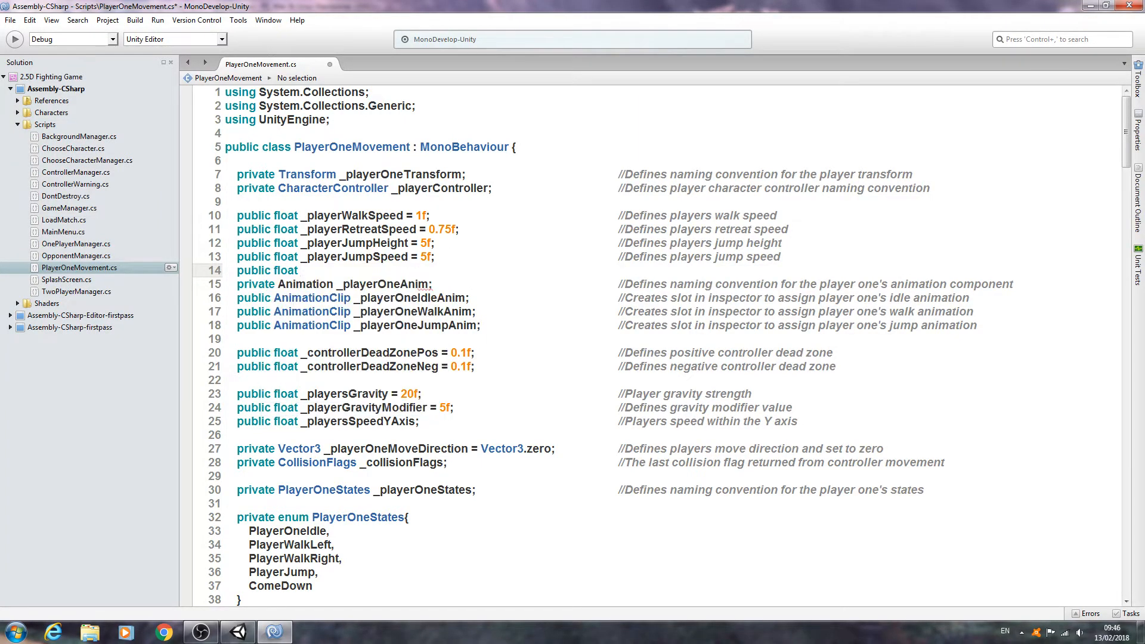
pyautogui.write('_playe')
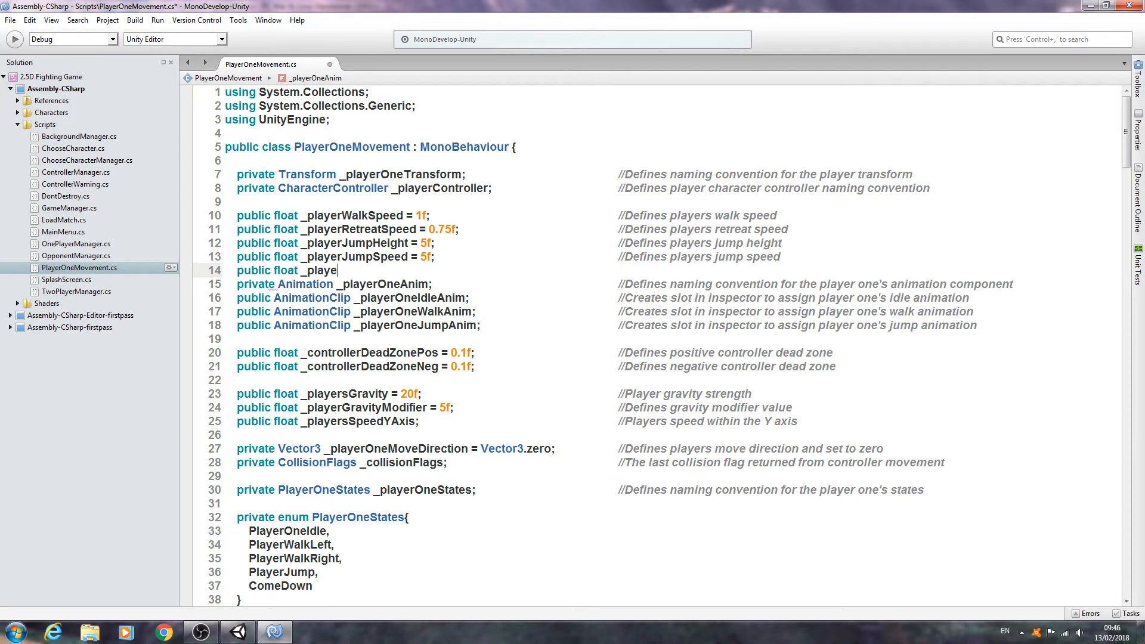
pyautogui.write('Jump')
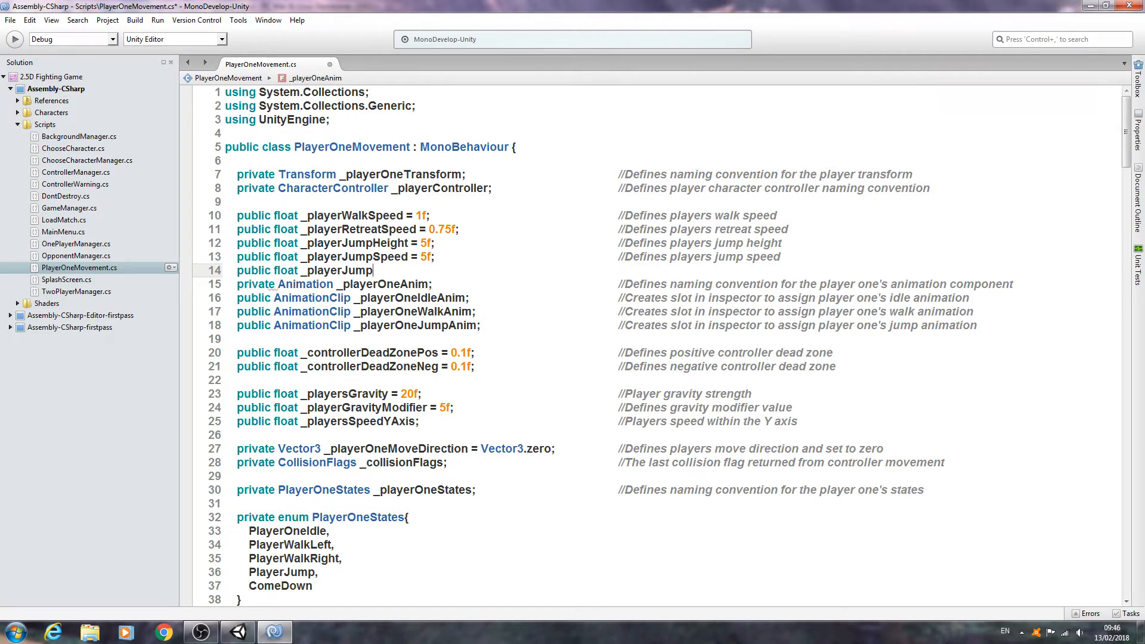
pyautogui.write('Horizo')
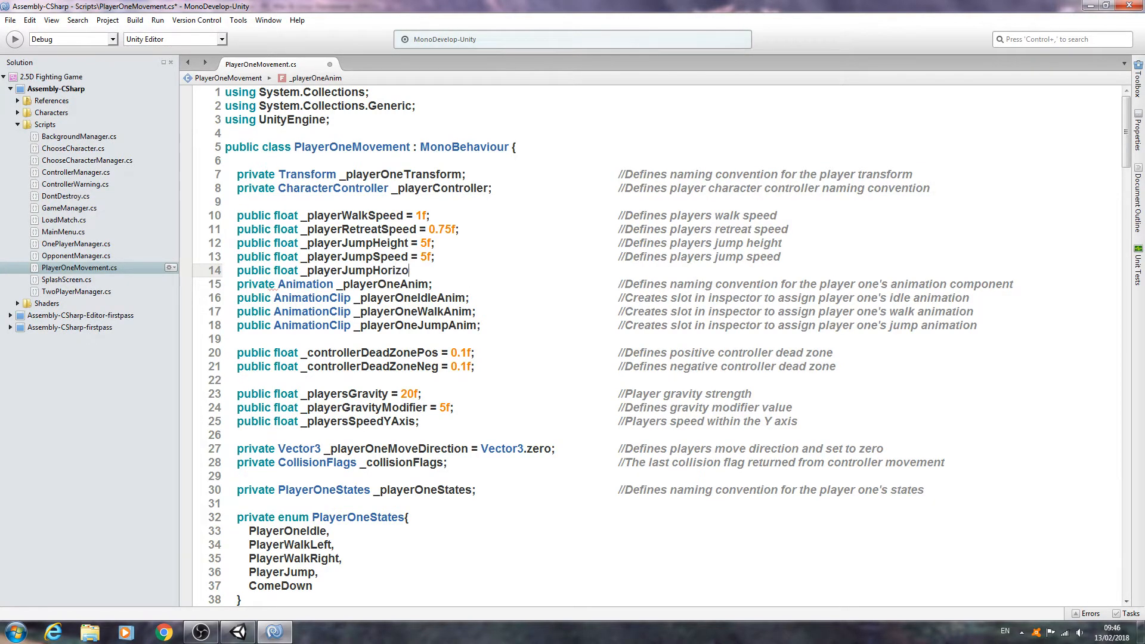
pyautogui.write('ntol')
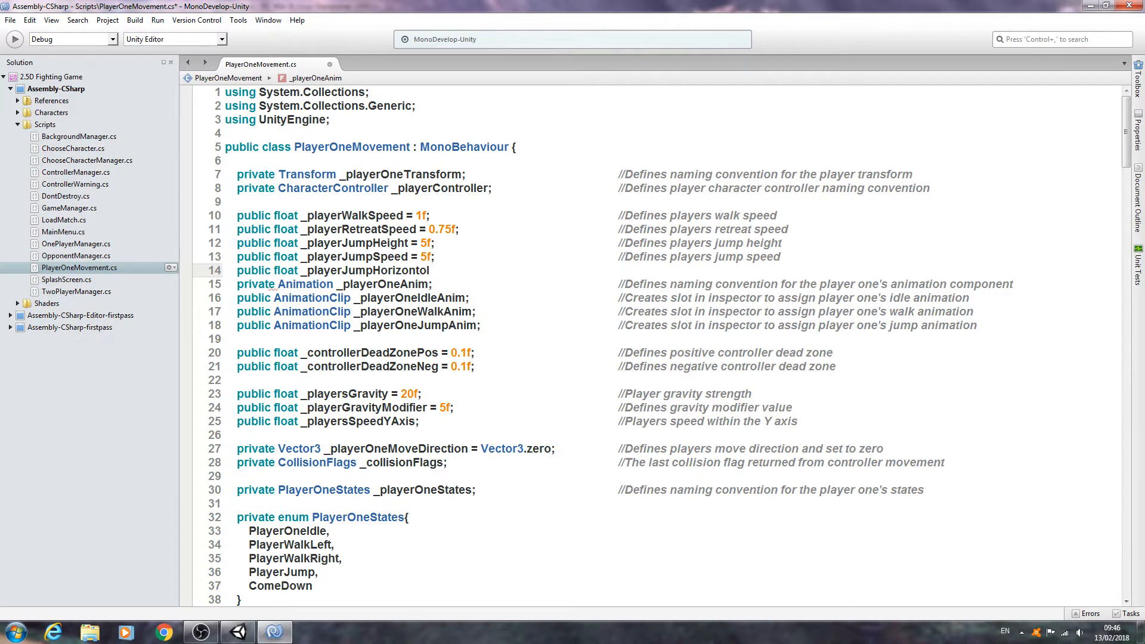
pyautogui.write('= 5f;')
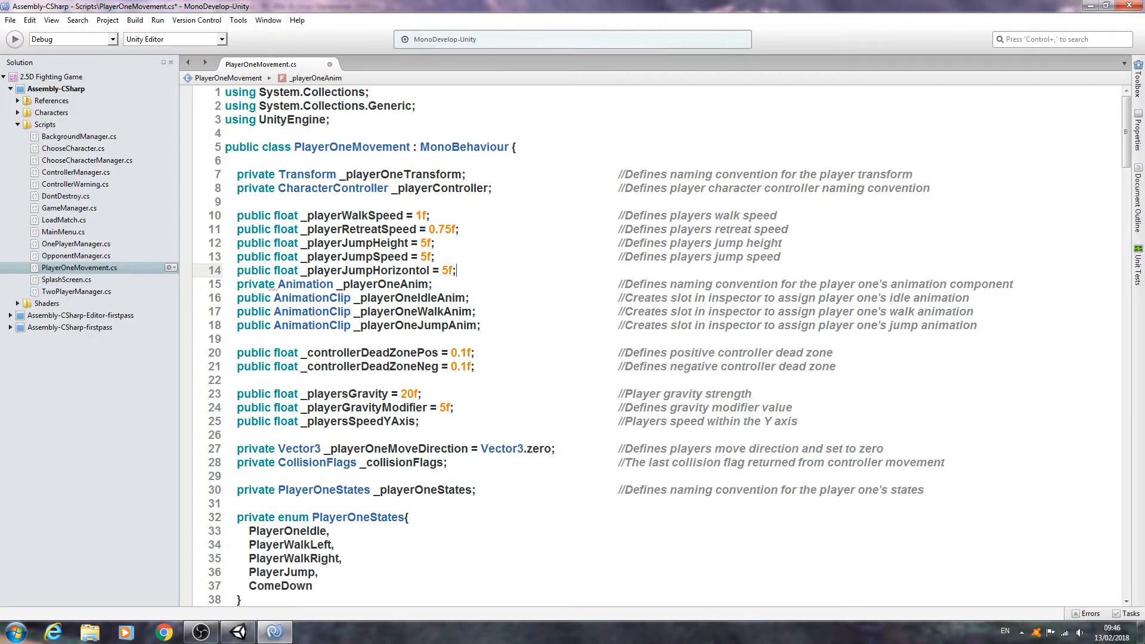
# - Comment the field as '//Defines players jump horizontal value'
pyautogui.write('//')
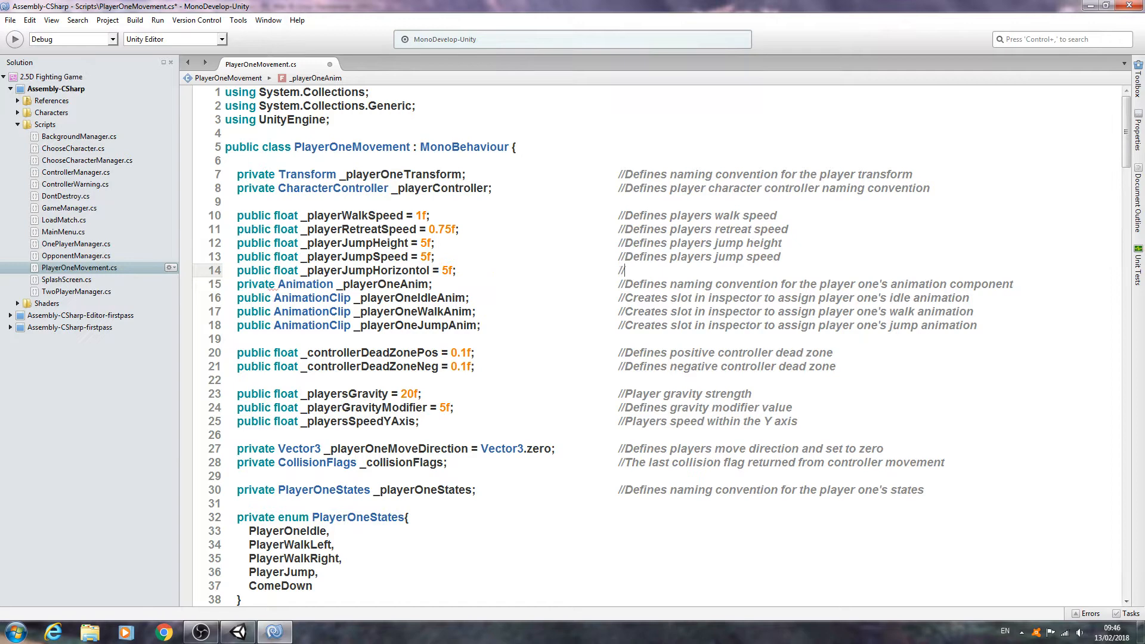
pyautogui.write('Defines p')
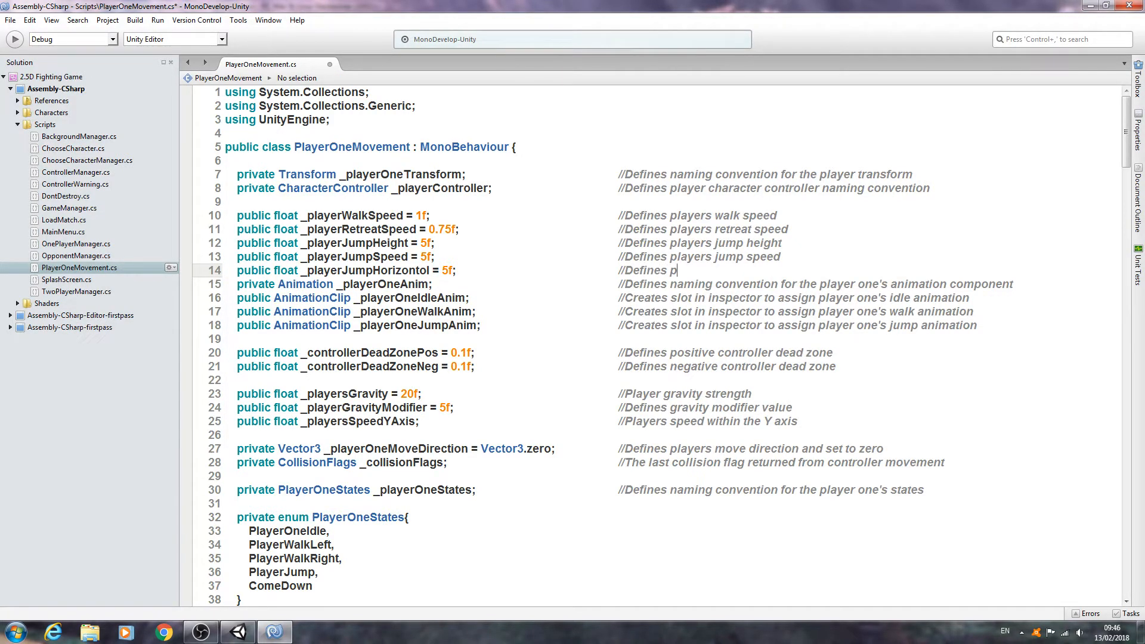
pyautogui.write('layers')
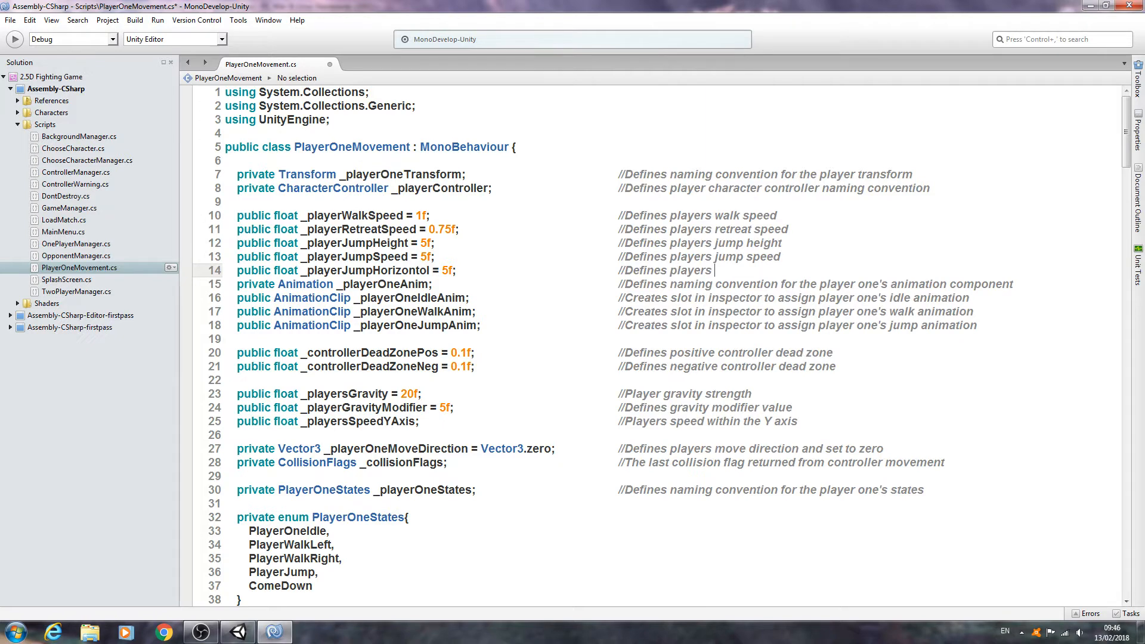
pyautogui.write('jump bo')
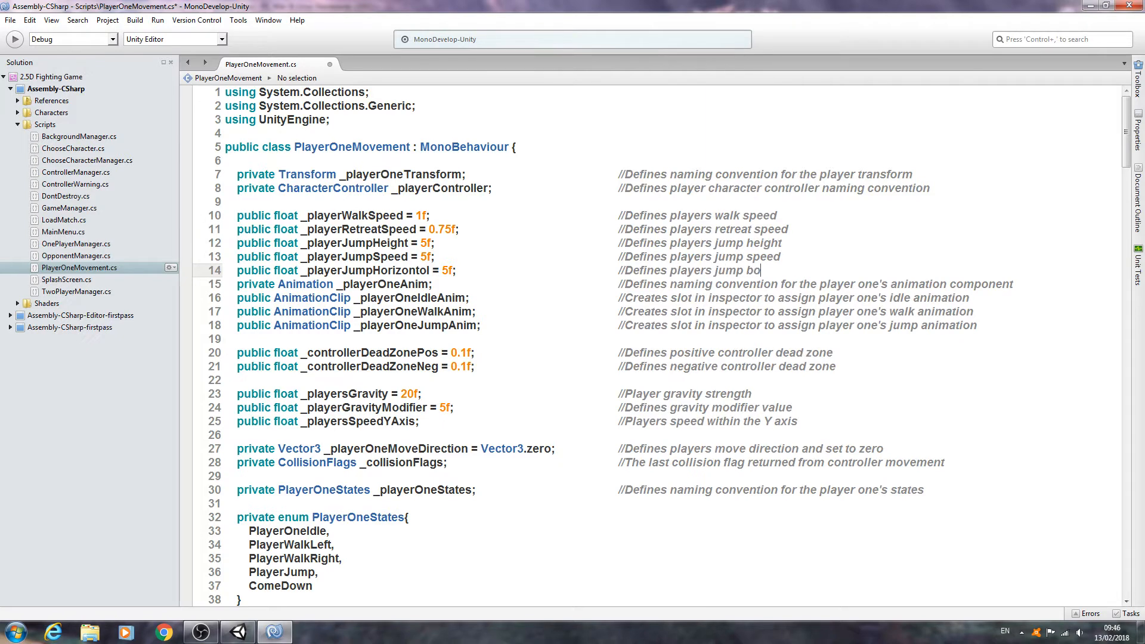
pyautogui.press('BackSpace')
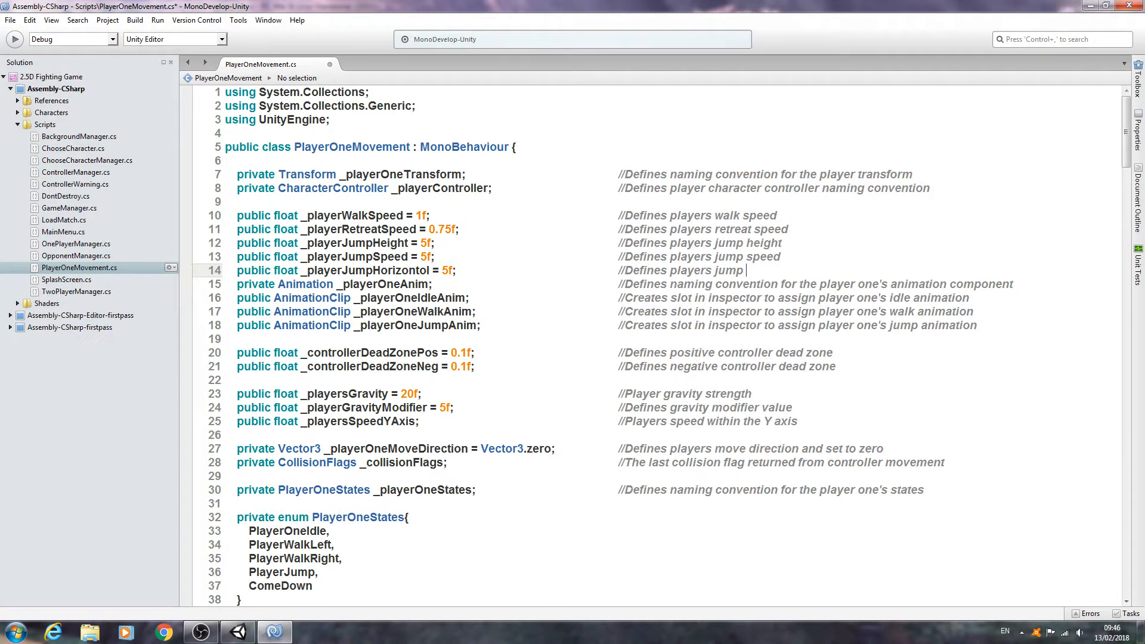
pyautogui.write('horizontal value')
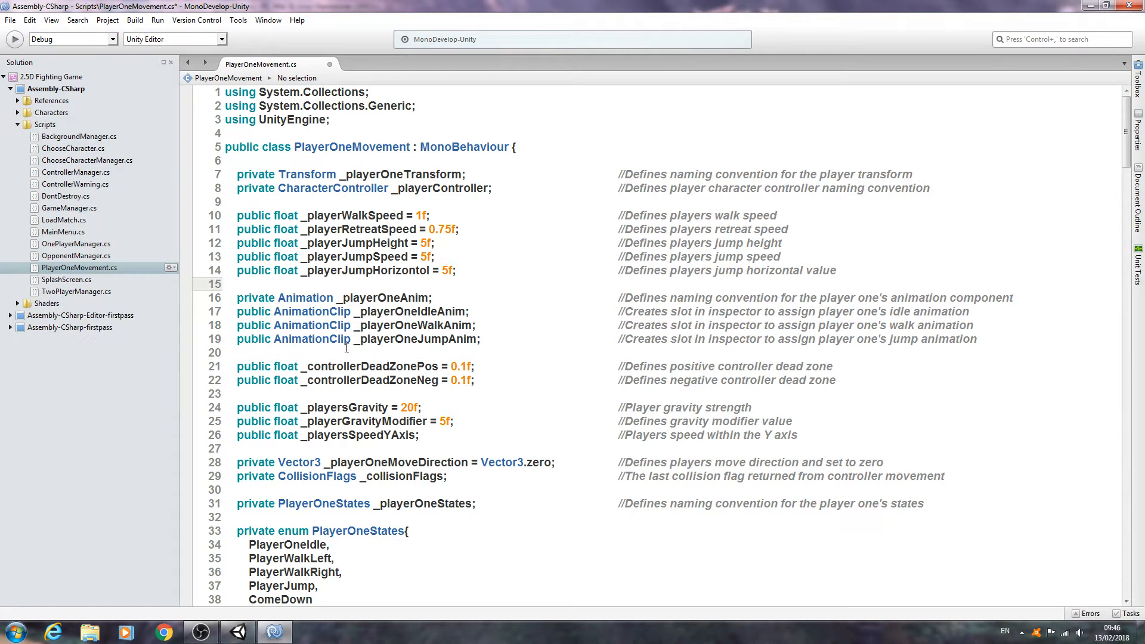
# - Declare public AnimationClip[] _playerAttackAnim; on line 20
pyautogui.write('p')
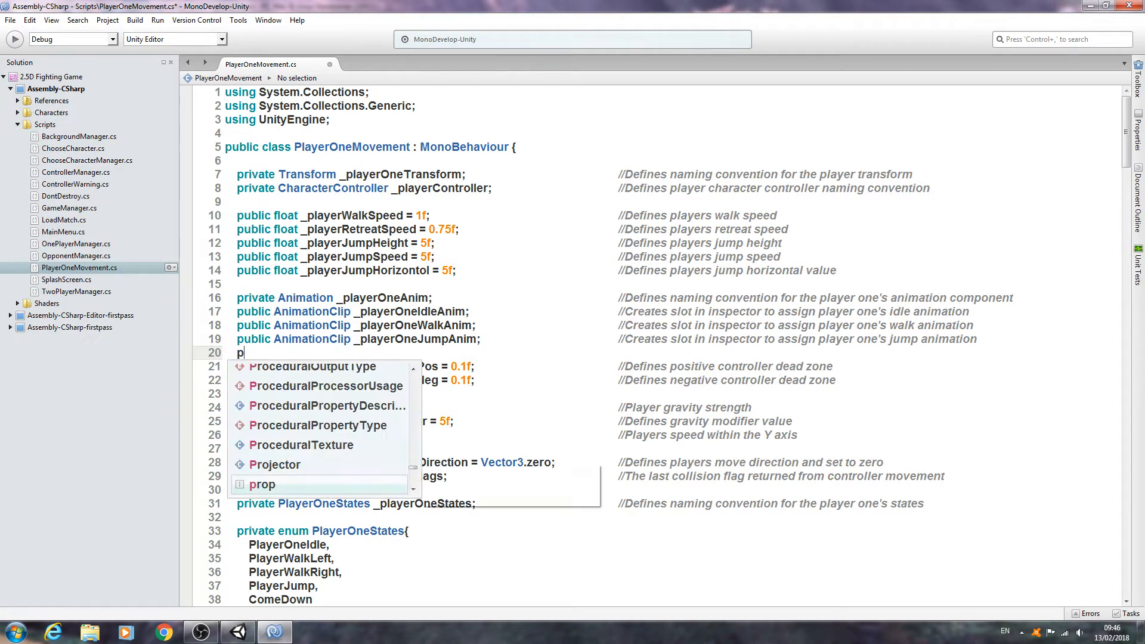
pyautogui.write('ublic AnimationClip[] _')
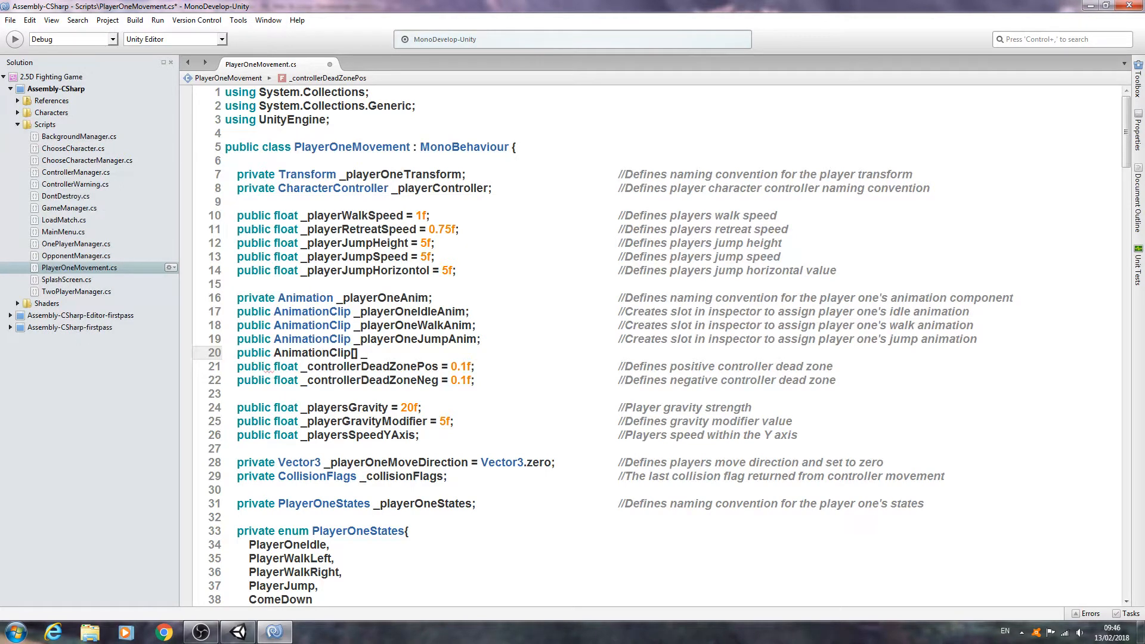
pyautogui.write('playerA')
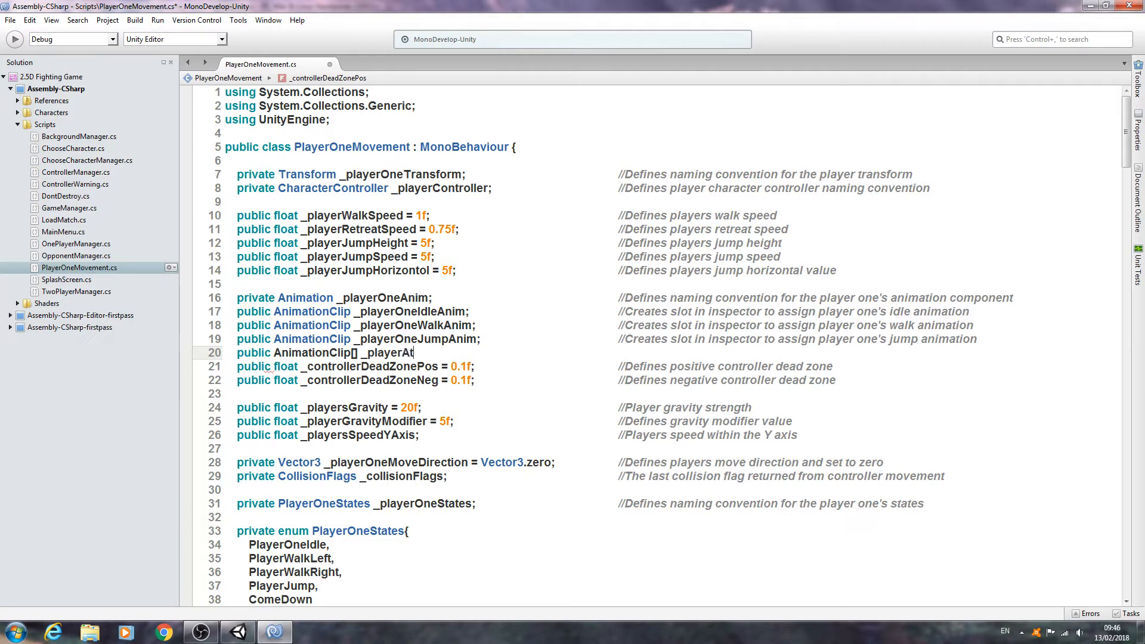
pyautogui.write('tack')
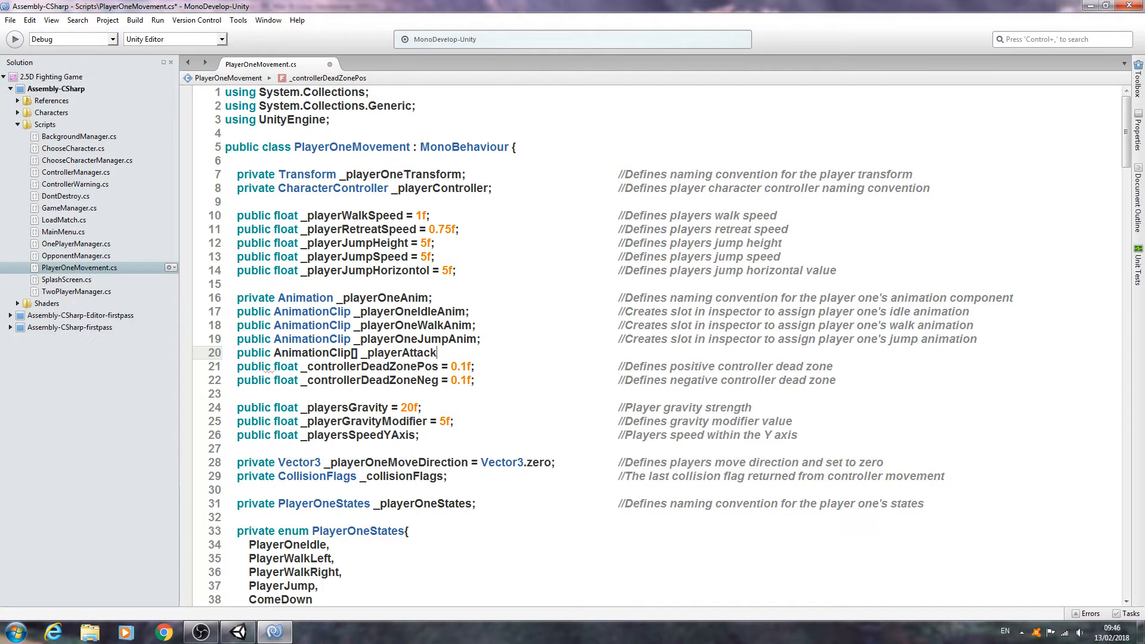
pyautogui.write('Anim;')
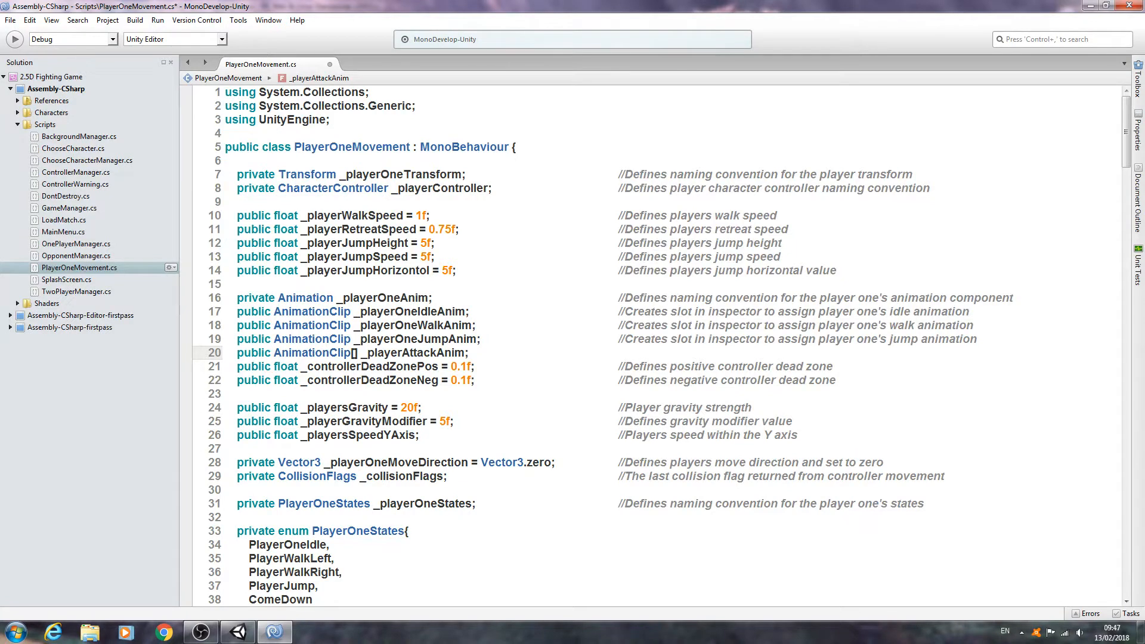
# - Move to the comment column of the _playerAttackAnim line and begin its '//' comment
pyautogui.click(471, 353)
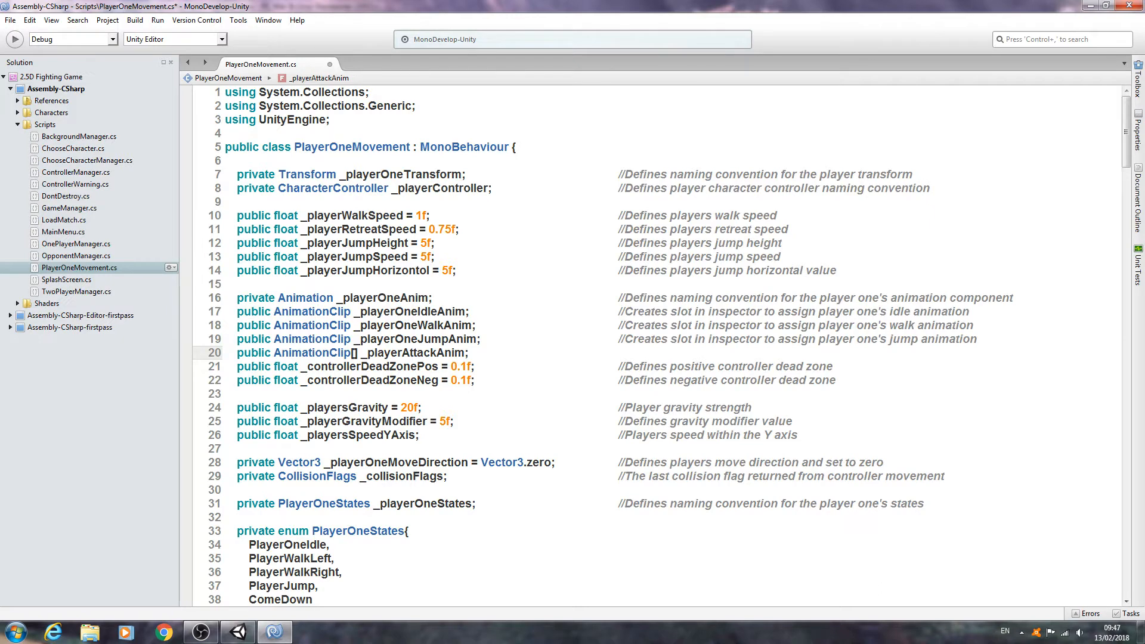
pyautogui.click(470, 353)
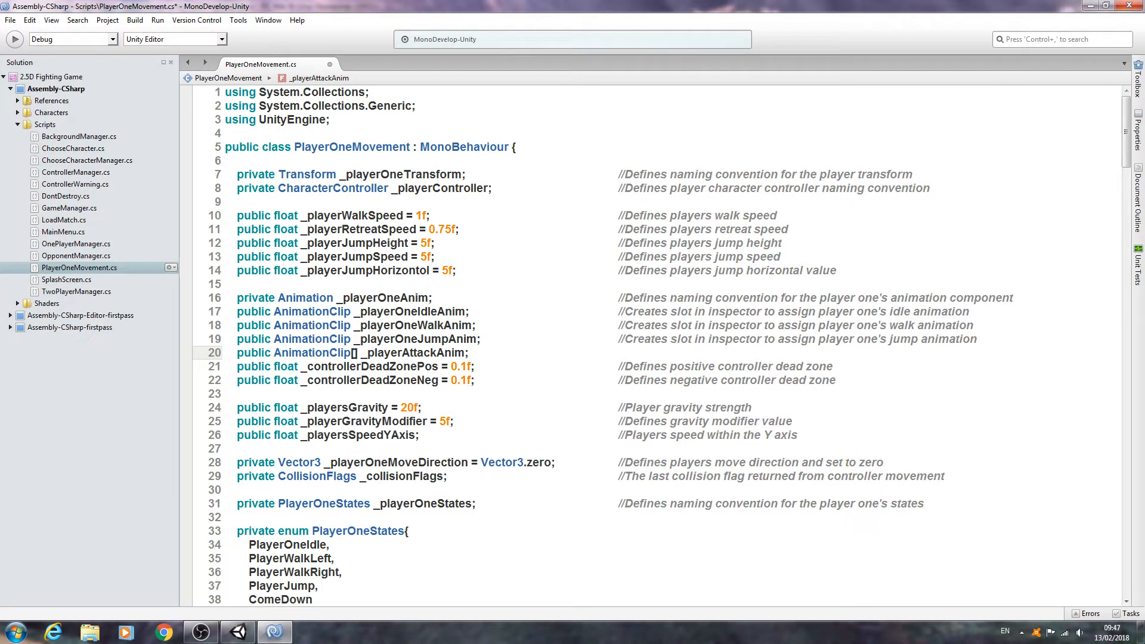
pyautogui.click(472, 353)
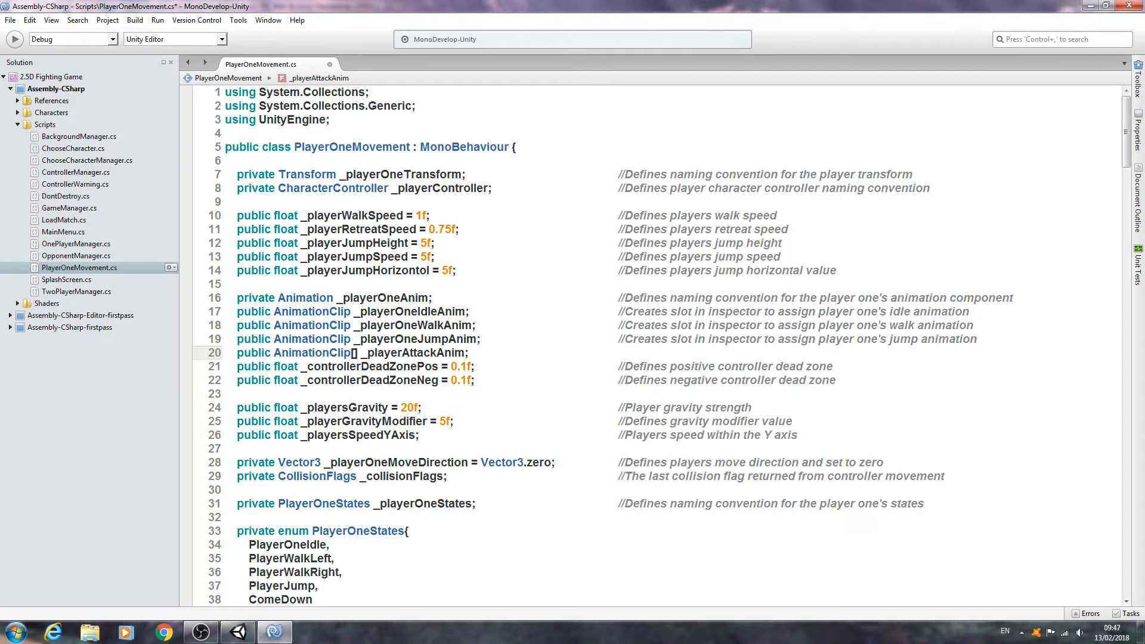
pyautogui.click(471, 353)
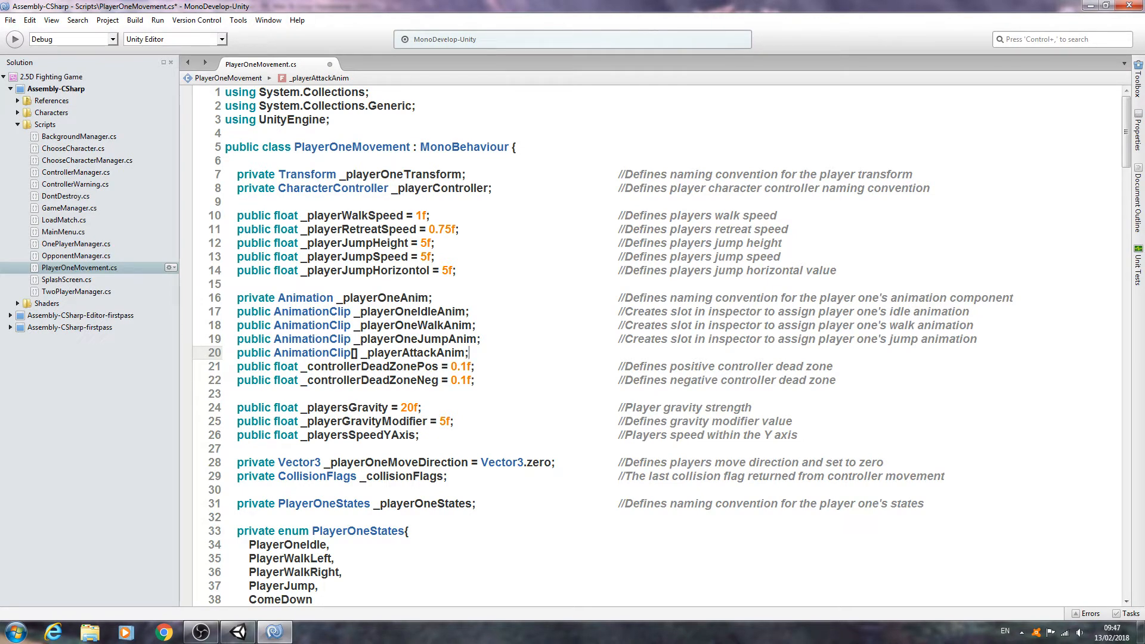
pyautogui.click(471, 353)
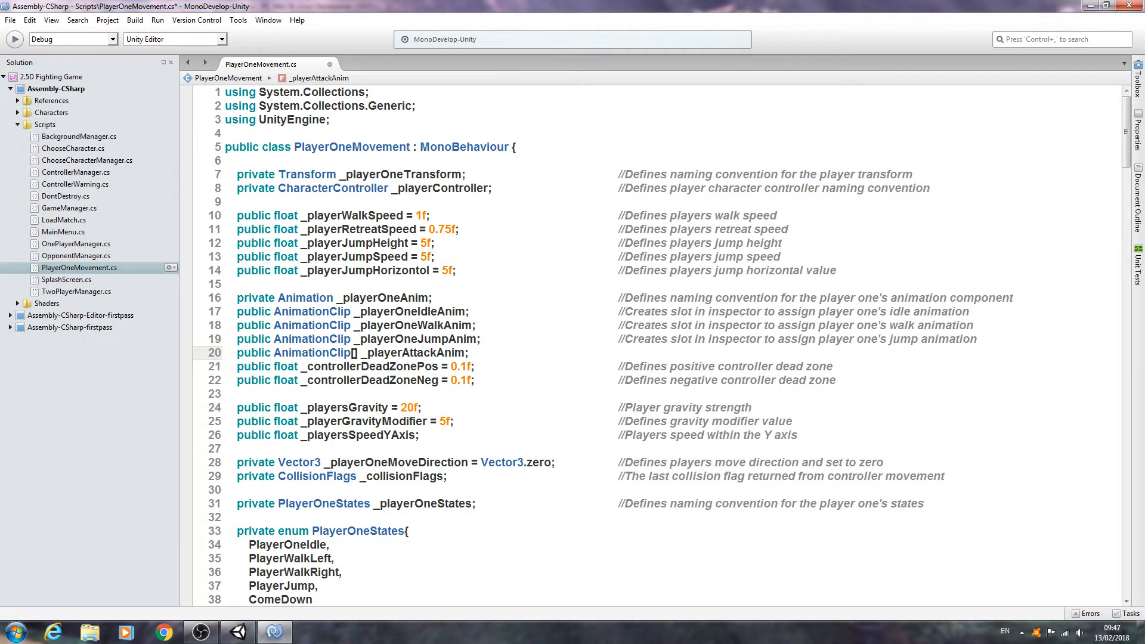
pyautogui.click(471, 353)
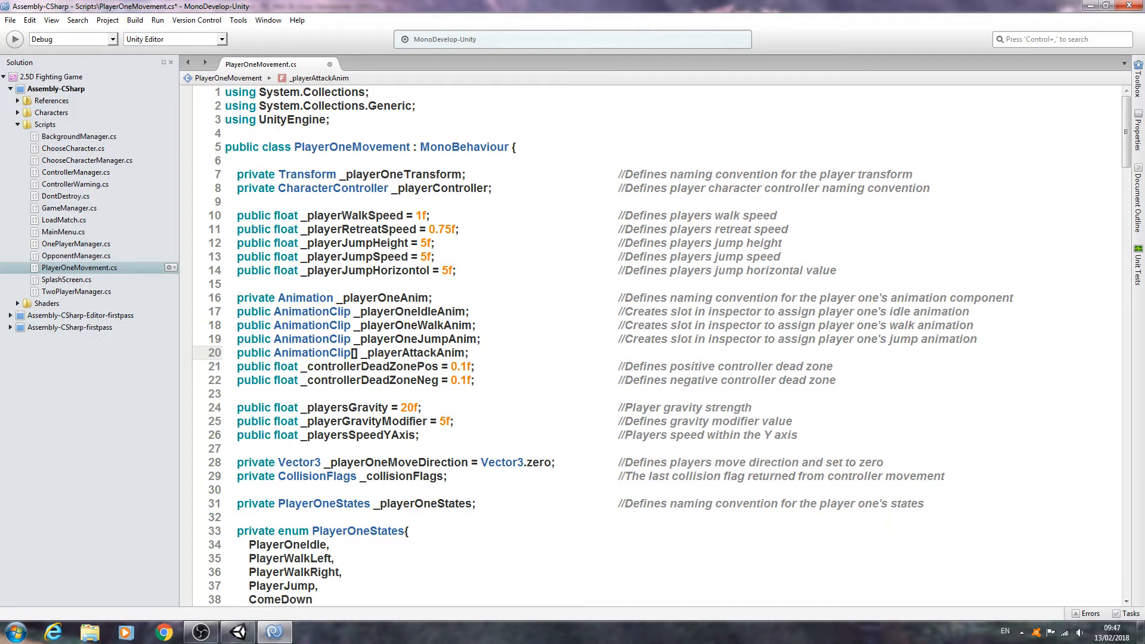
pyautogui.click(470, 353)
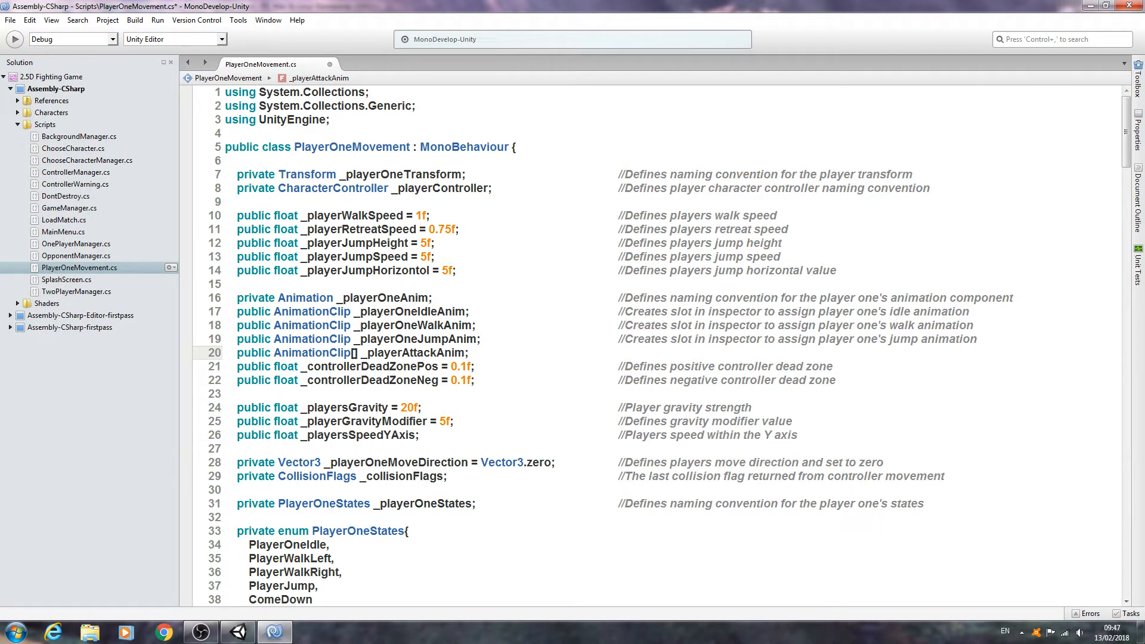
pyautogui.click(469, 353)
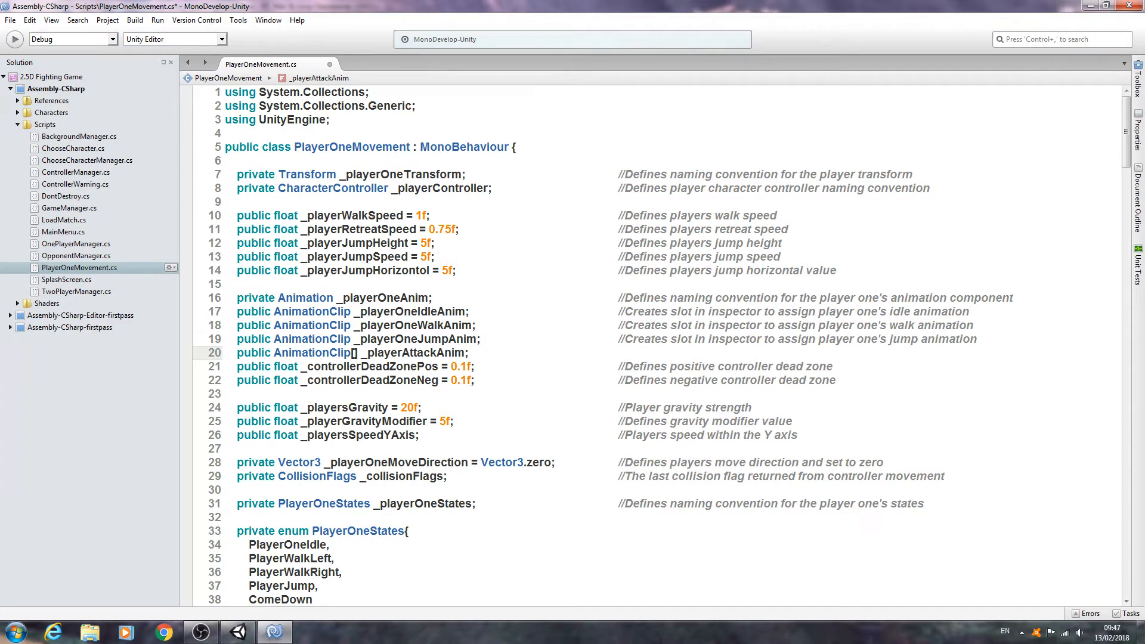
pyautogui.click(471, 353)
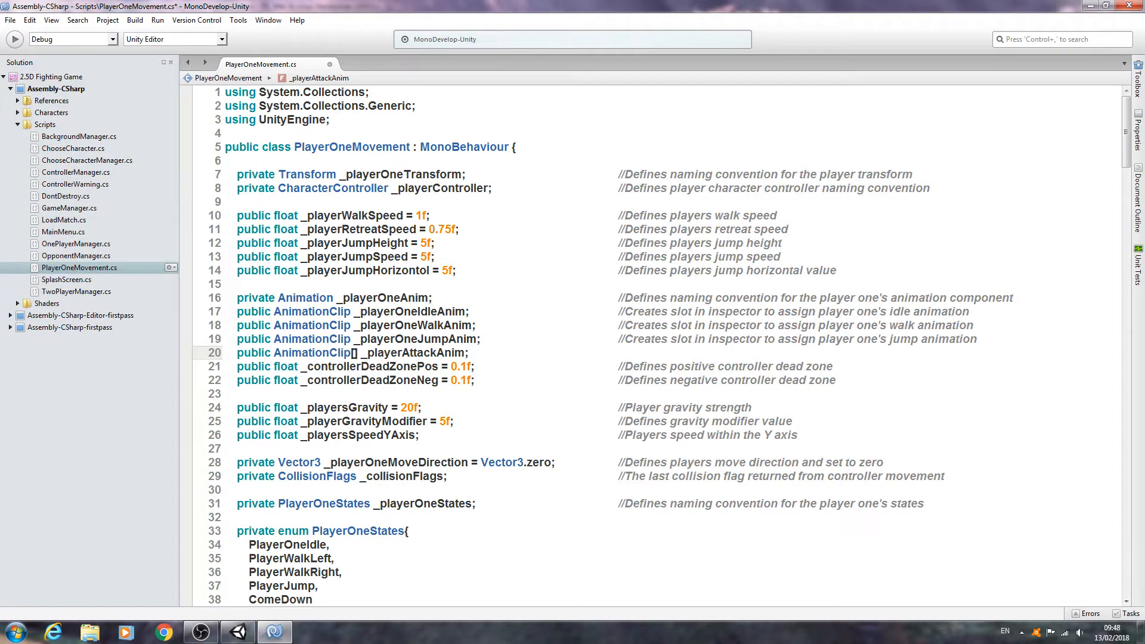
pyautogui.click(473, 353)
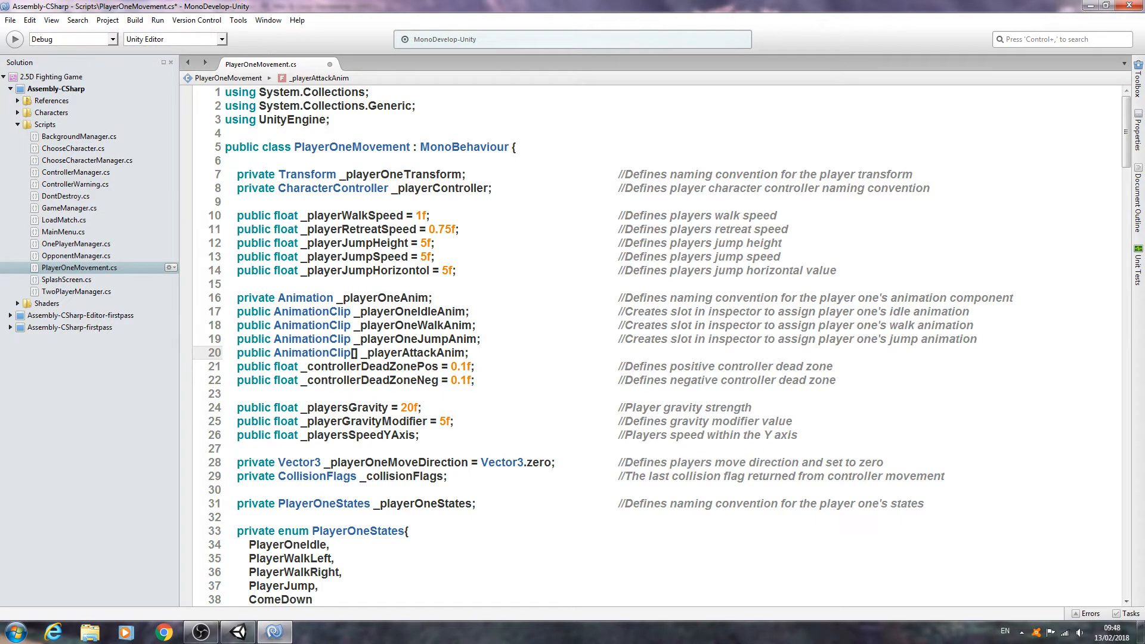
pyautogui.click(481, 353)
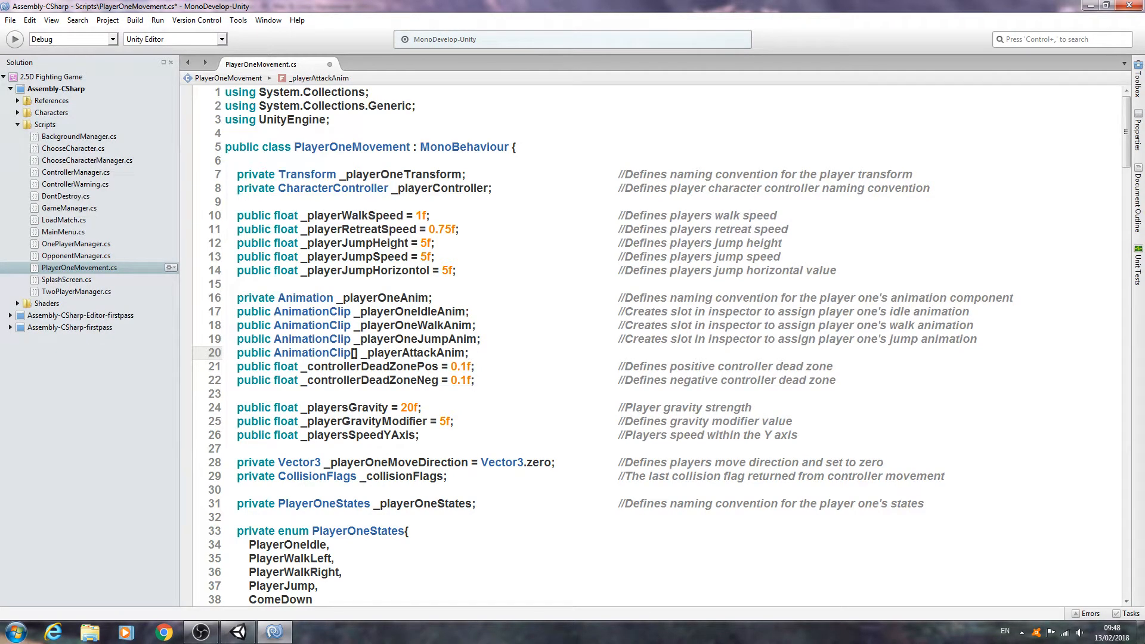
pyautogui.click(595, 353)
pyautogui.write('                //')
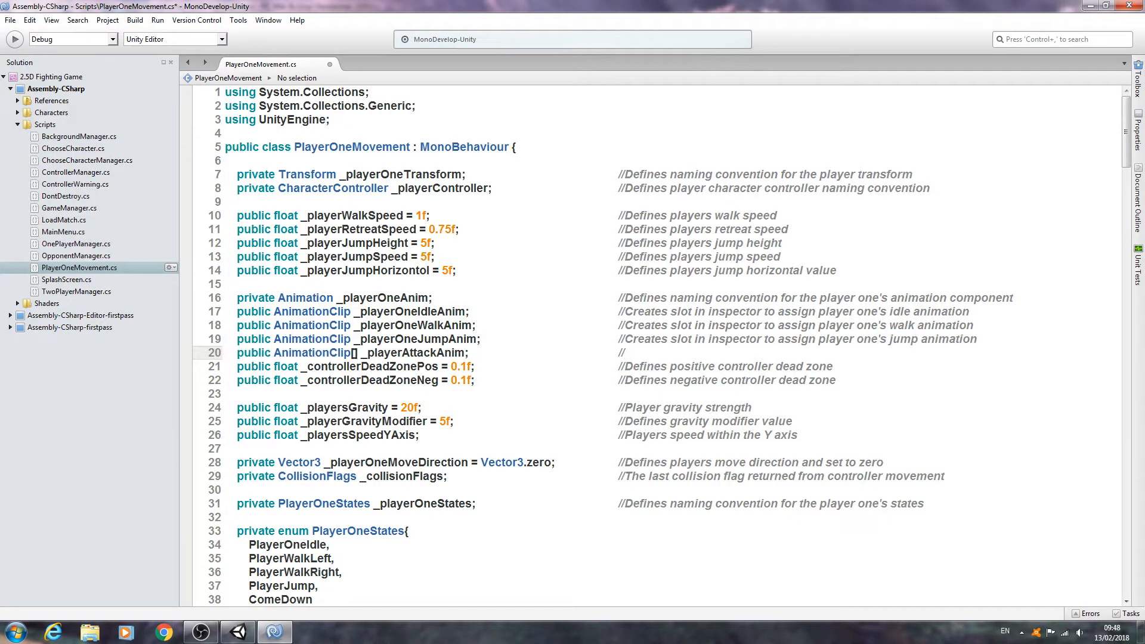
pyautogui.click(624, 353)
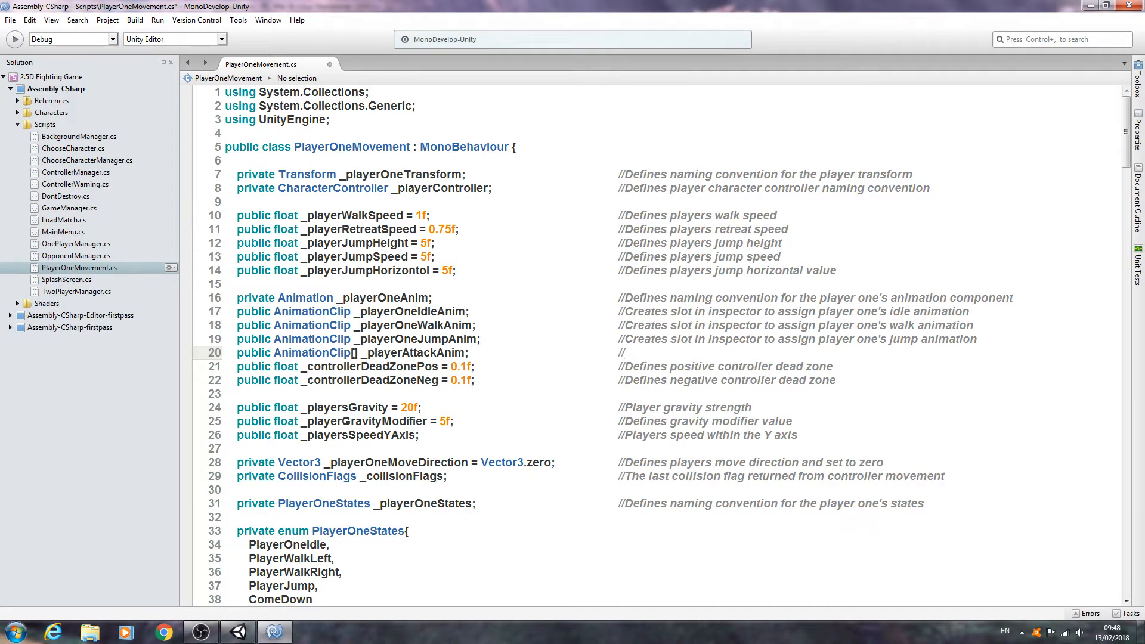
# - Comment _playerAttackAnim as an inspector slot for the attack animations array, with a blank line below
pyautogui.click(623, 353)
pyautogui.write('Creates ')
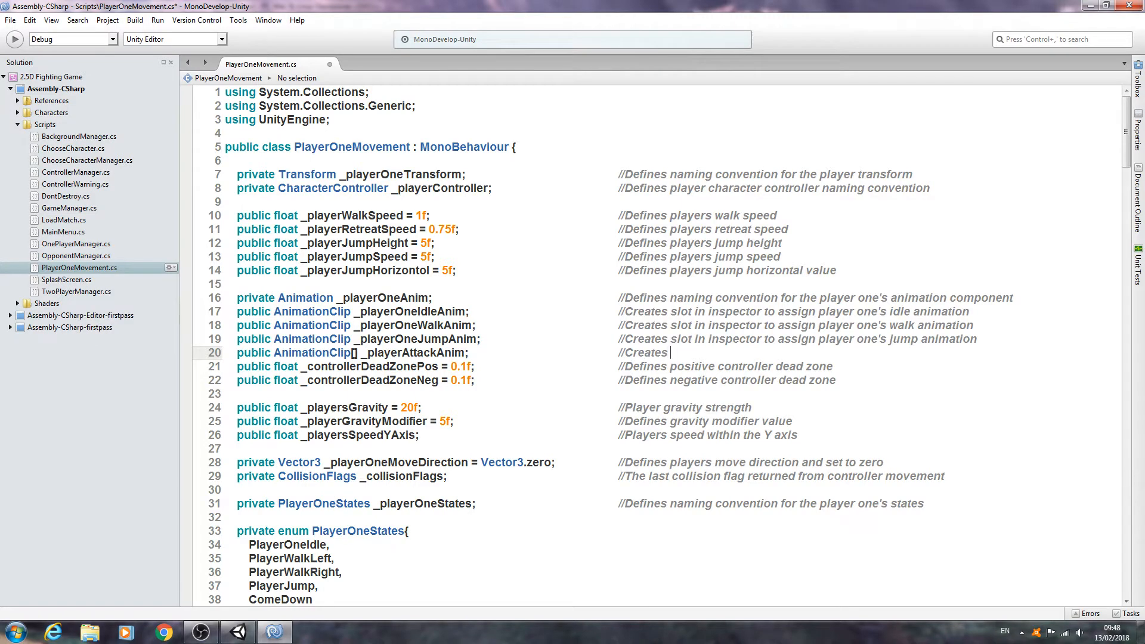
pyautogui.write('slot in inspector to assing an')
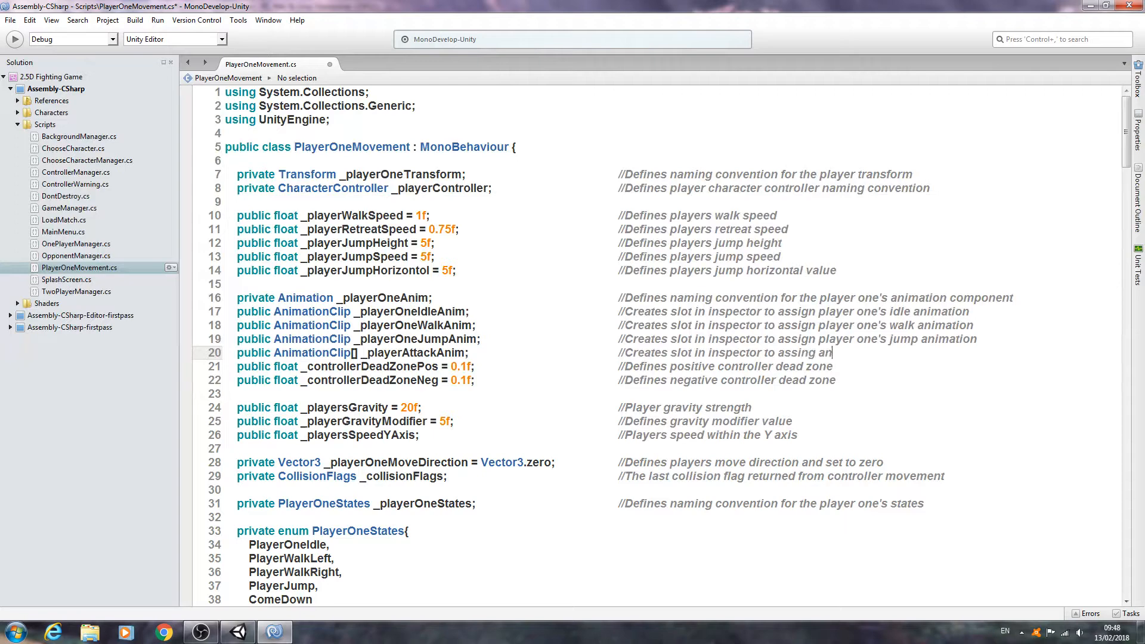
pyautogui.write('array of the players')
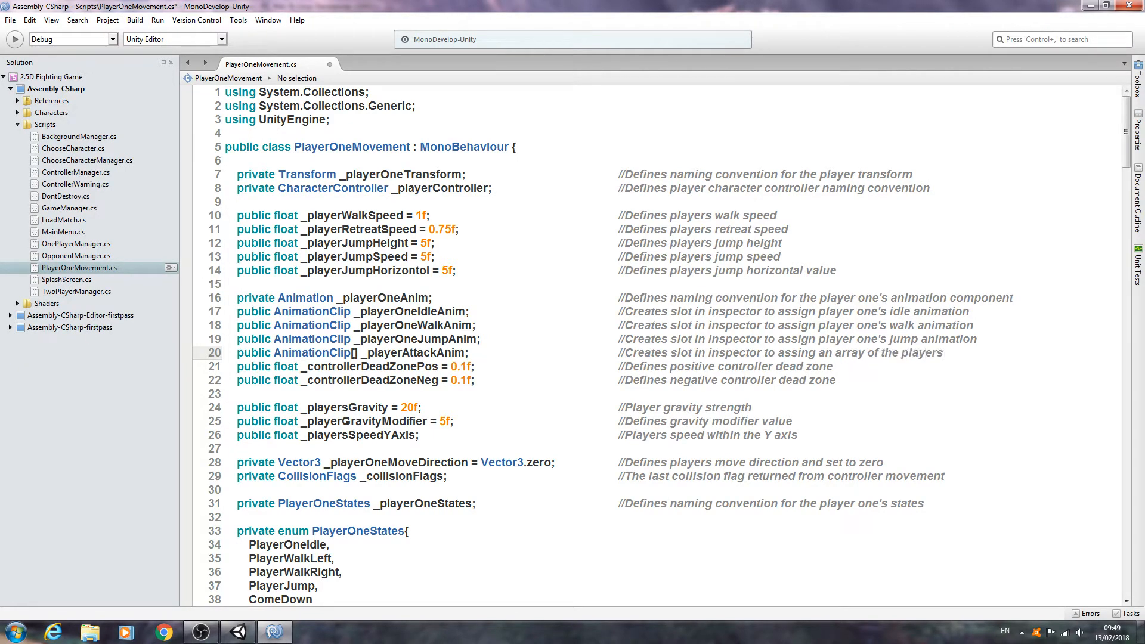
pyautogui.write('attack a')
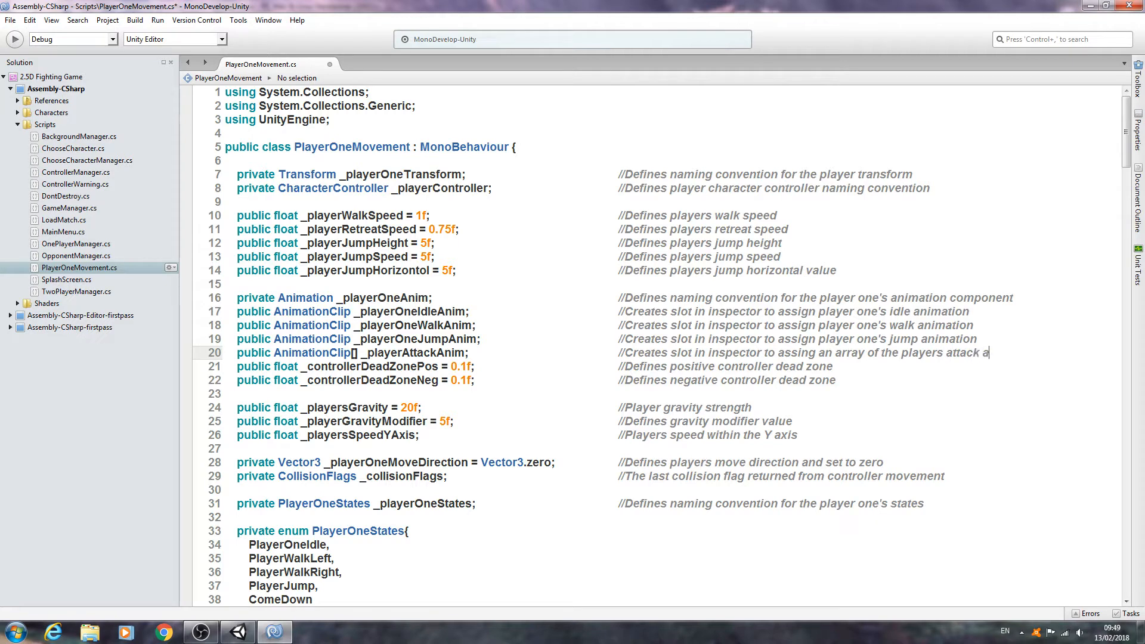
pyautogui.write('nimations')
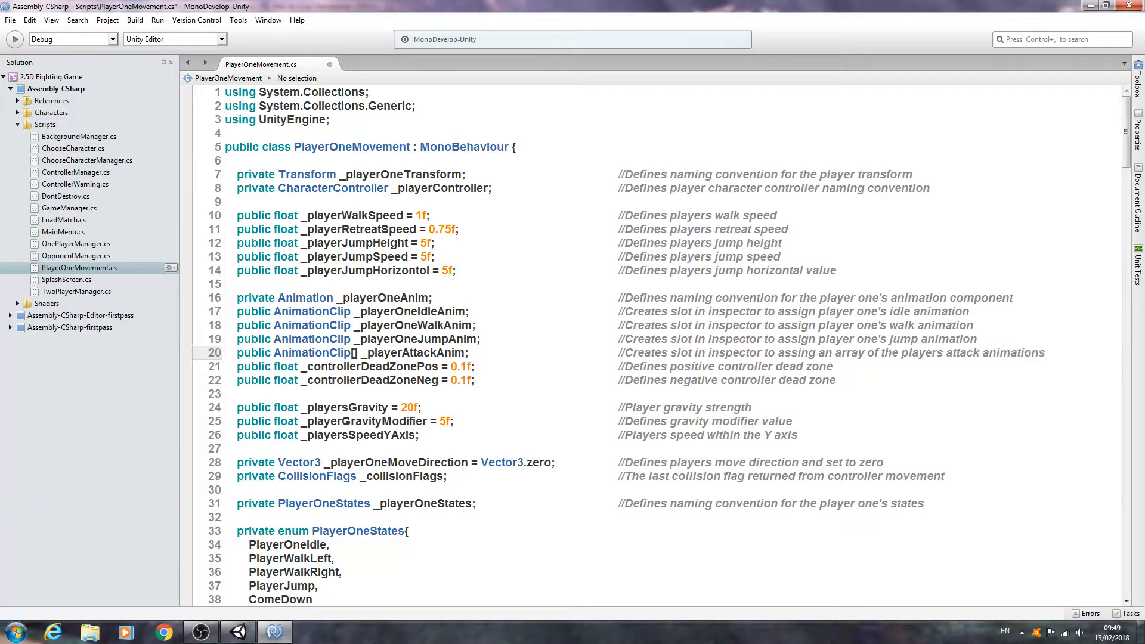
pyautogui.press('Return')
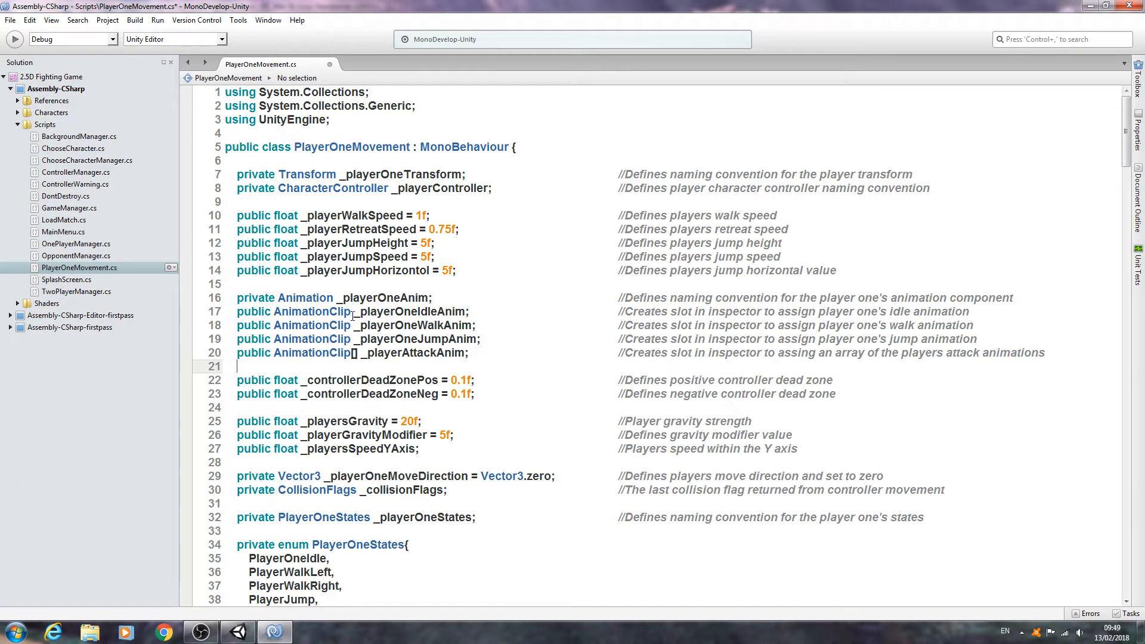
# - Add PlayerJumpForward and PlayerJumpBackwards entries to the PlayerOneStates enum
pyautogui.scroll(-3)
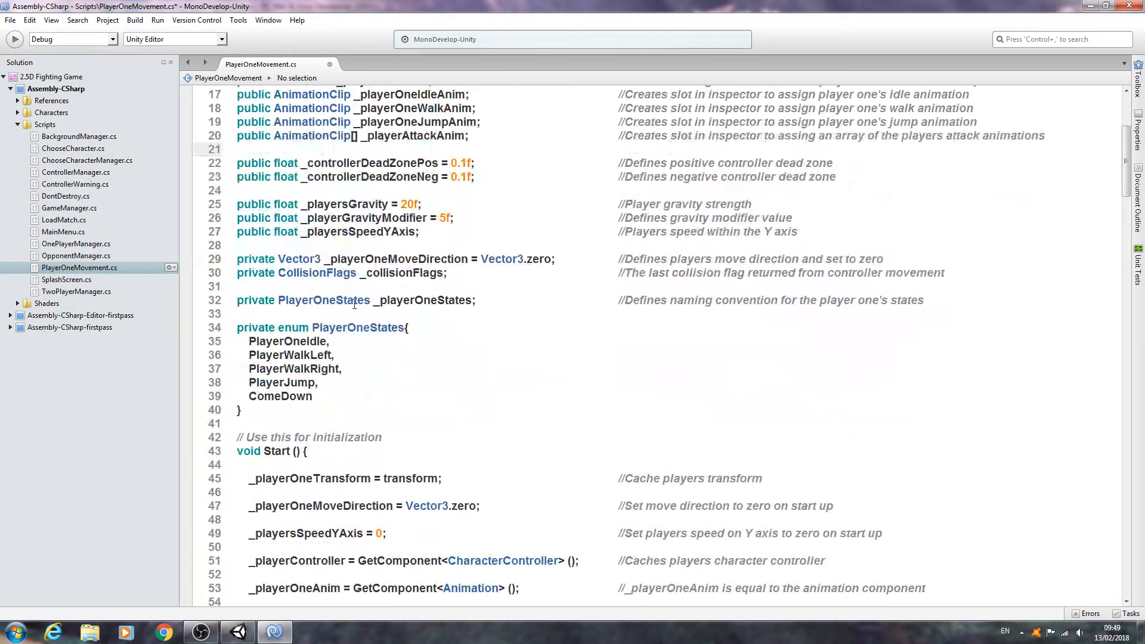
pyautogui.scroll(3)
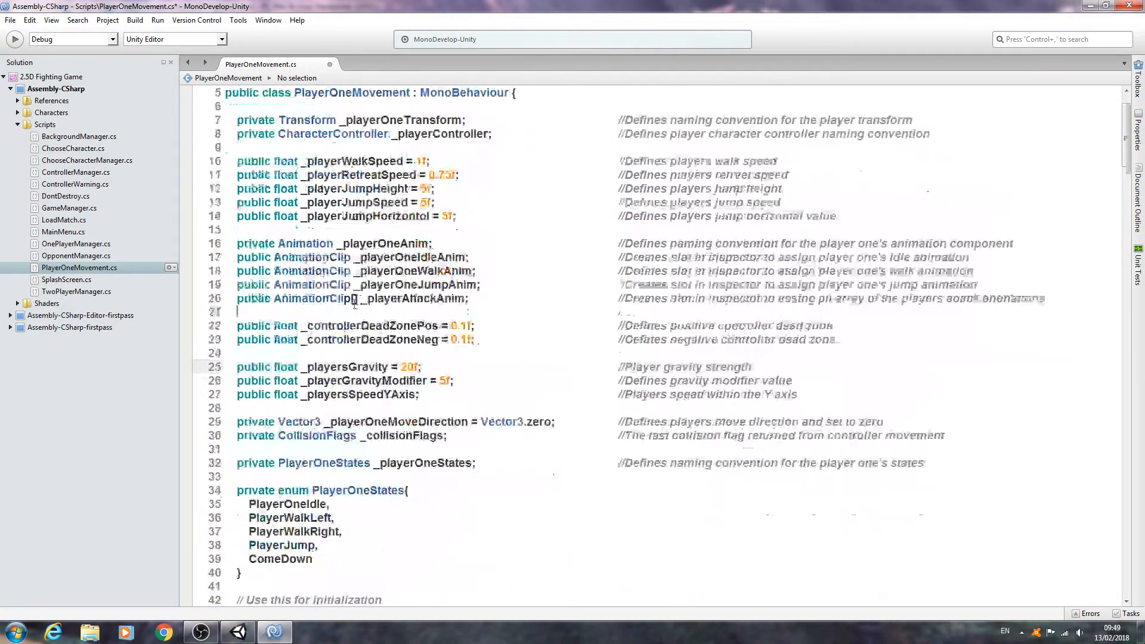
pyautogui.scroll(-3)
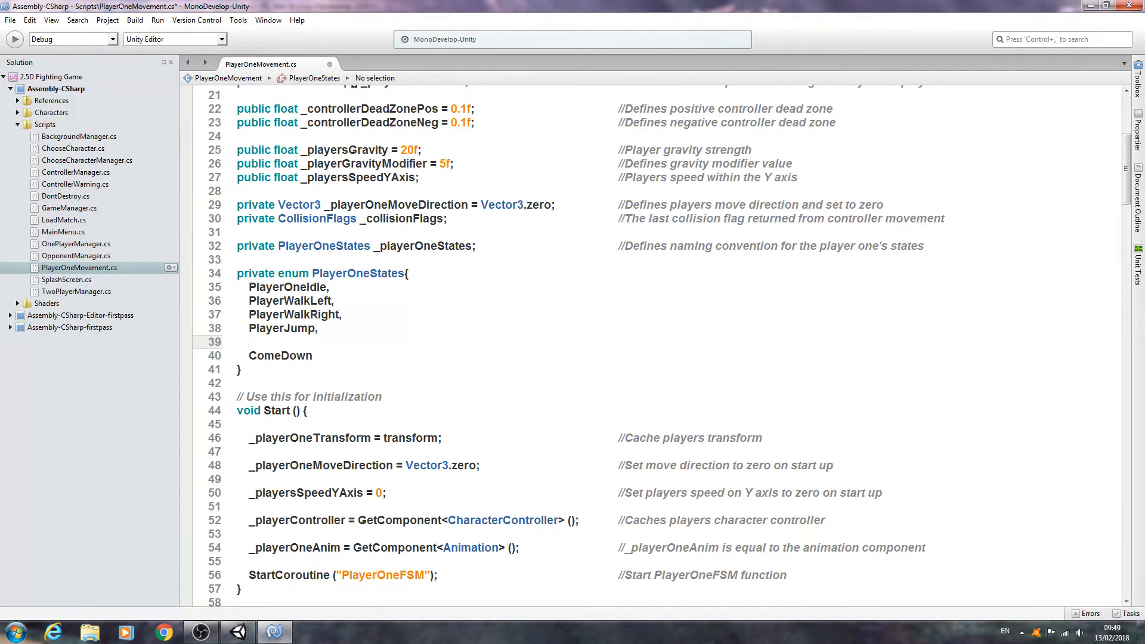
pyautogui.write('PI')
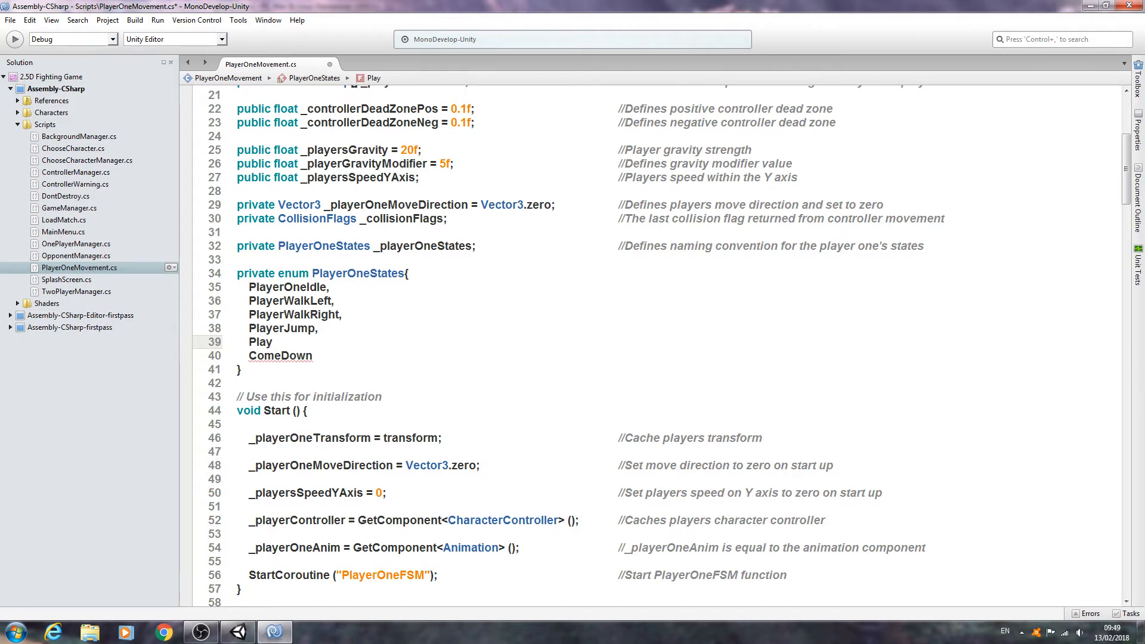
pyautogui.click(271, 343)
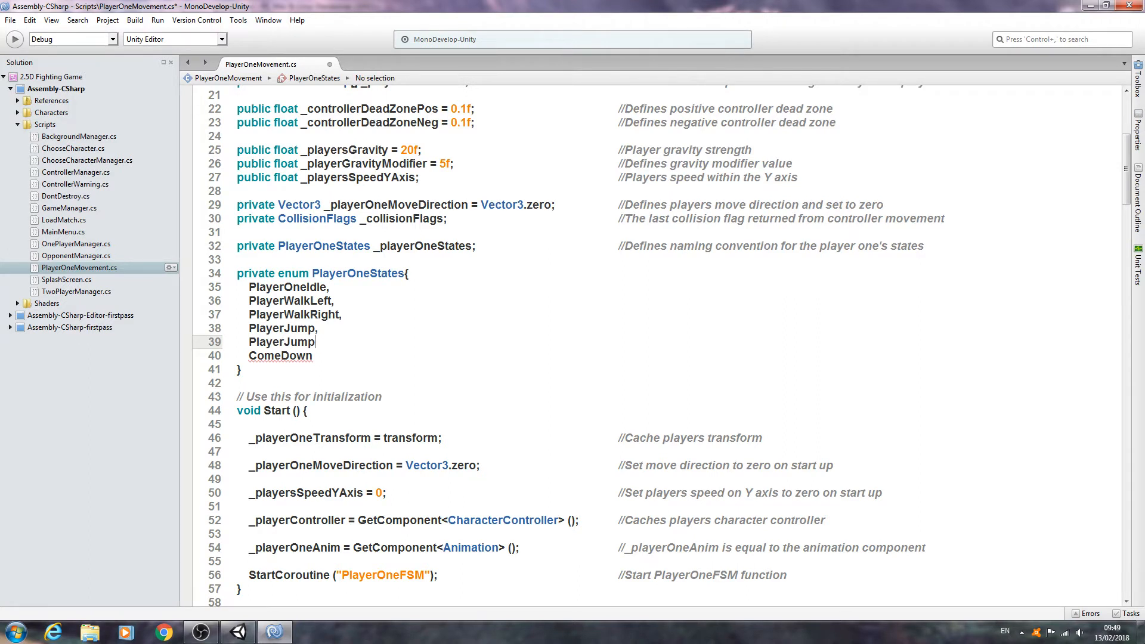
pyautogui.write('Forward,')
pyautogui.write('P')
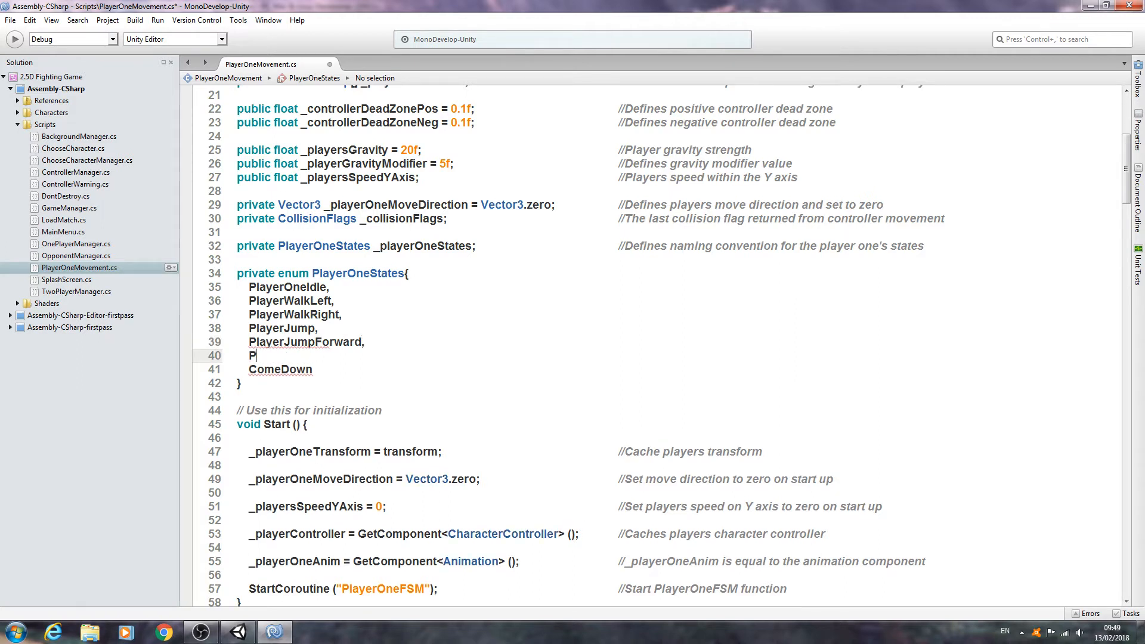
pyautogui.write('layerJum')
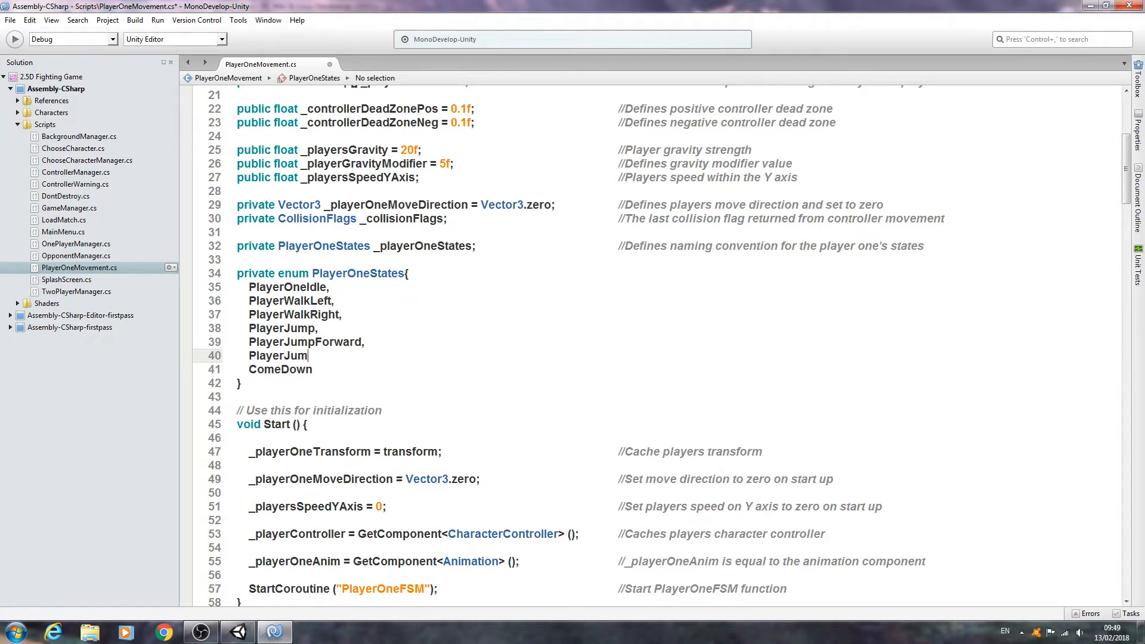
pyautogui.write('pBack')
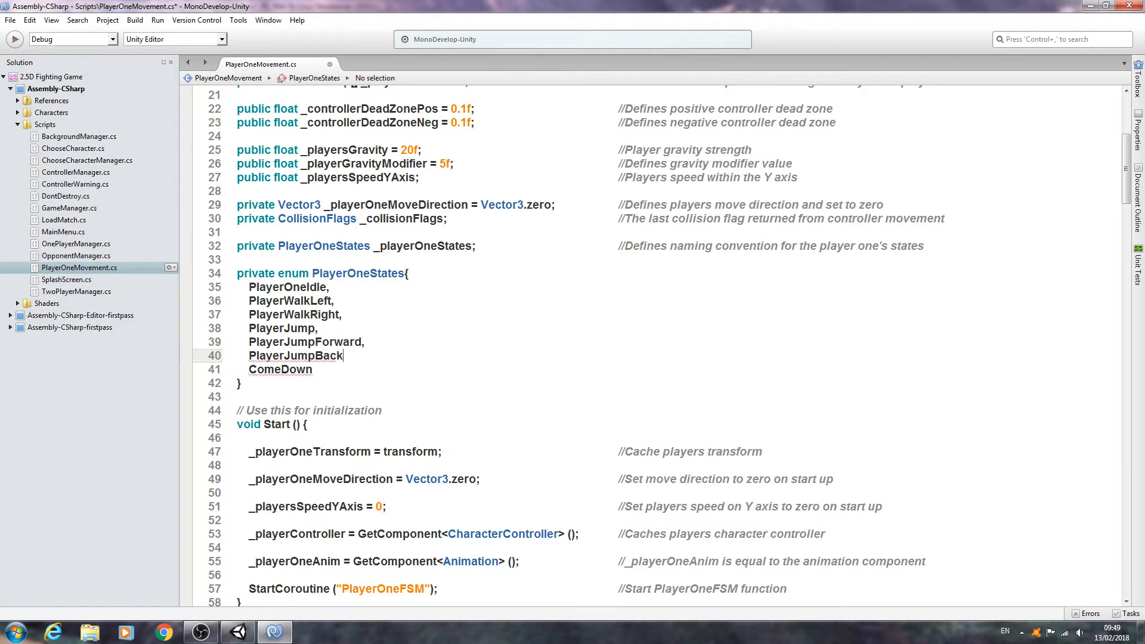
pyautogui.write('ward')
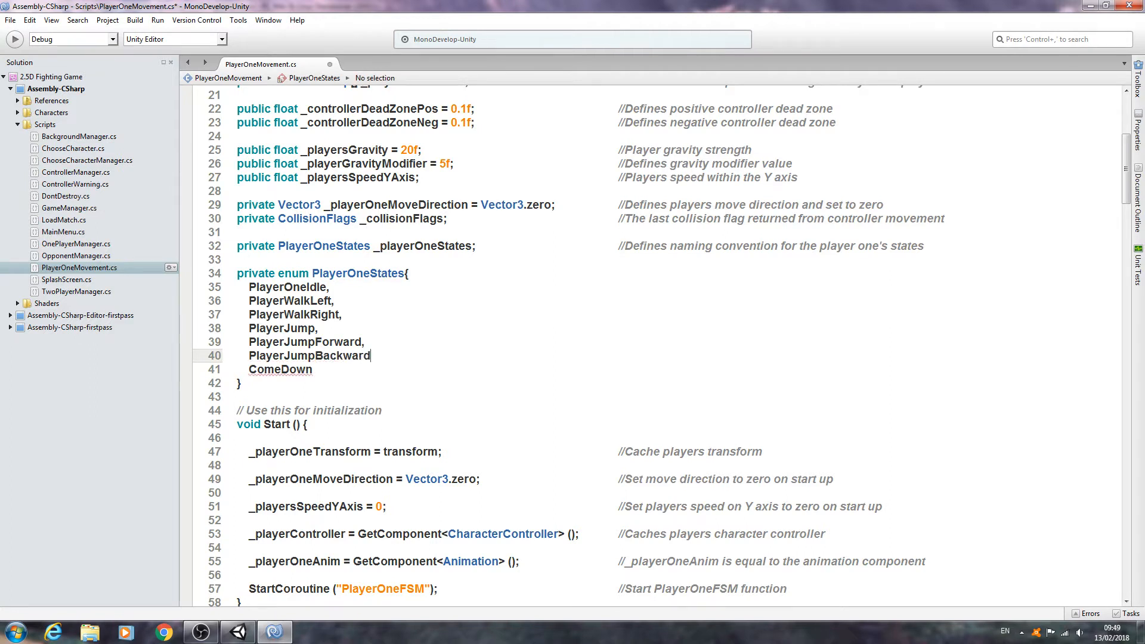
pyautogui.write('s,')
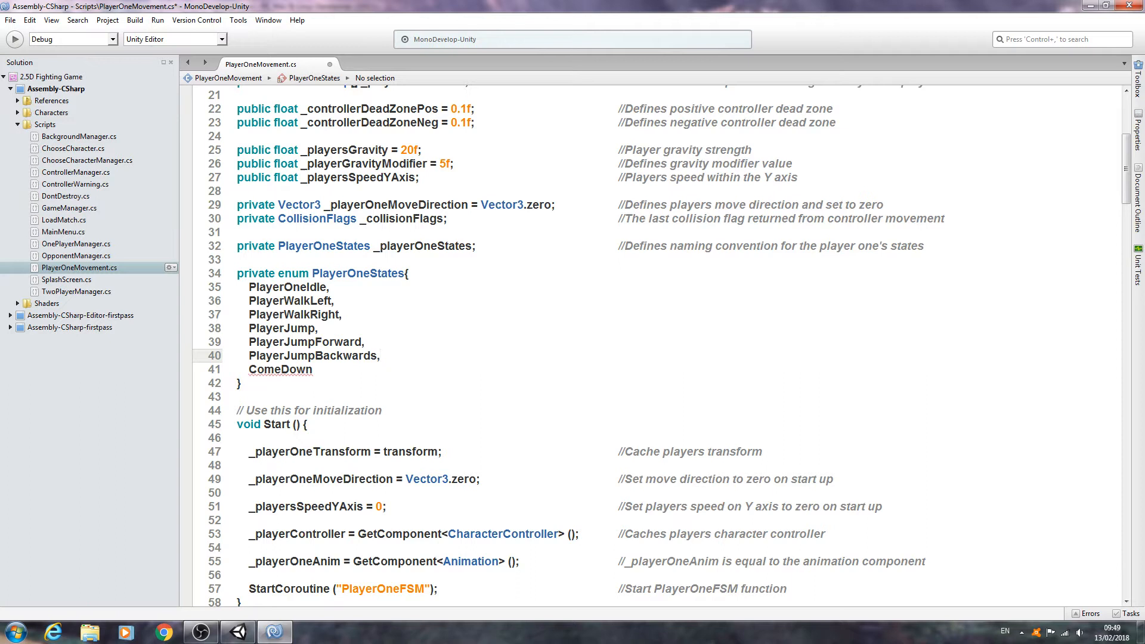
# - Add ComeDownForwards and ComeDownBackwards entries after ComeDown in the enum
pyautogui.click(311, 368)
pyautogui.write(',')
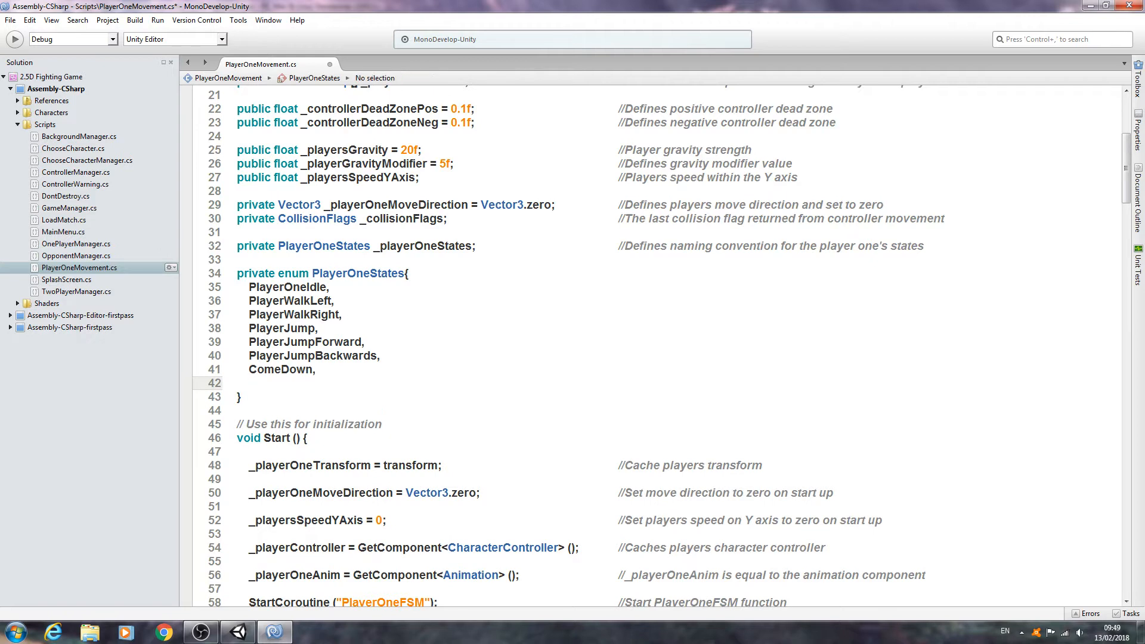
pyautogui.write('Come')
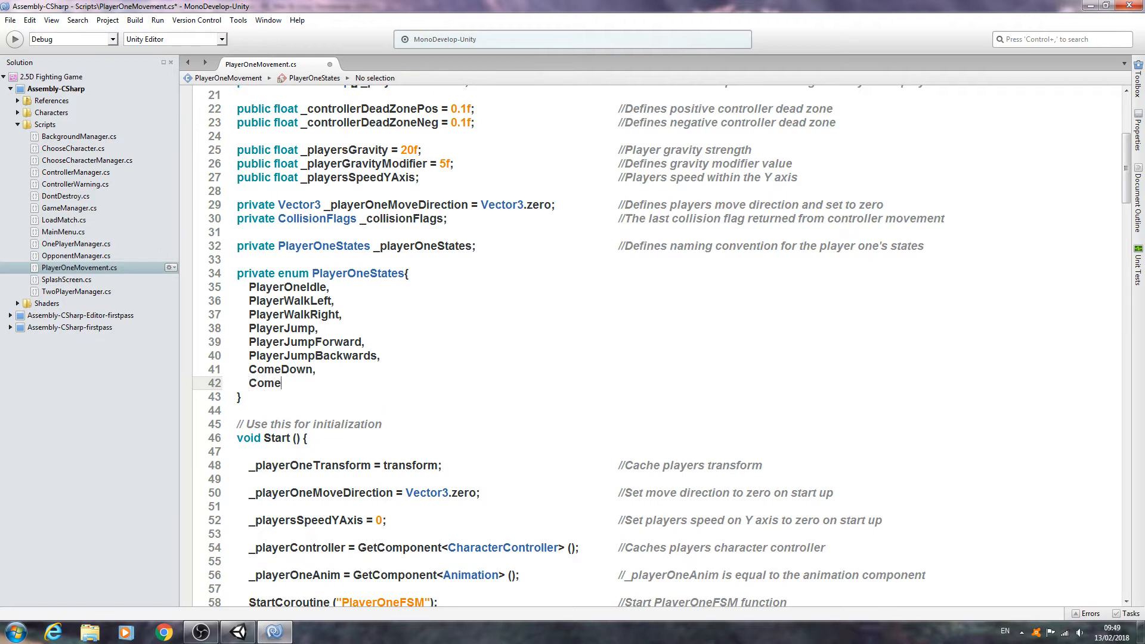
pyautogui.write('DownFora')
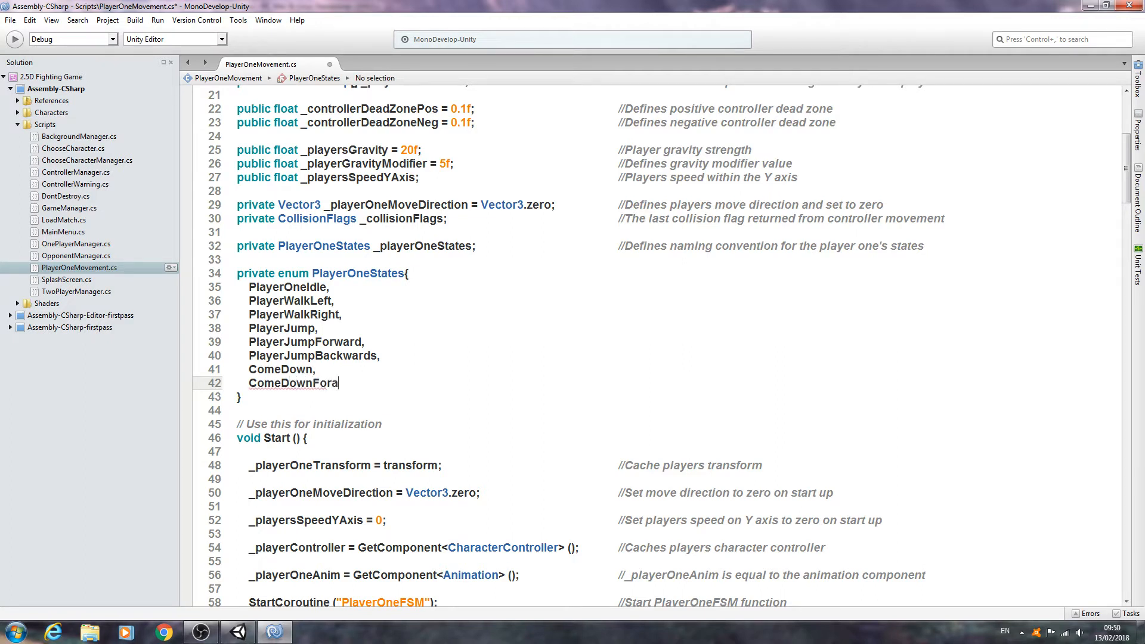
pyautogui.write('wards,')
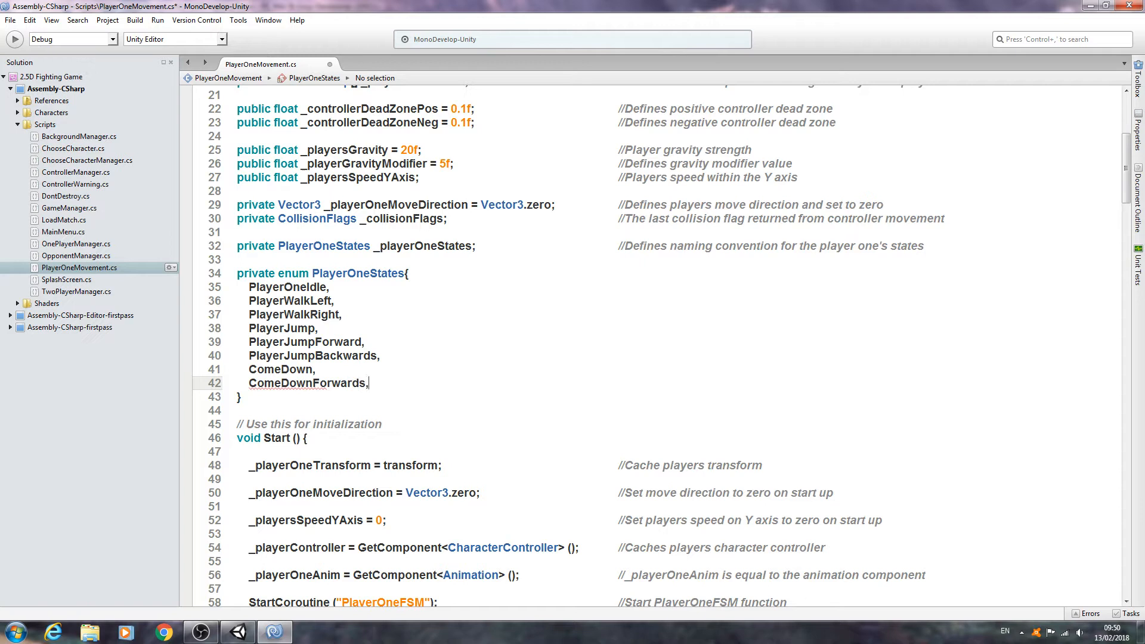
pyautogui.write('Com')
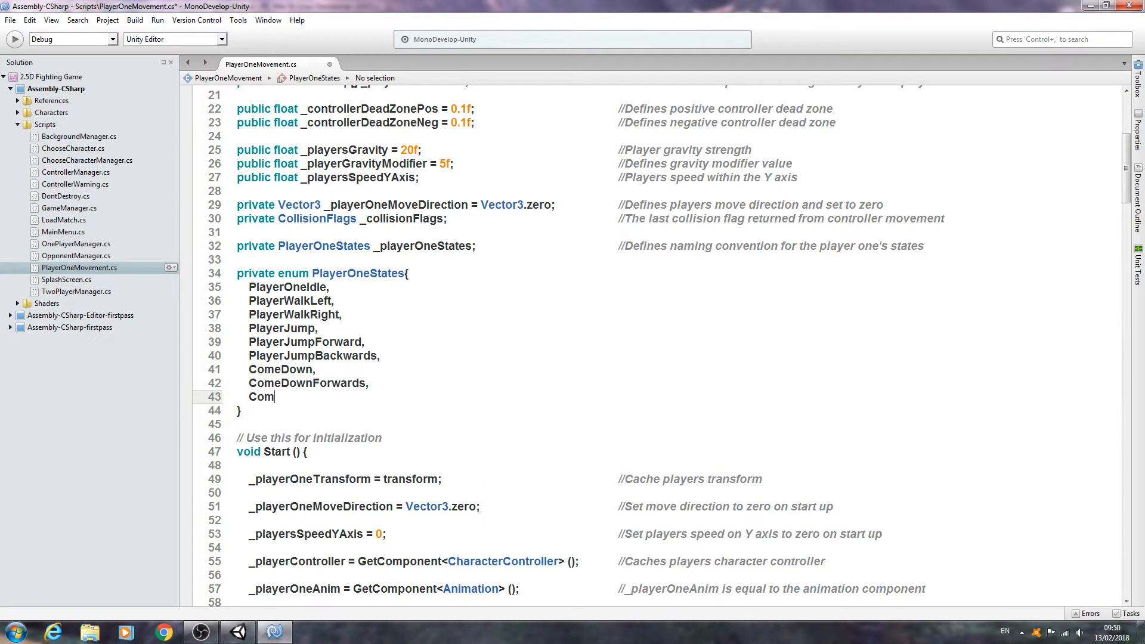
pyautogui.write('eD')
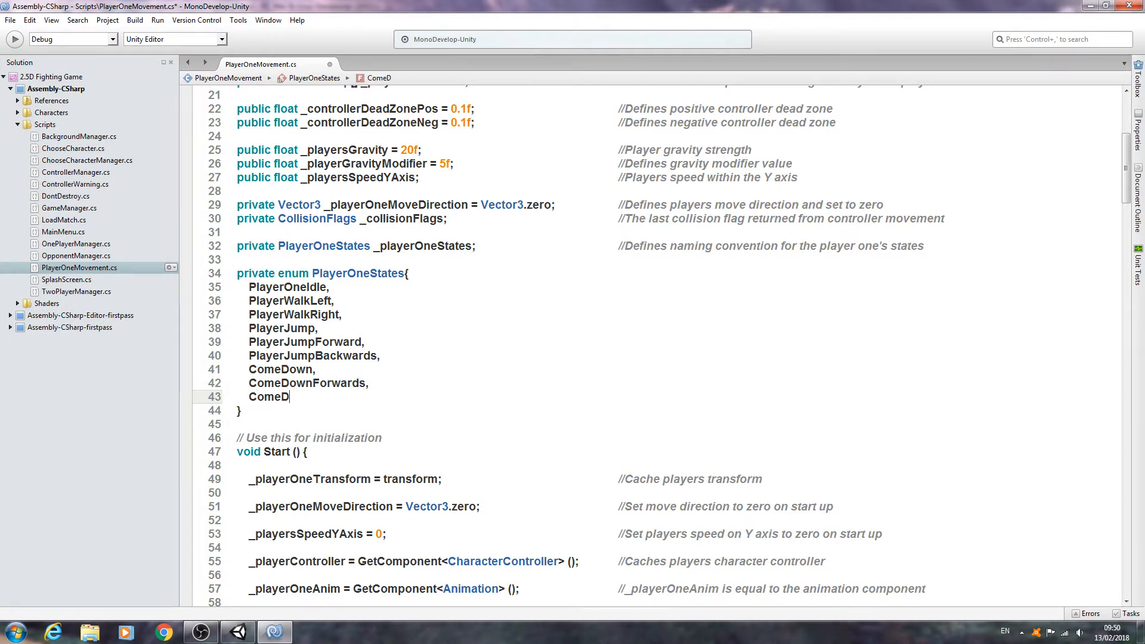
pyautogui.write('ownB')
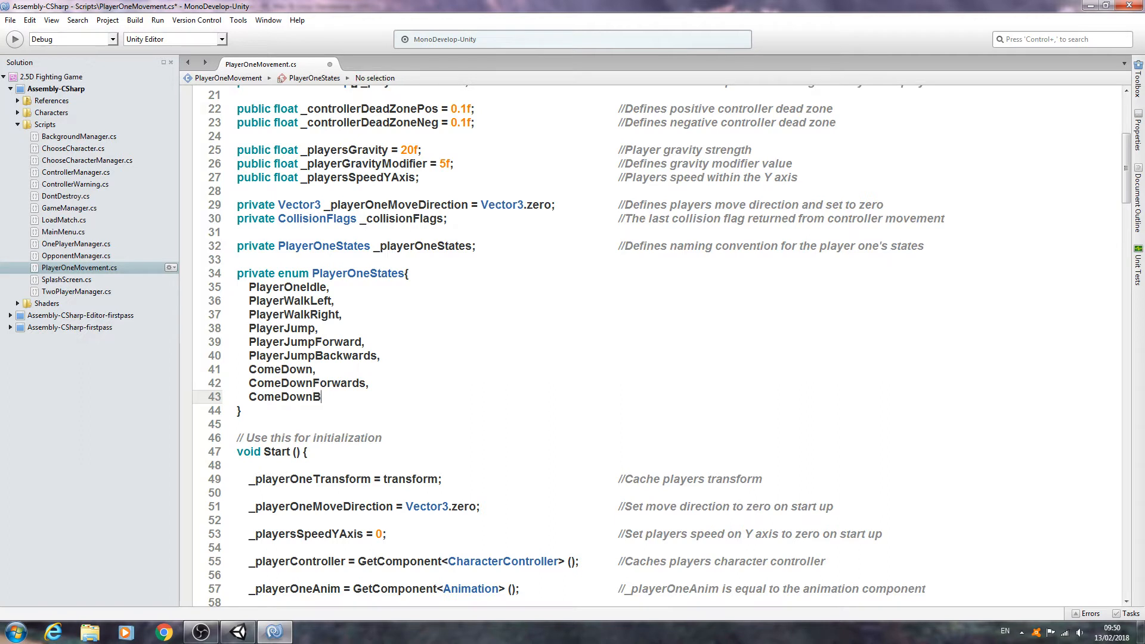
pyautogui.write('ackwards')
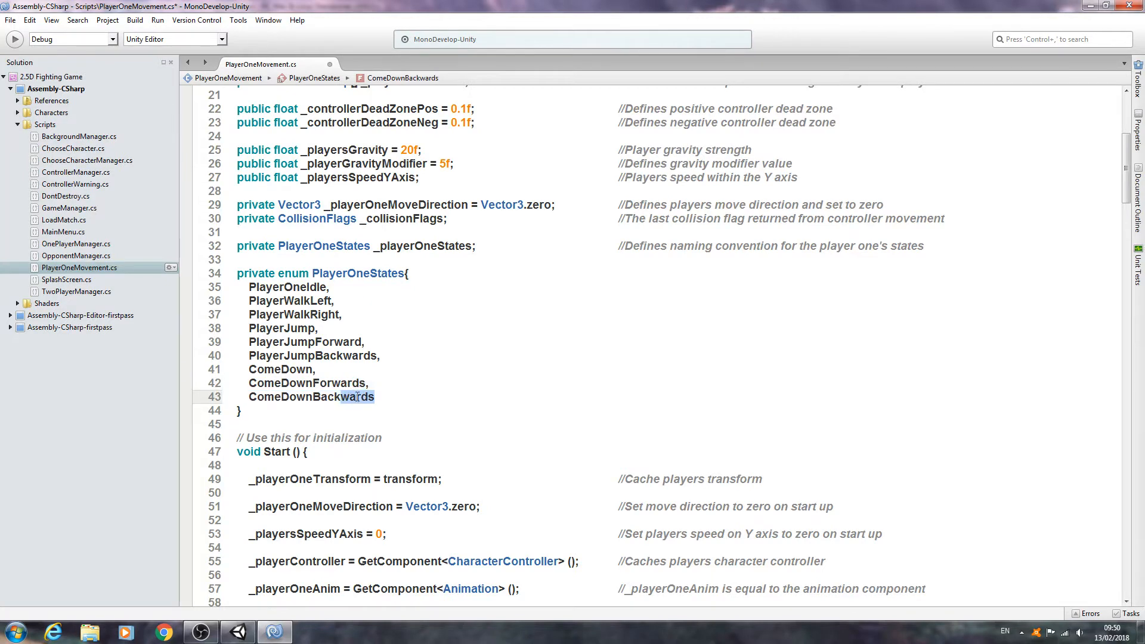
pyautogui.scroll(-3)
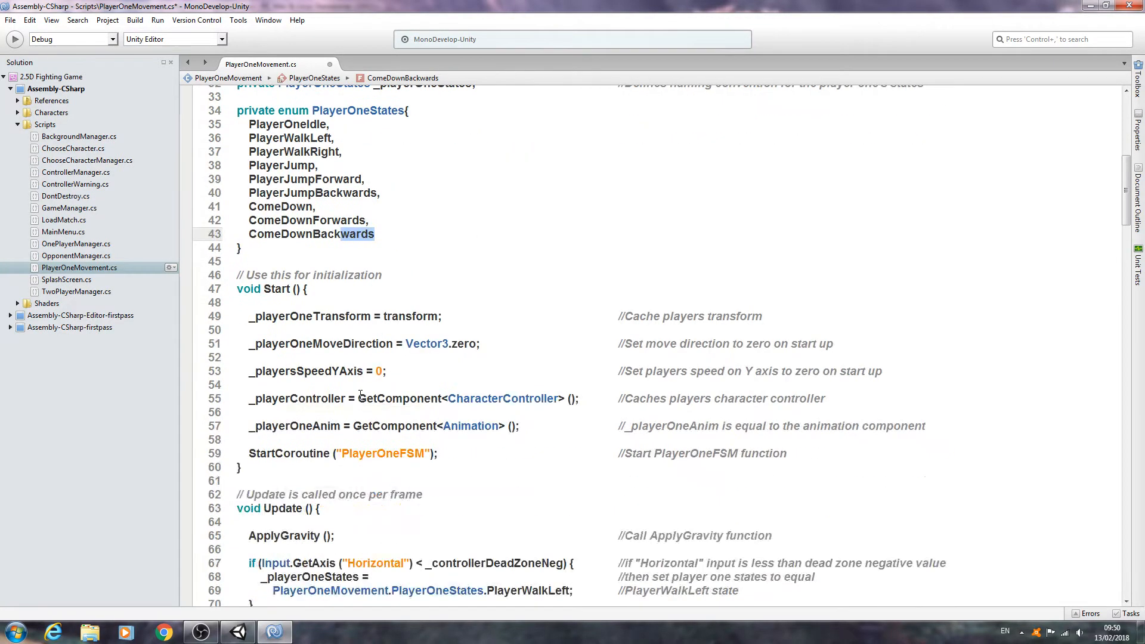
# - Start a for(int a = 0; a ... loop header in Start()
pyautogui.click(441, 344)
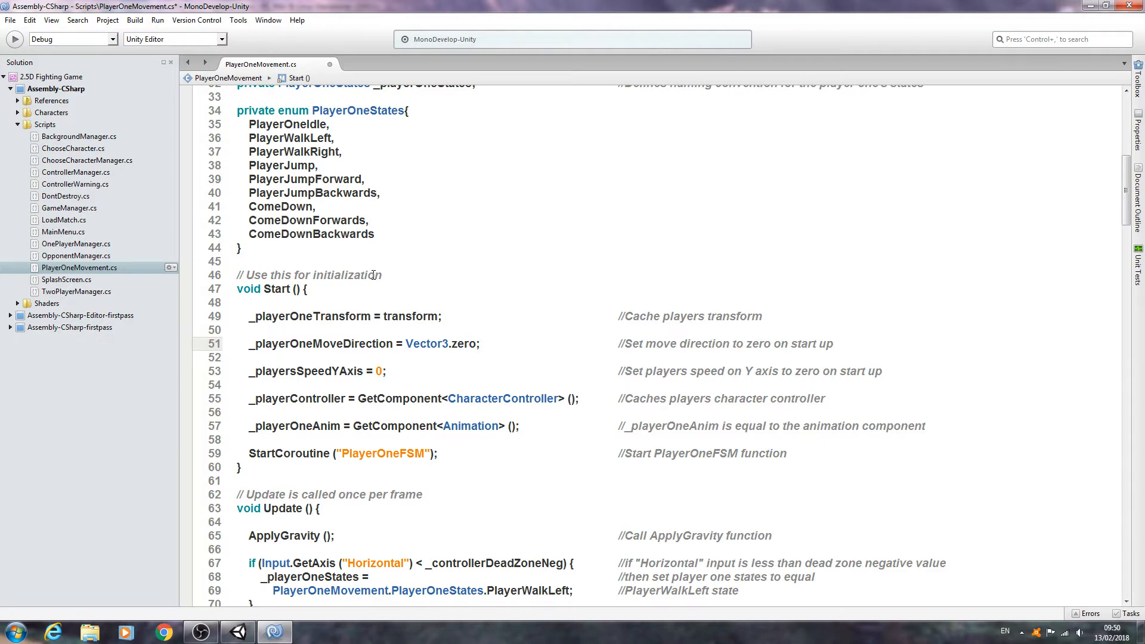
pyautogui.scroll(-3)
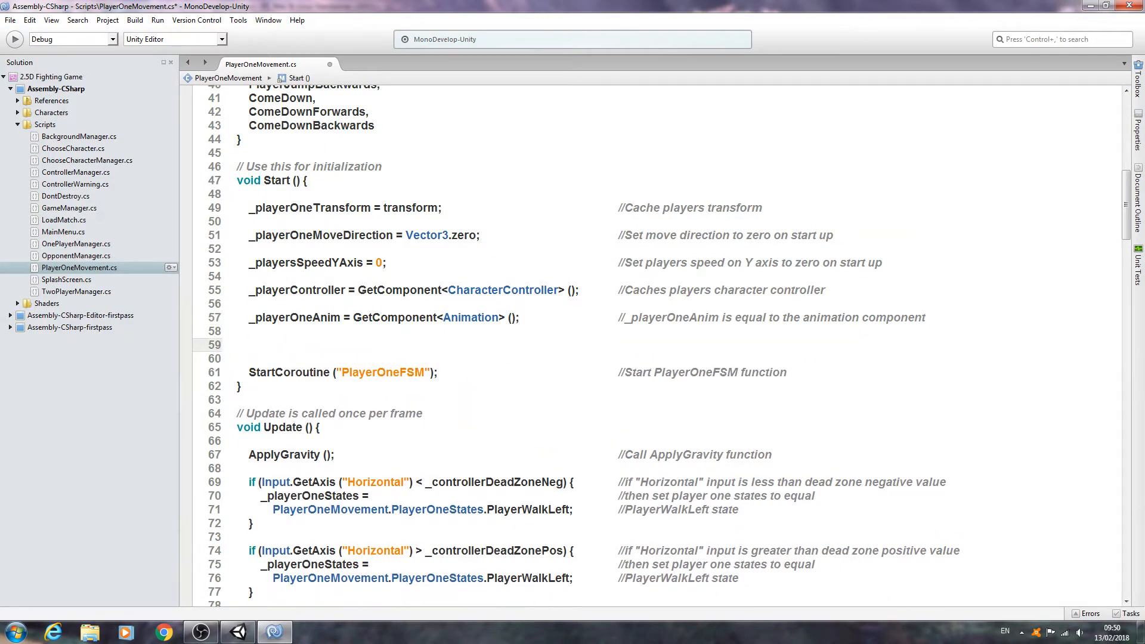
pyautogui.write('for')
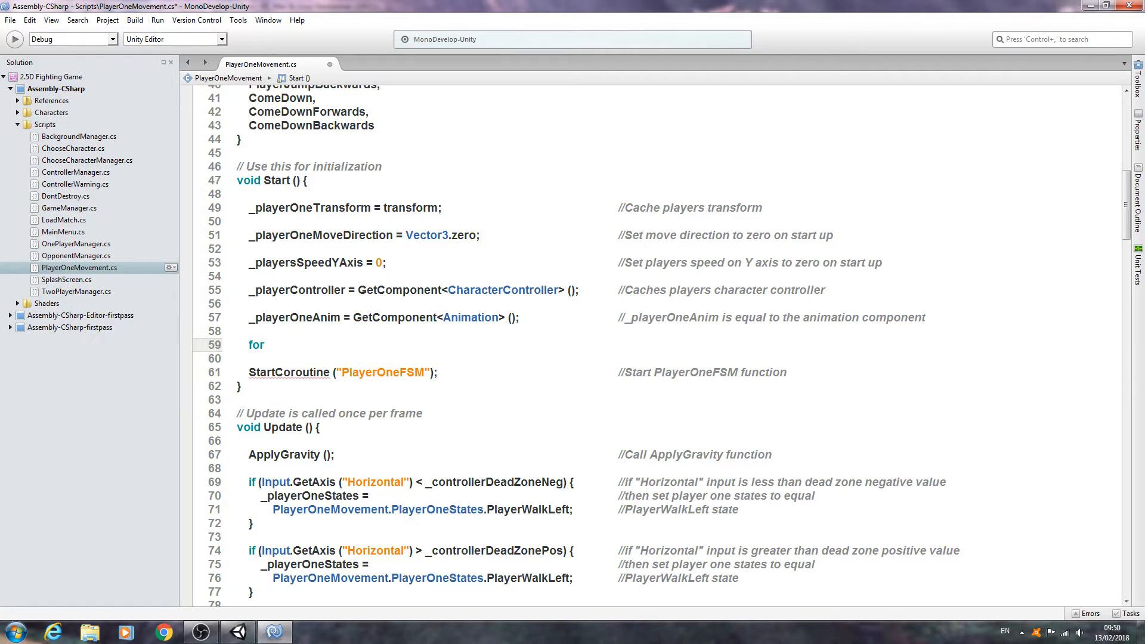
pyautogui.write('()')
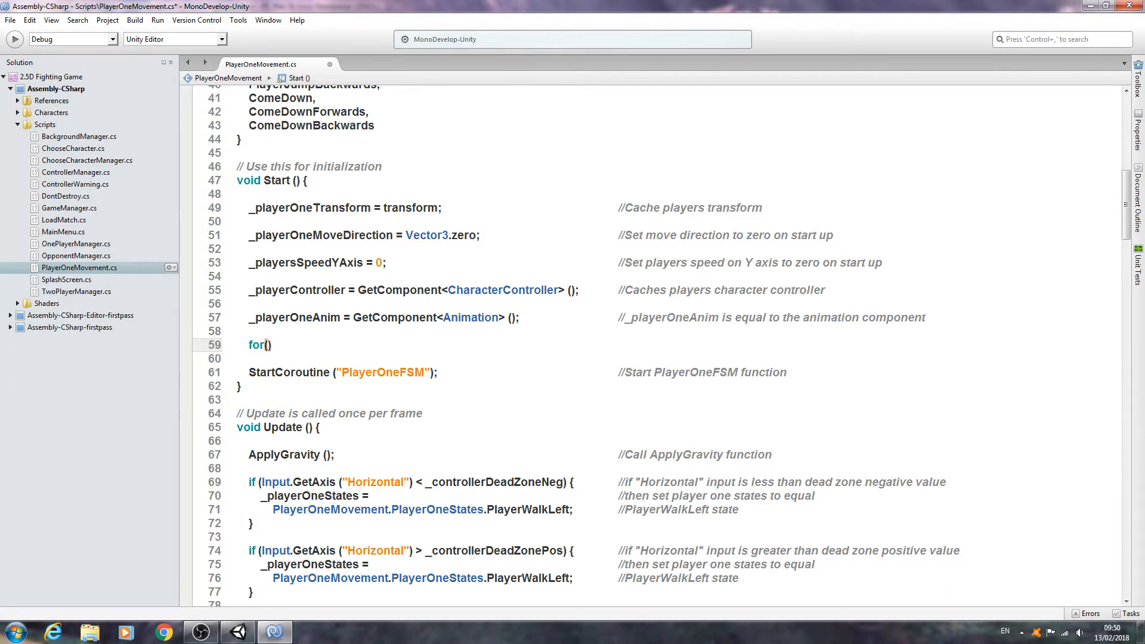
pyautogui.write('int')
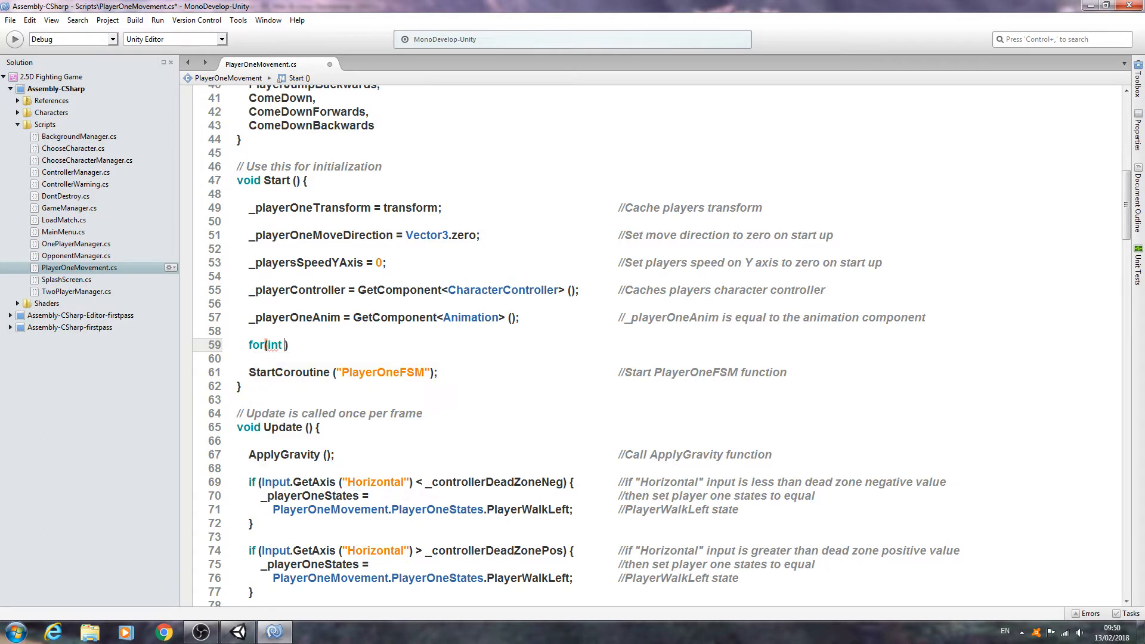
pyautogui.write('a)')
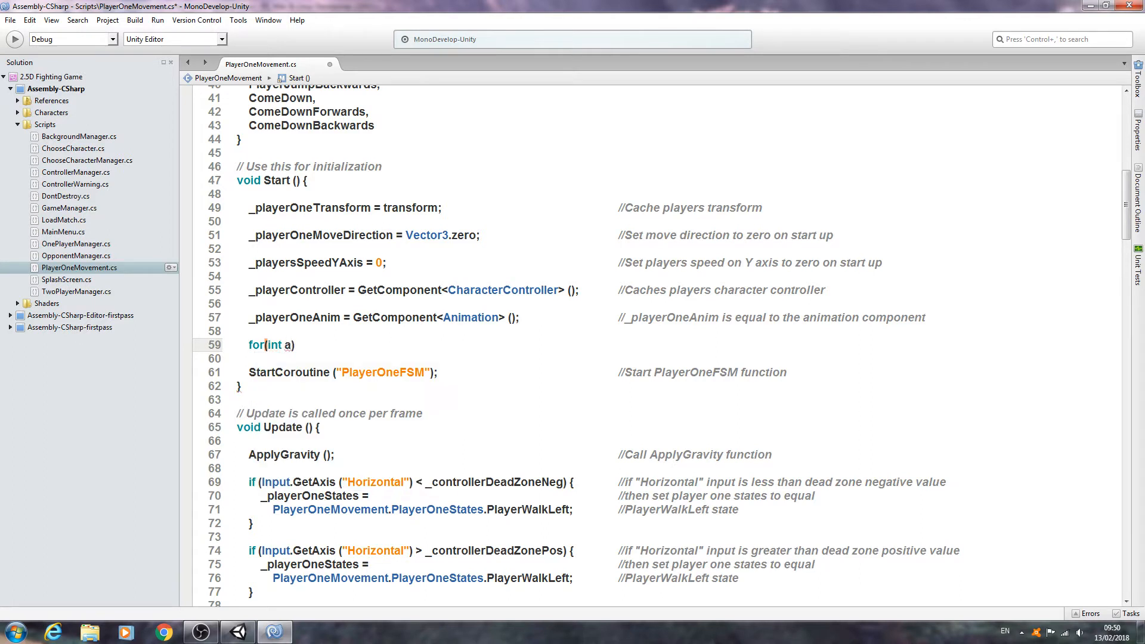
pyautogui.write('=')
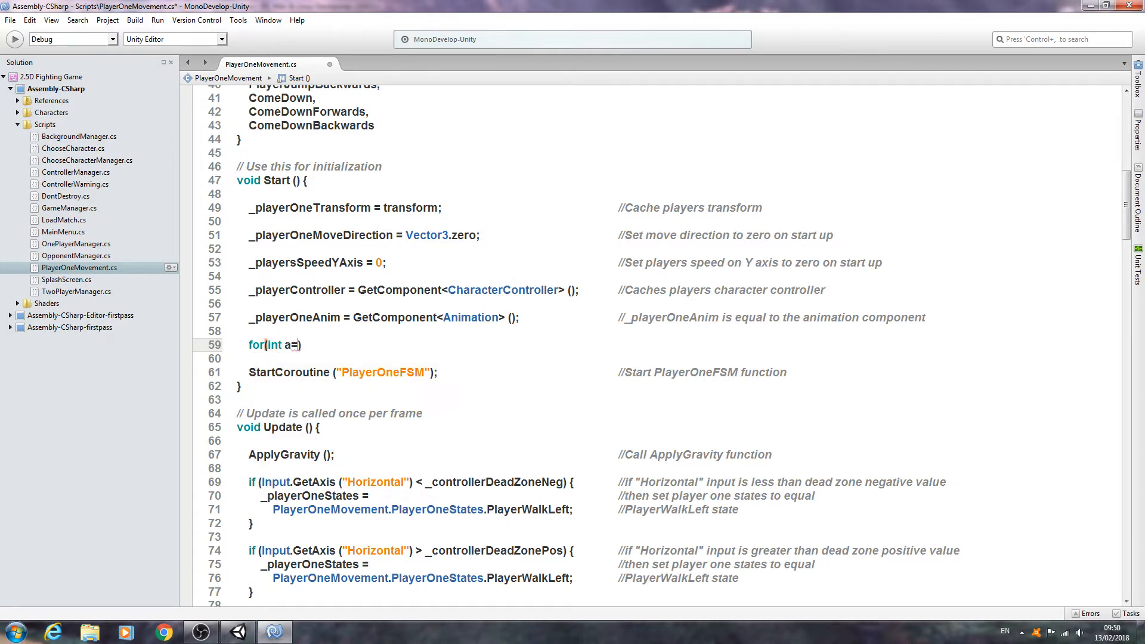
pyautogui.write('0;')
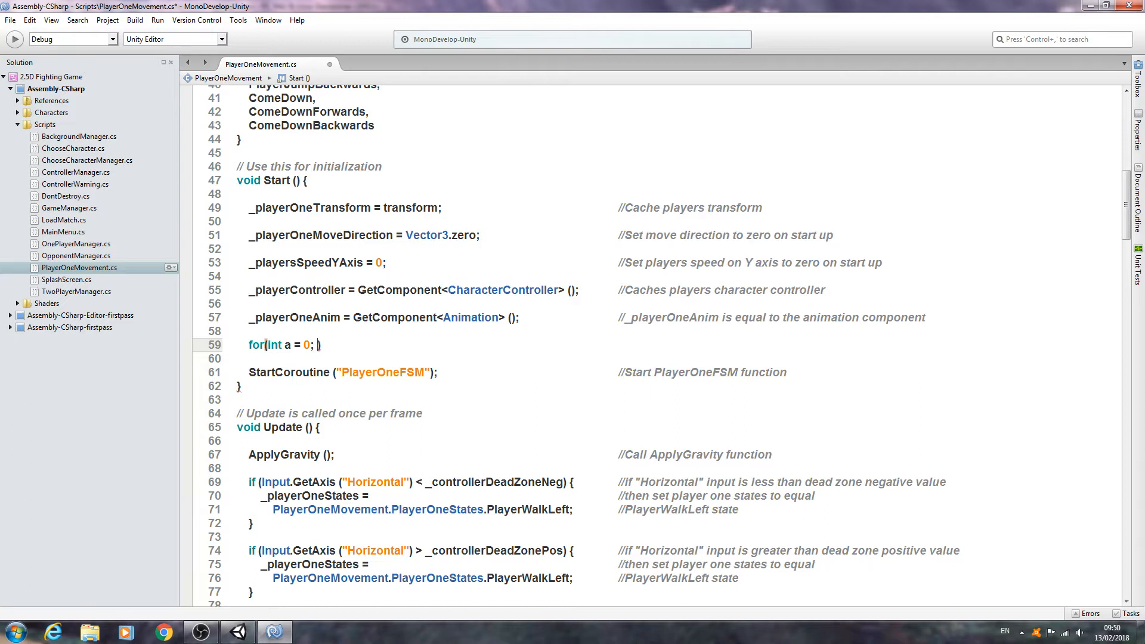
pyautogui.write('a <')
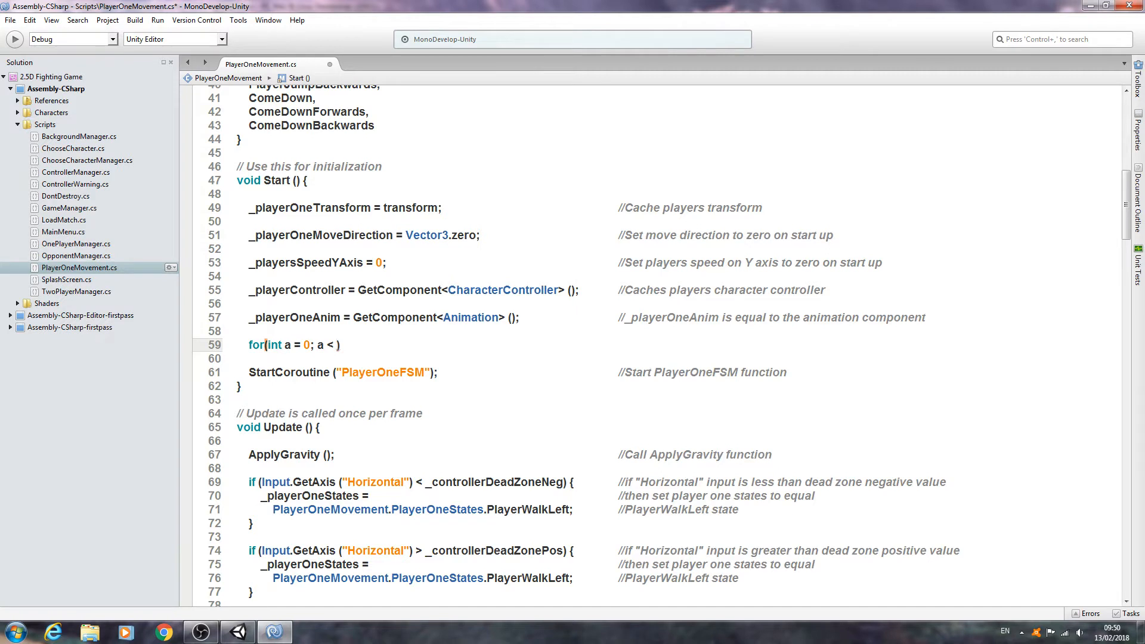
# - Finish the header as a < _playerAttackAnim.Length; a++ and begin its comment
pyautogui.write('_p')
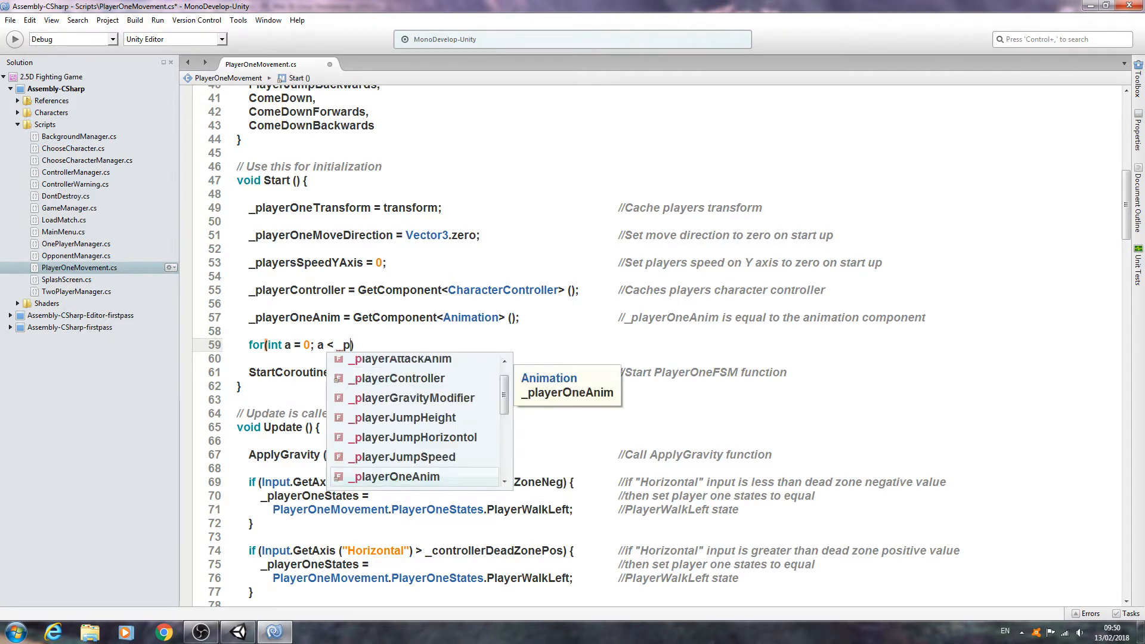
pyautogui.write('ayera')
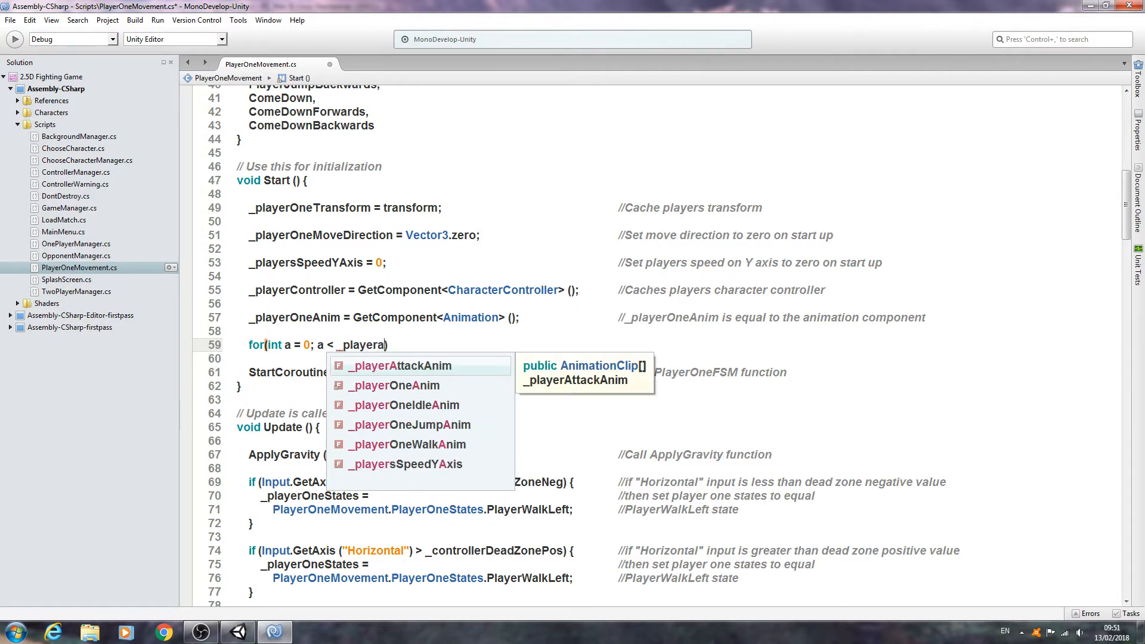
pyautogui.click(398, 365)
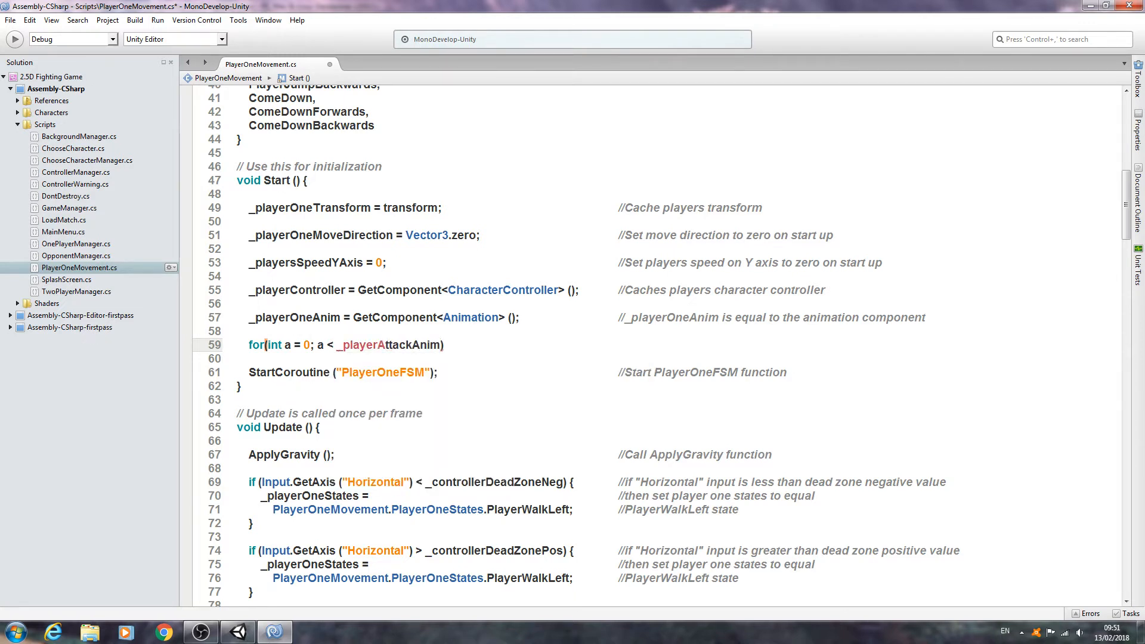
pyautogui.write('.l')
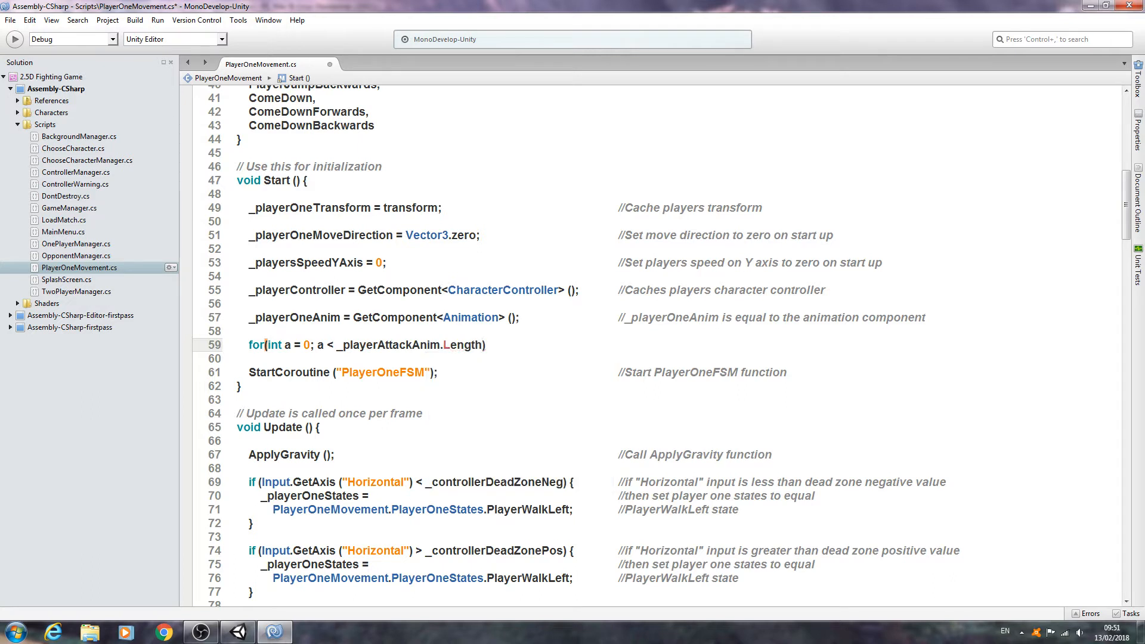
pyautogui.write('a)')
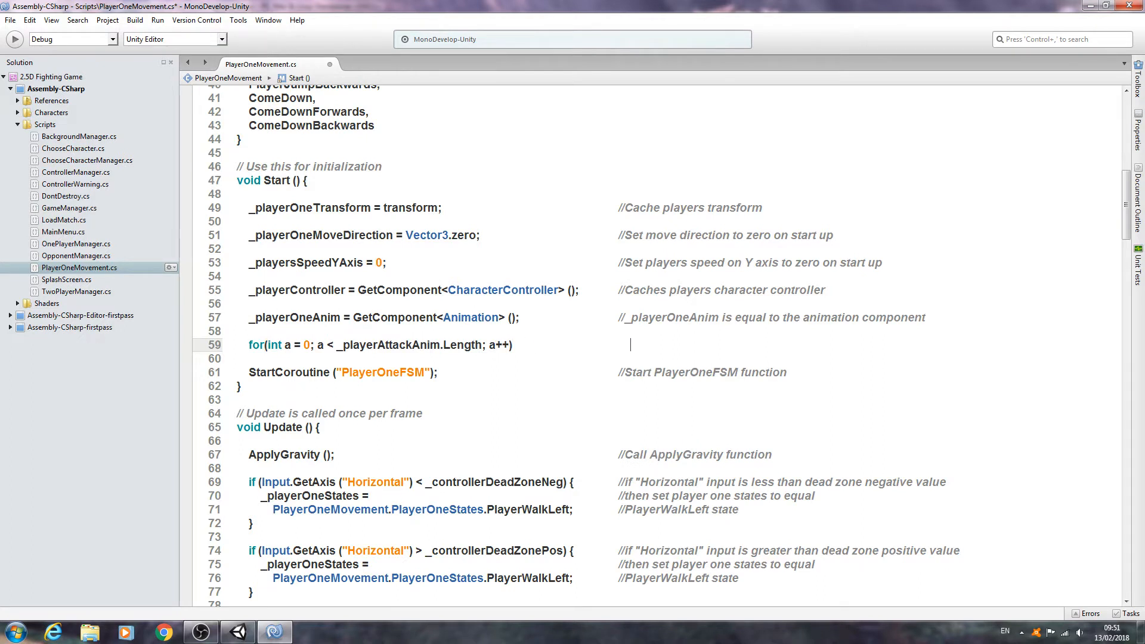
pyautogui.write('//')
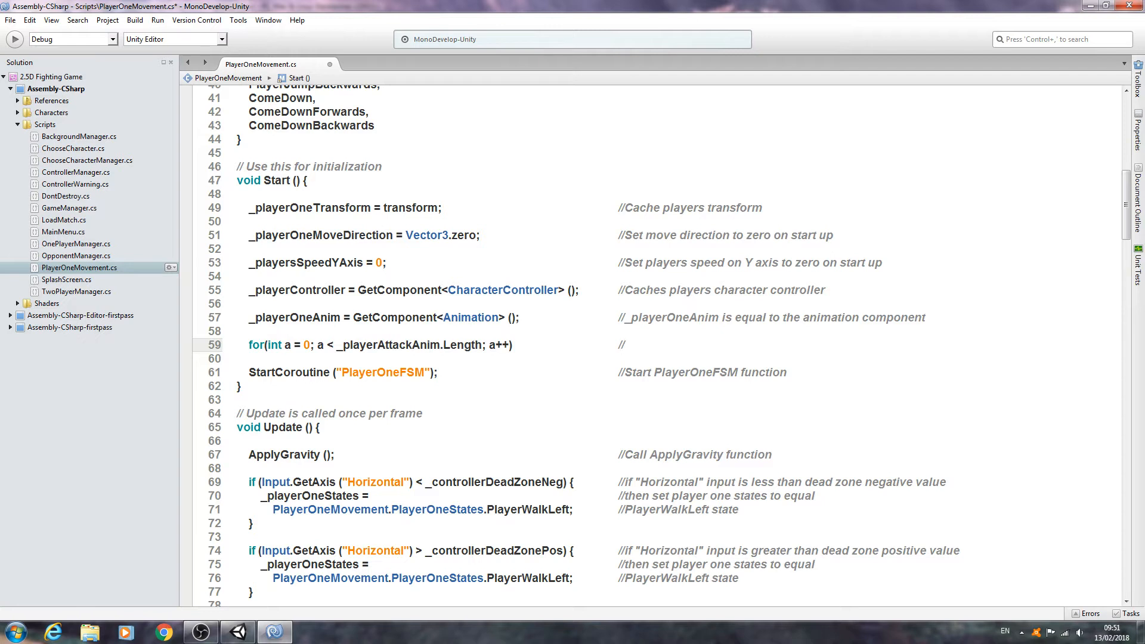
# - Comment the loop as creating a numeric int for animations sized by the array length
pyautogui.write('Creates')
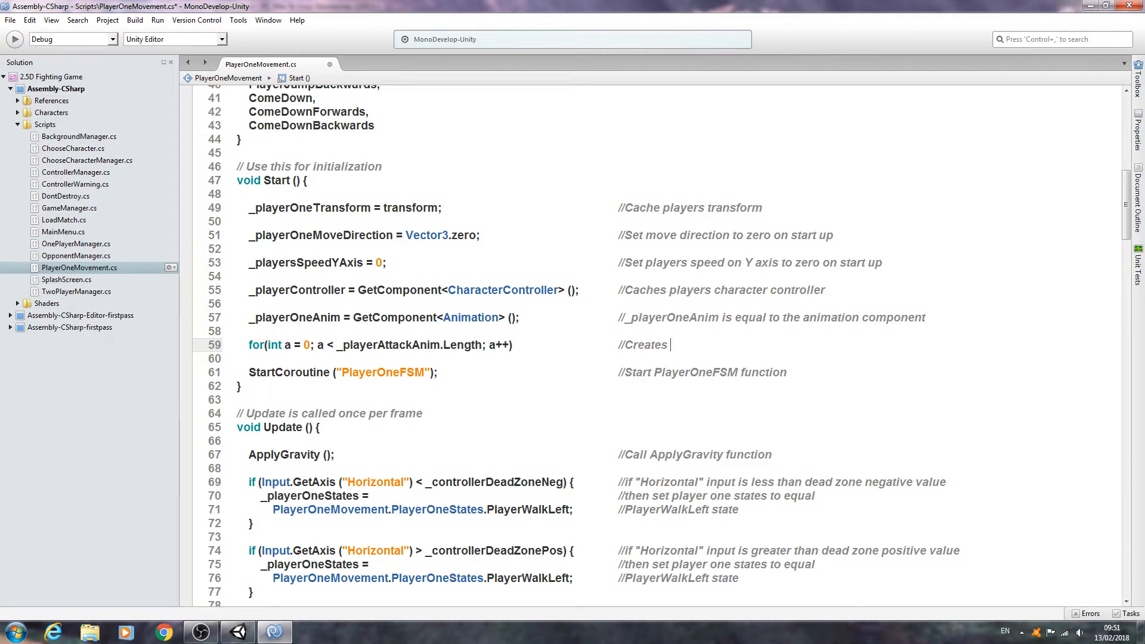
pyautogui.write('an int')
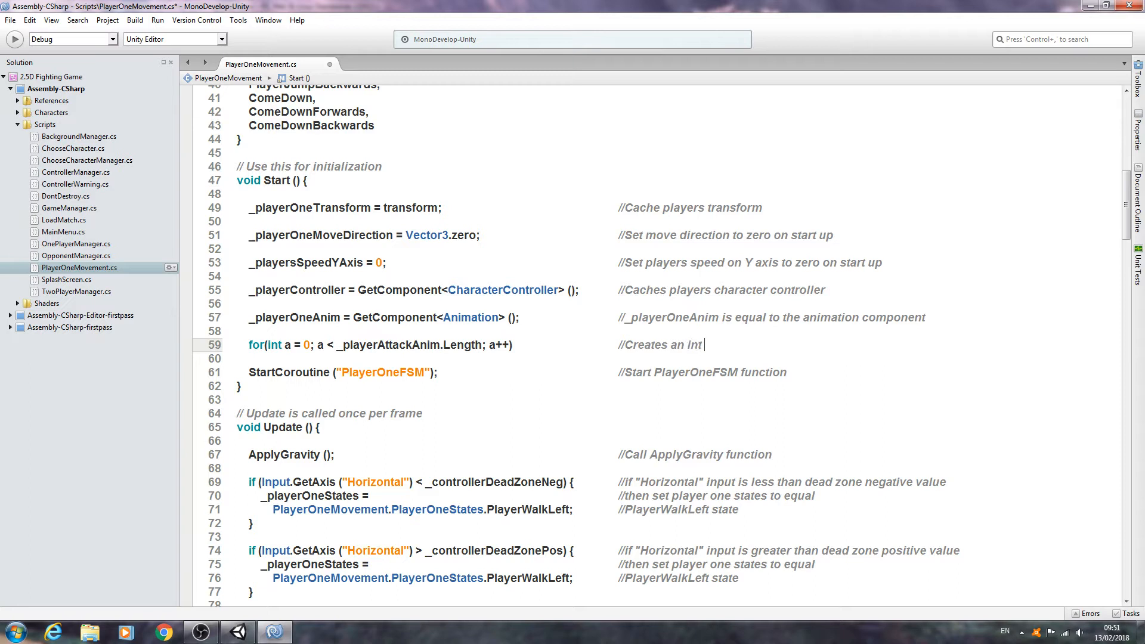
pyautogui.write('for')
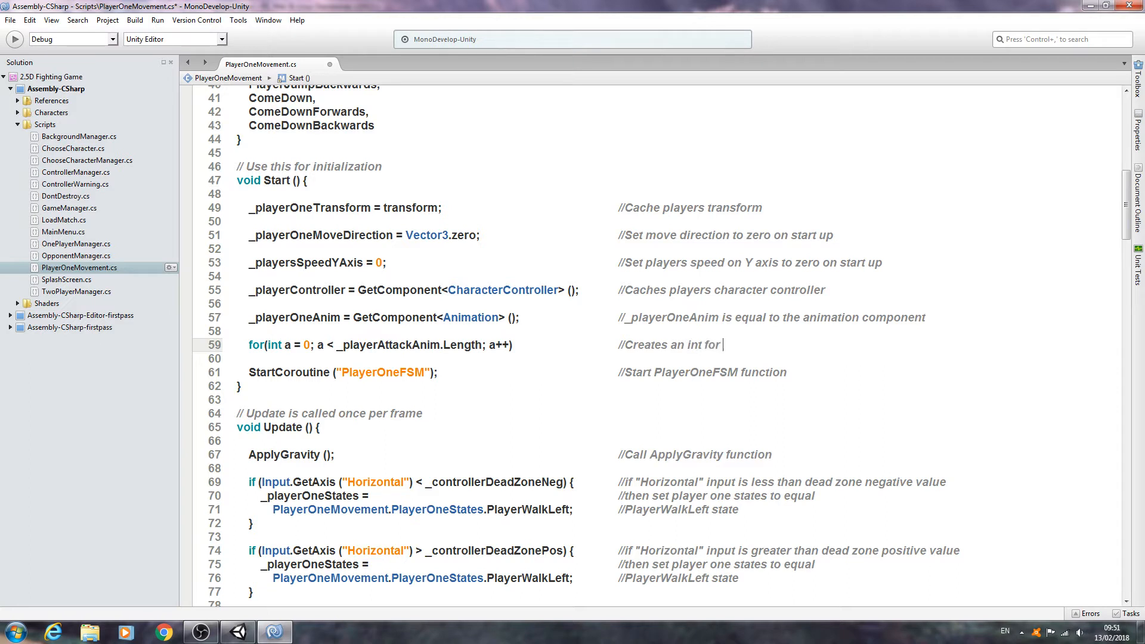
pyautogui.write('anima')
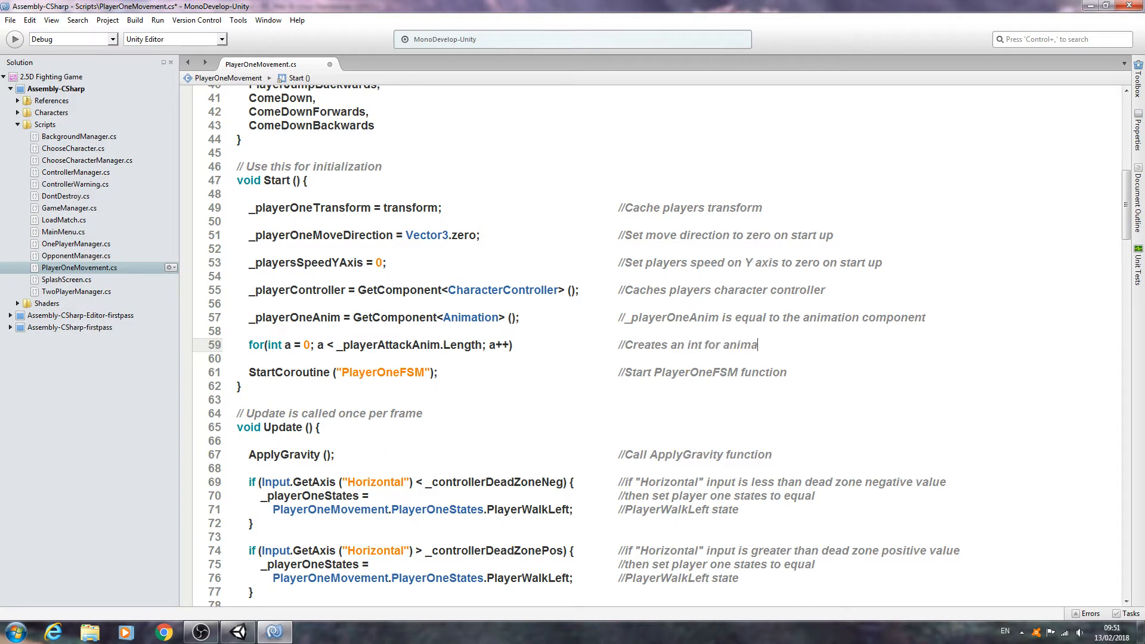
pyautogui.write('tions')
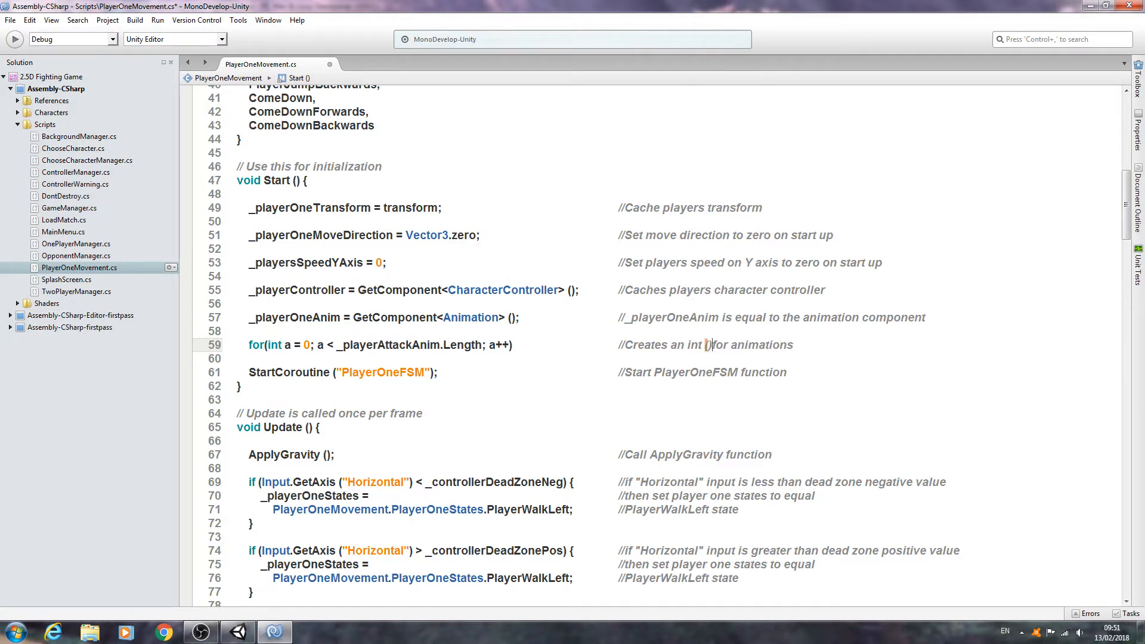
pyautogui.write('number')
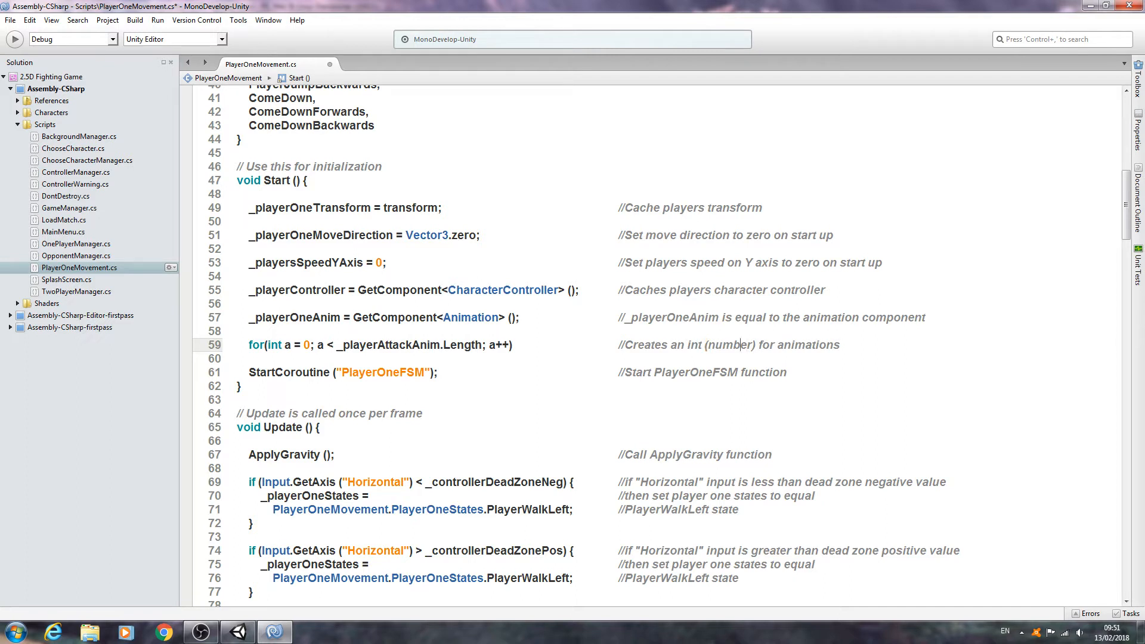
pyautogui.write('numeric value')
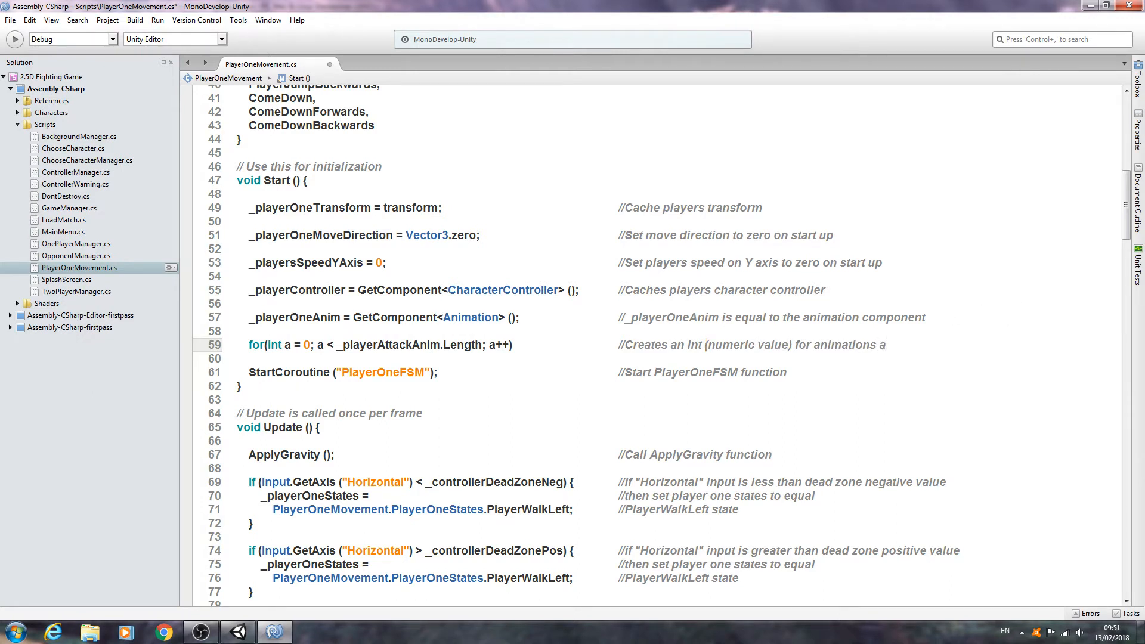
pyautogui.write('nd gets t')
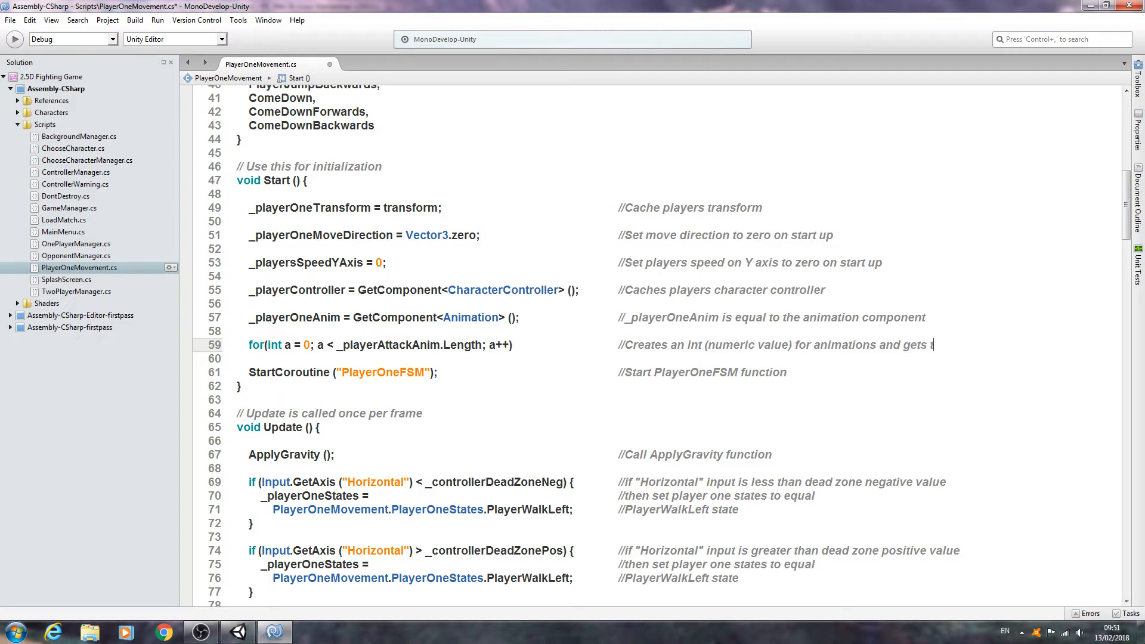
pyautogui.write('he length based on')
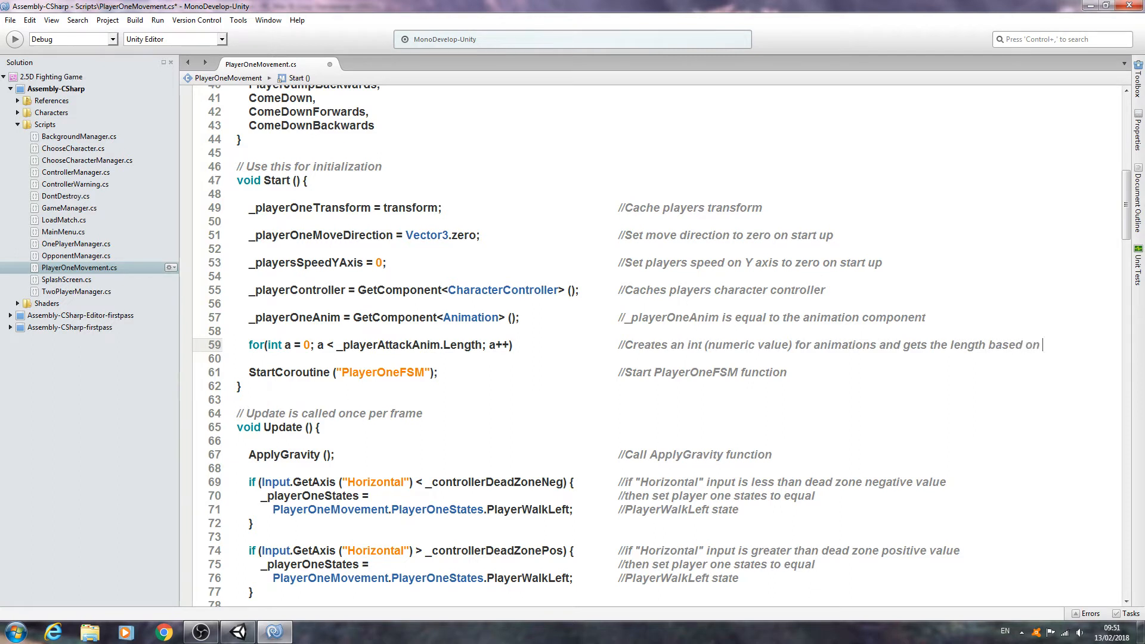
pyautogui.write('array size')
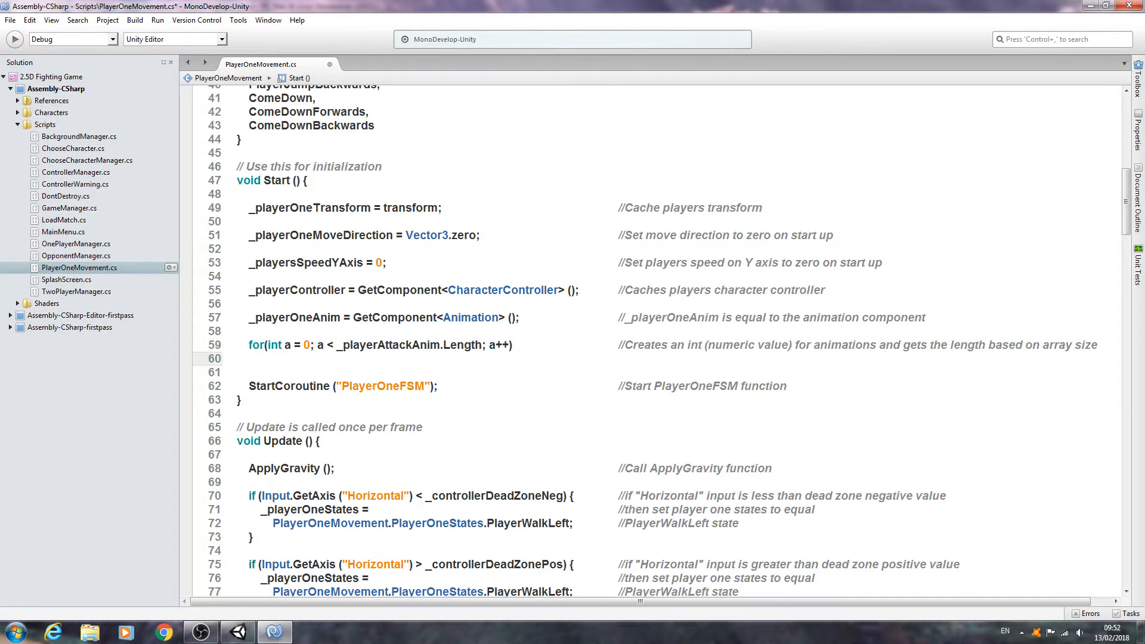
# - Begin the loop body with _playerOneAnim, checking the declarations at the top of the class
pyautogui.write('_player')
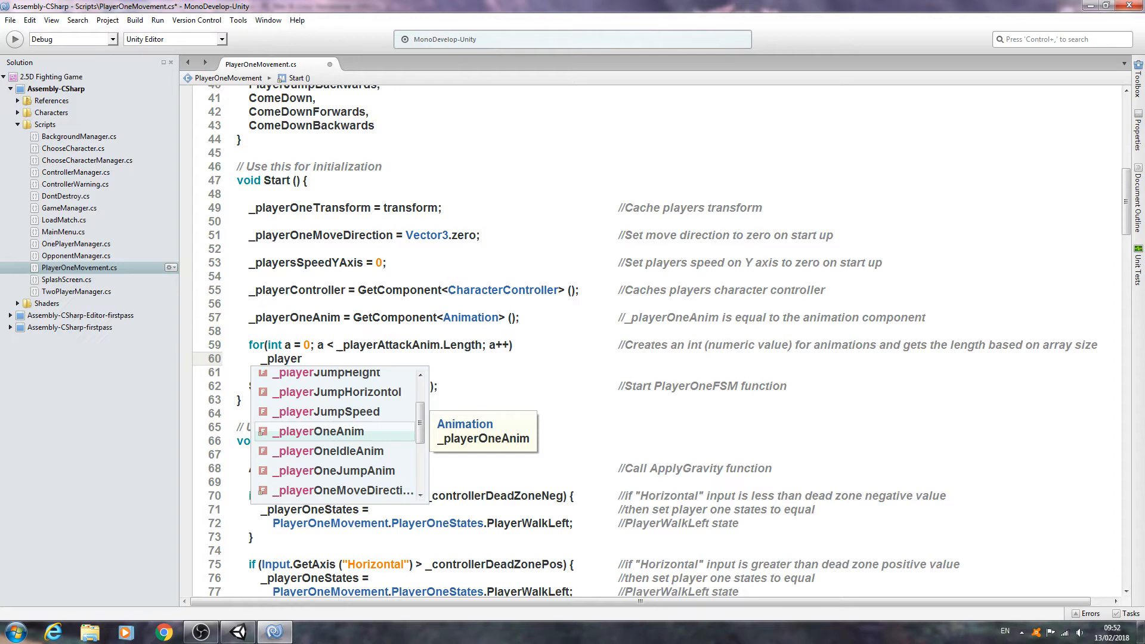
pyautogui.scroll(3)
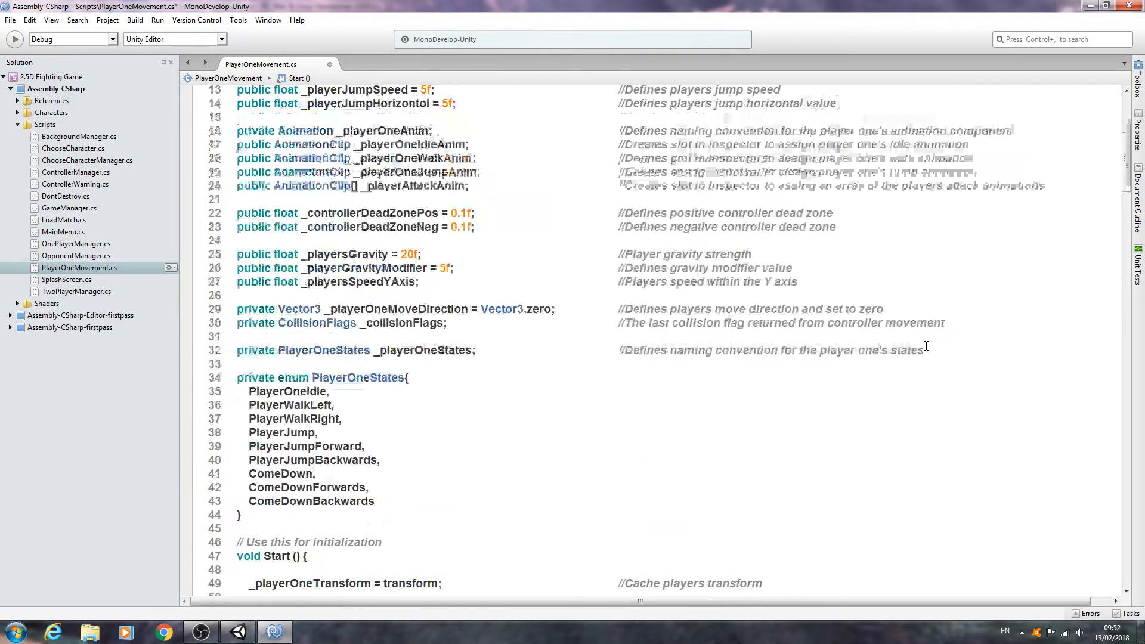
pyautogui.scroll(3)
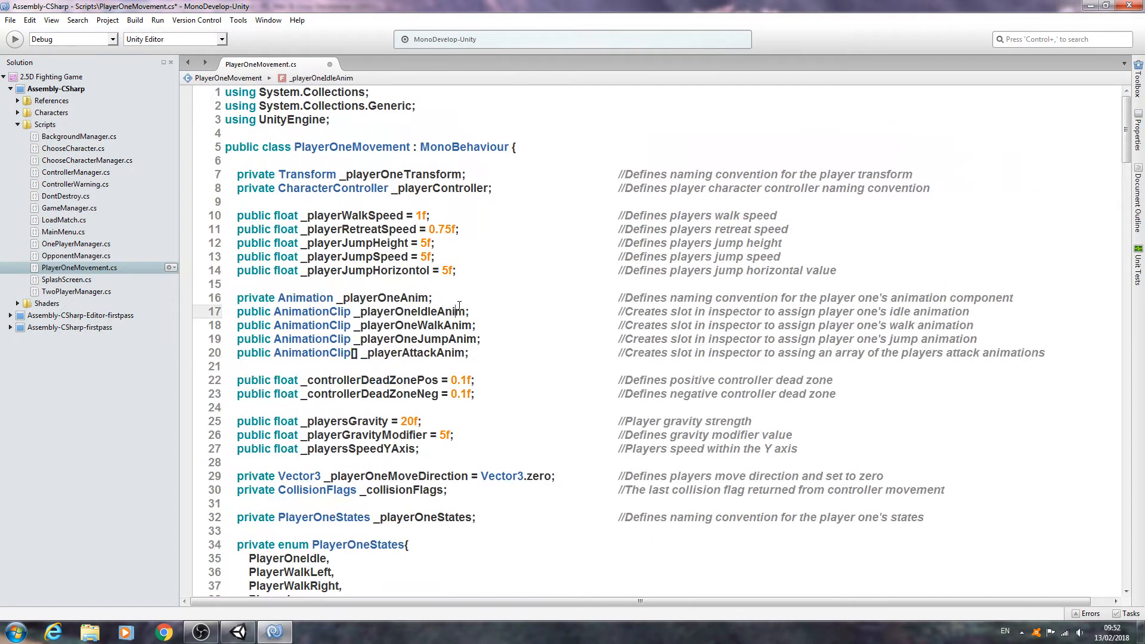
pyautogui.scroll(-3)
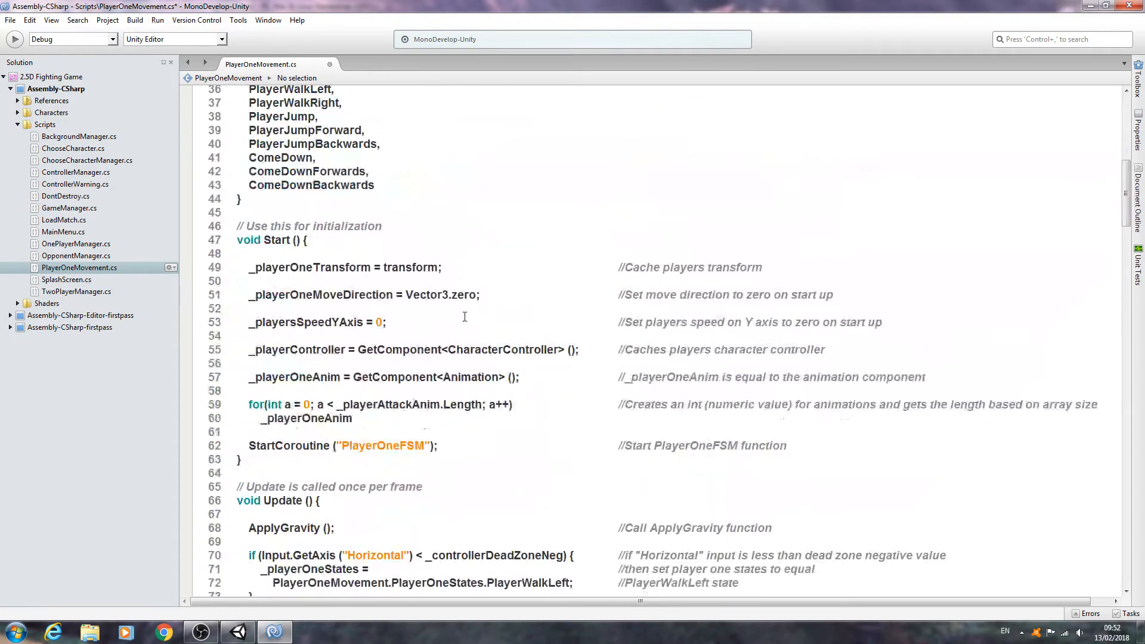
pyautogui.scroll(-3)
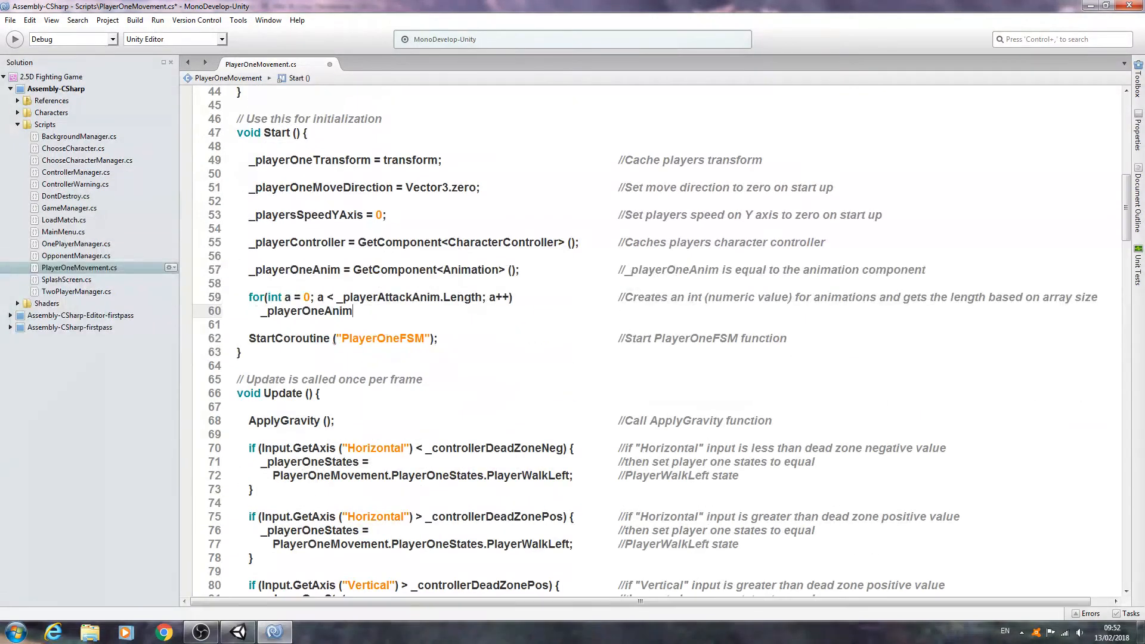
pyautogui.moveTo(403, 336)
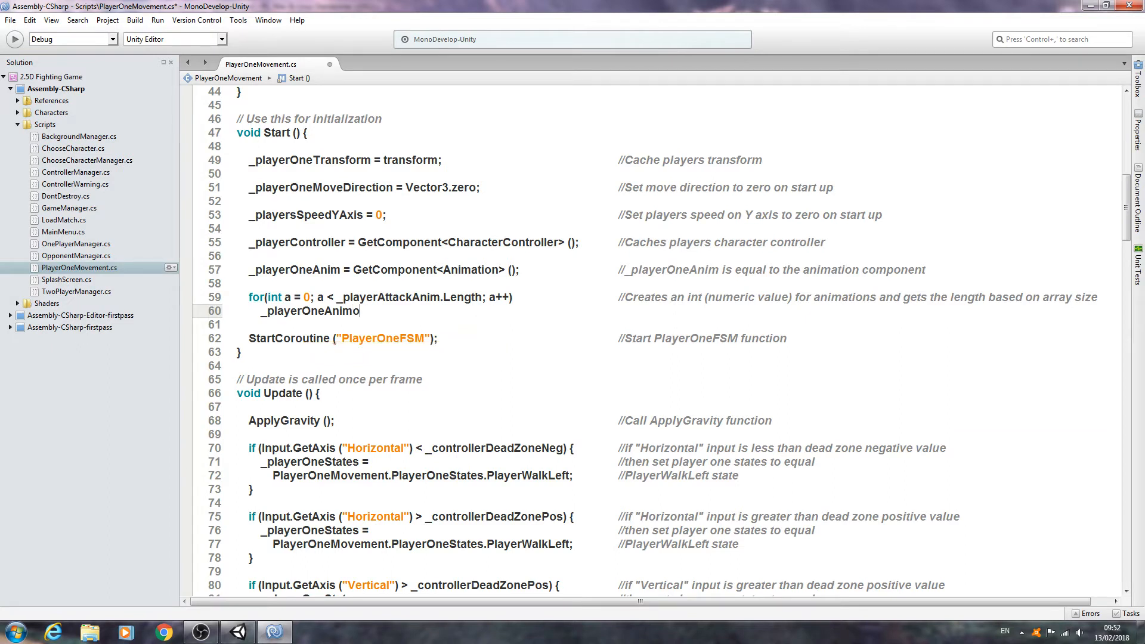
# - Index _playerOneAnim by _playerAttackAnim[a].name inside the loop body
pyautogui.write('[]')
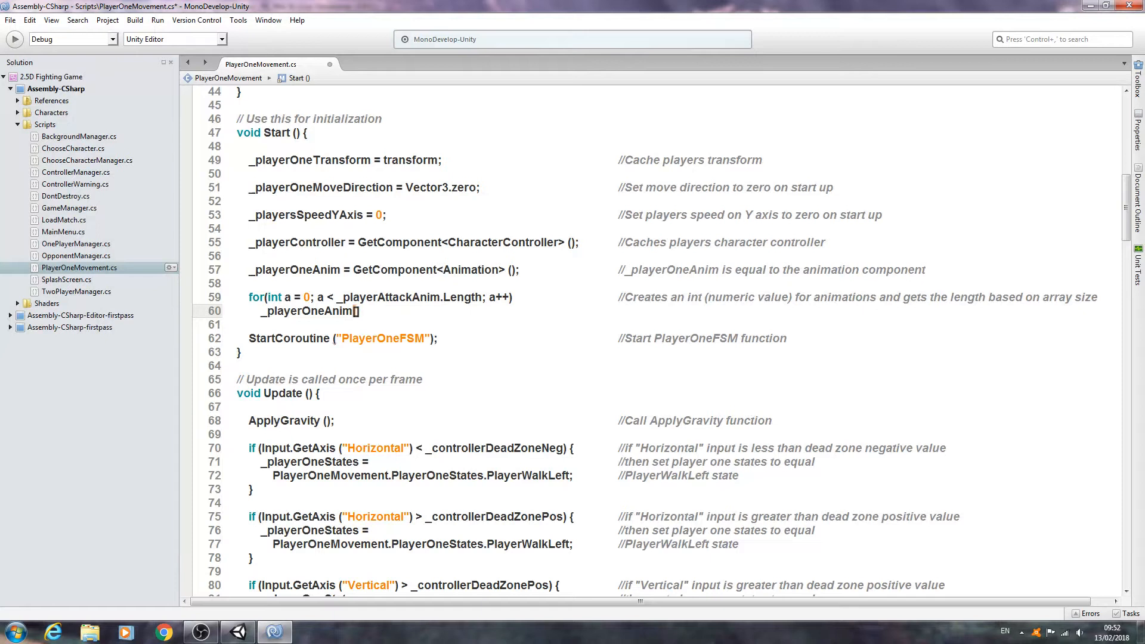
pyautogui.write('_playera')
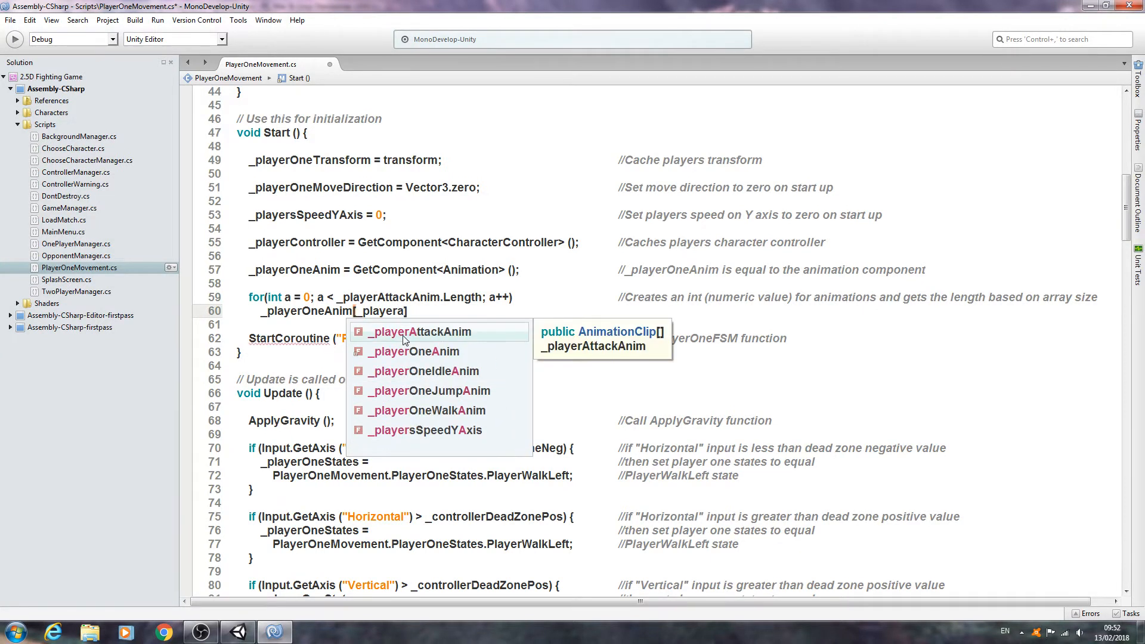
pyautogui.click(414, 332)
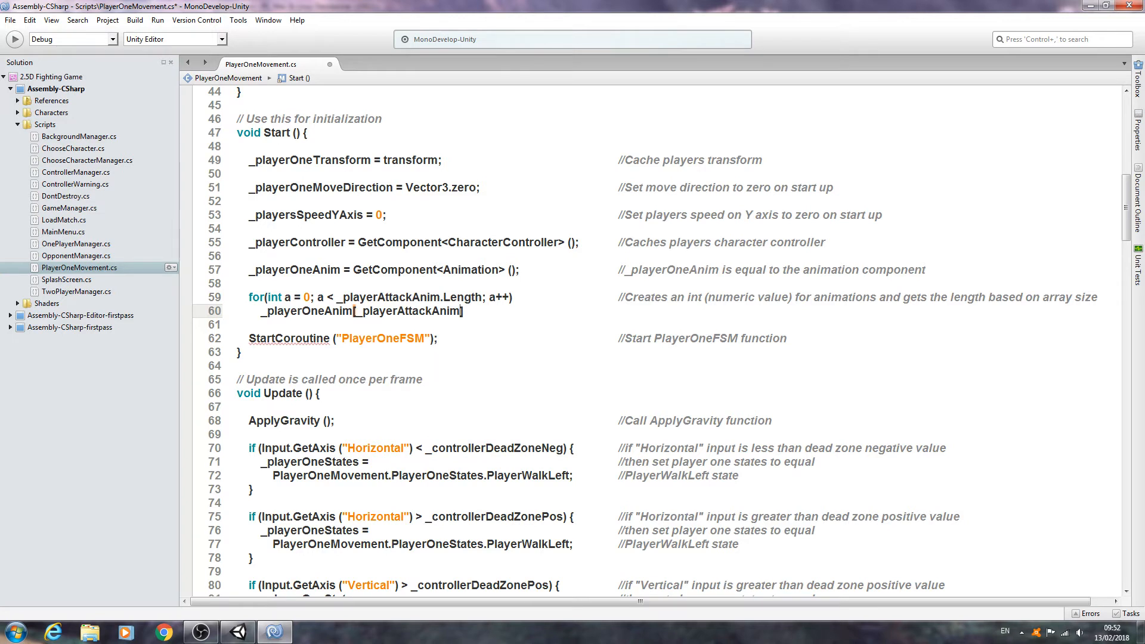
pyautogui.write('[')
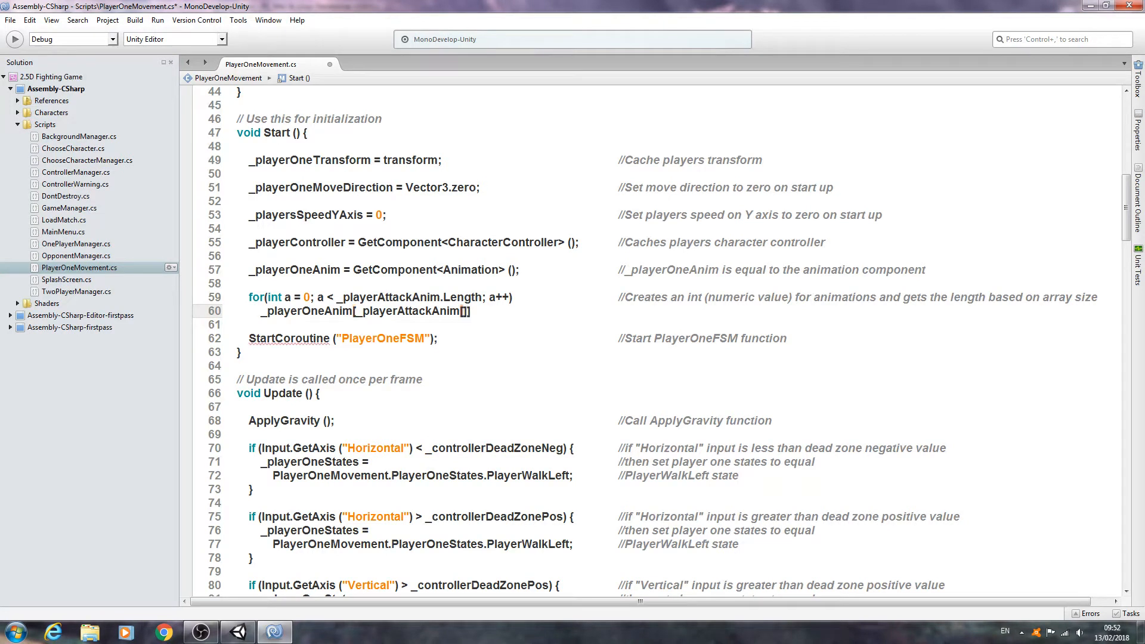
pyautogui.write('a')
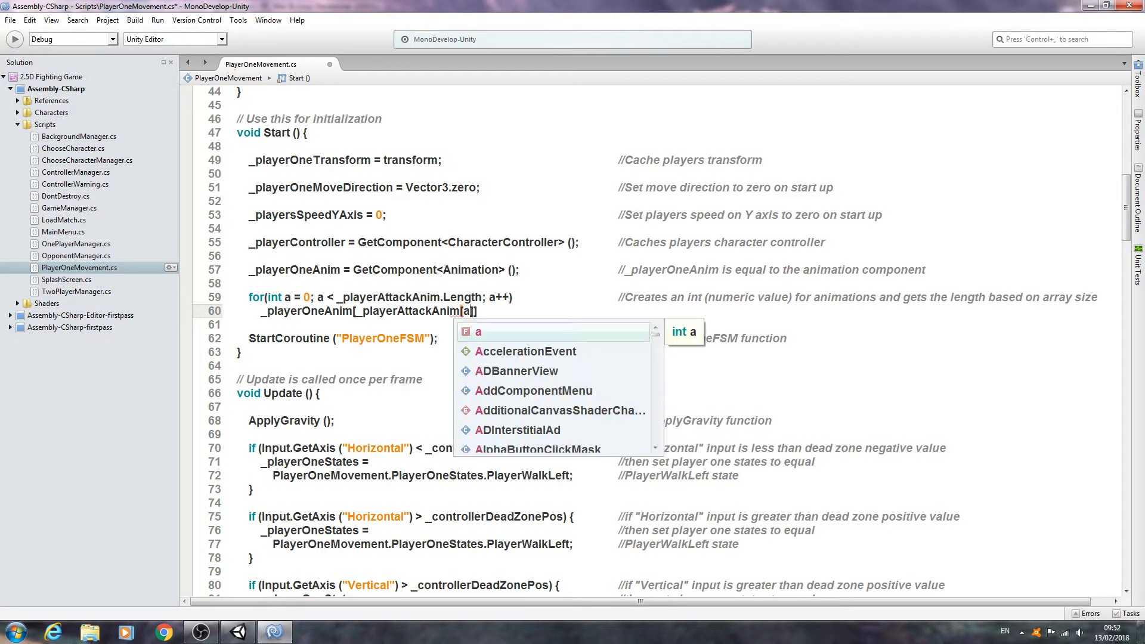
pyautogui.press('Escape')
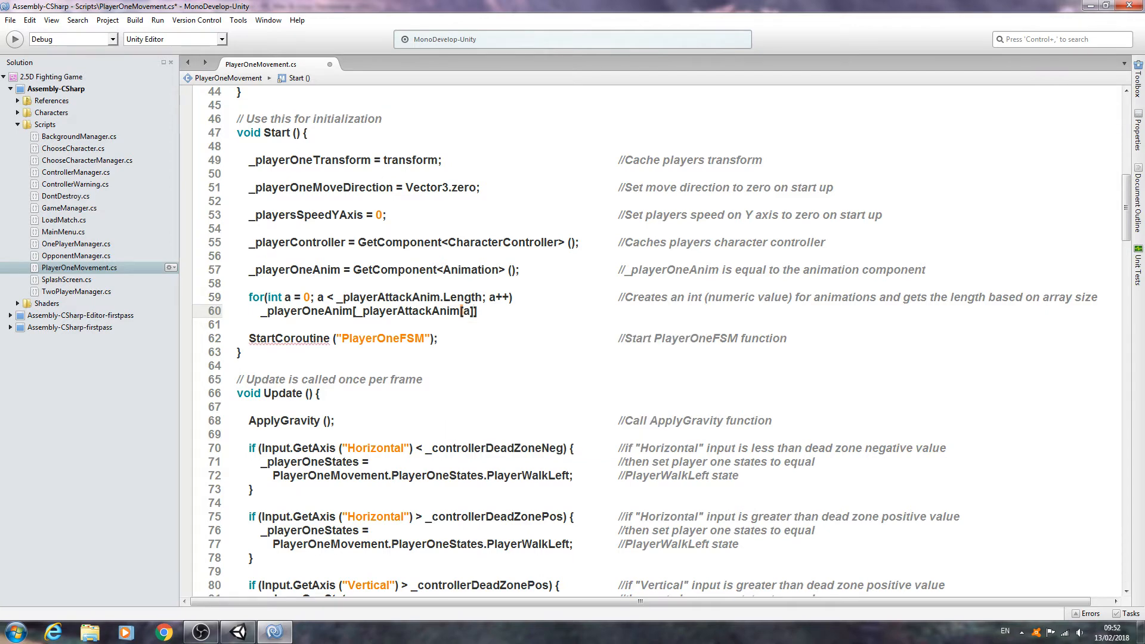
pyautogui.write('.name')
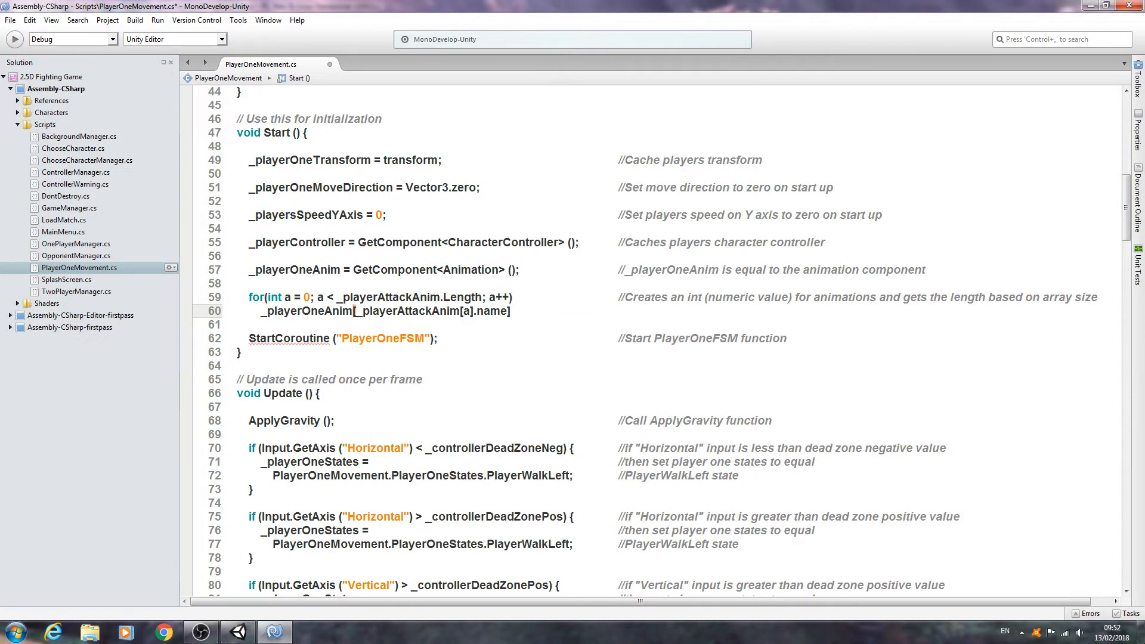
# - Assign .wrapMode = WrapMode.Once; choosing WrapMode from autocomplete
pyautogui.write('.wrapMode')
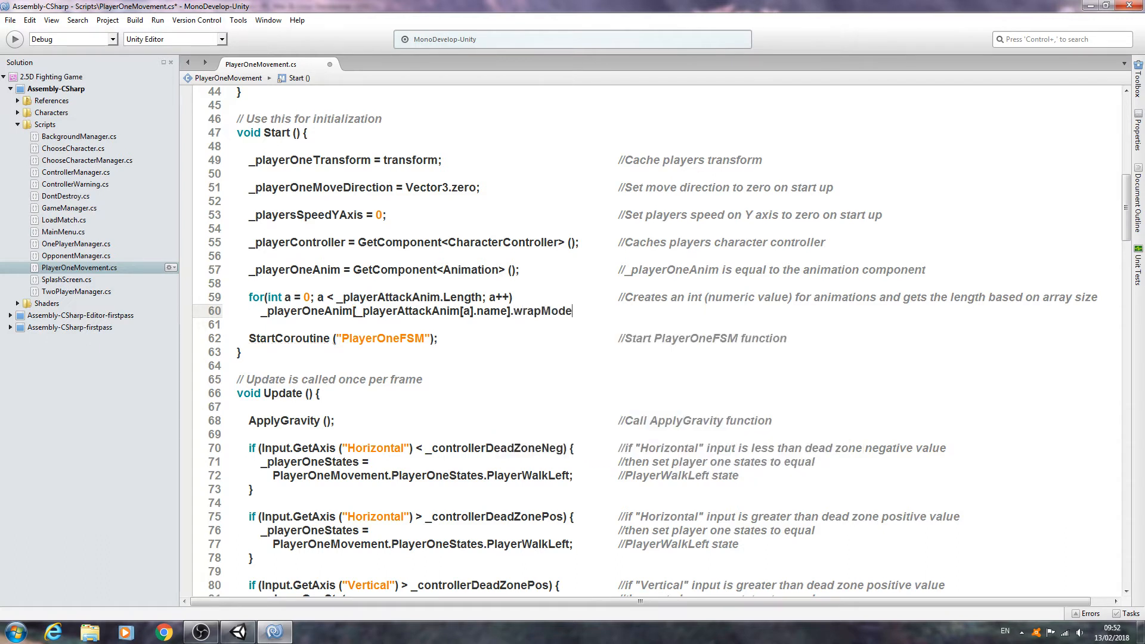
pyautogui.write('= w')
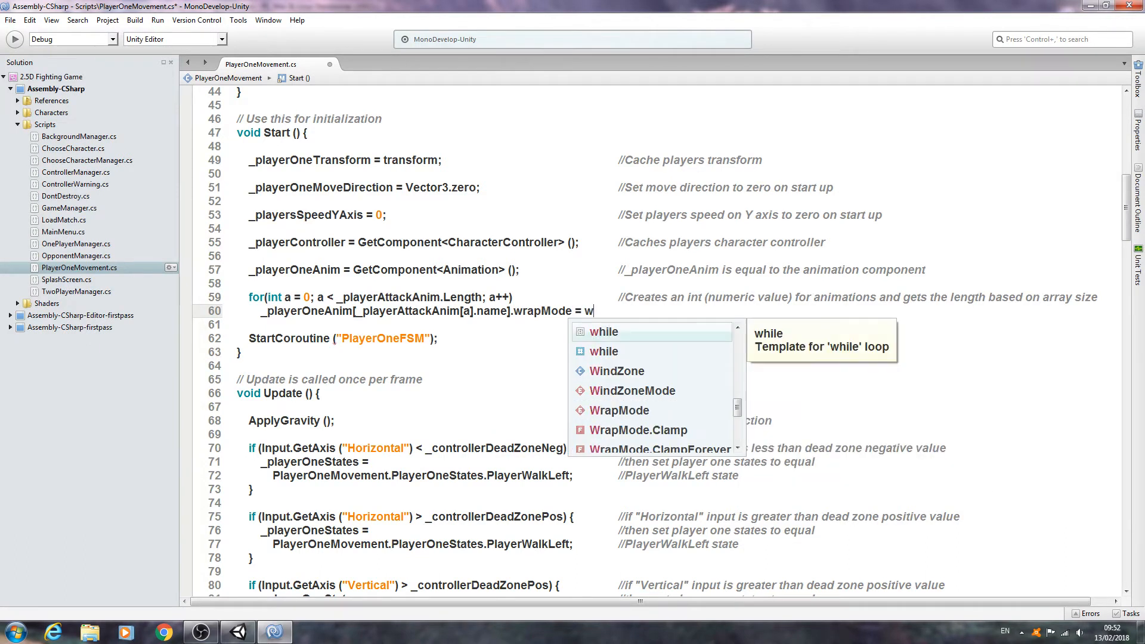
pyautogui.write('ra')
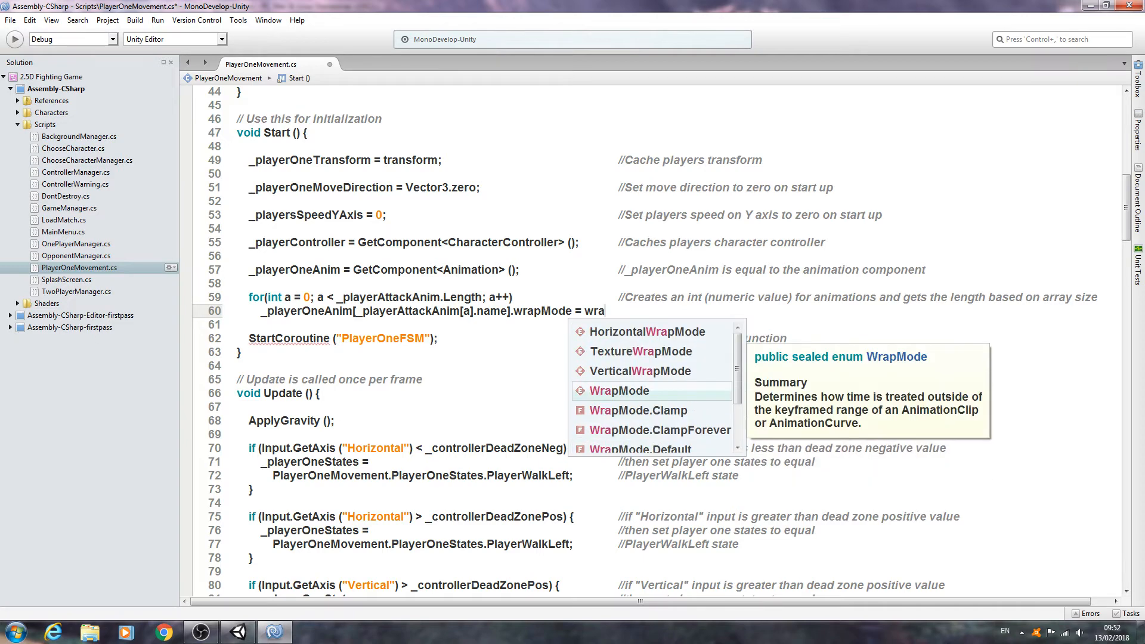
pyautogui.scroll(-3)
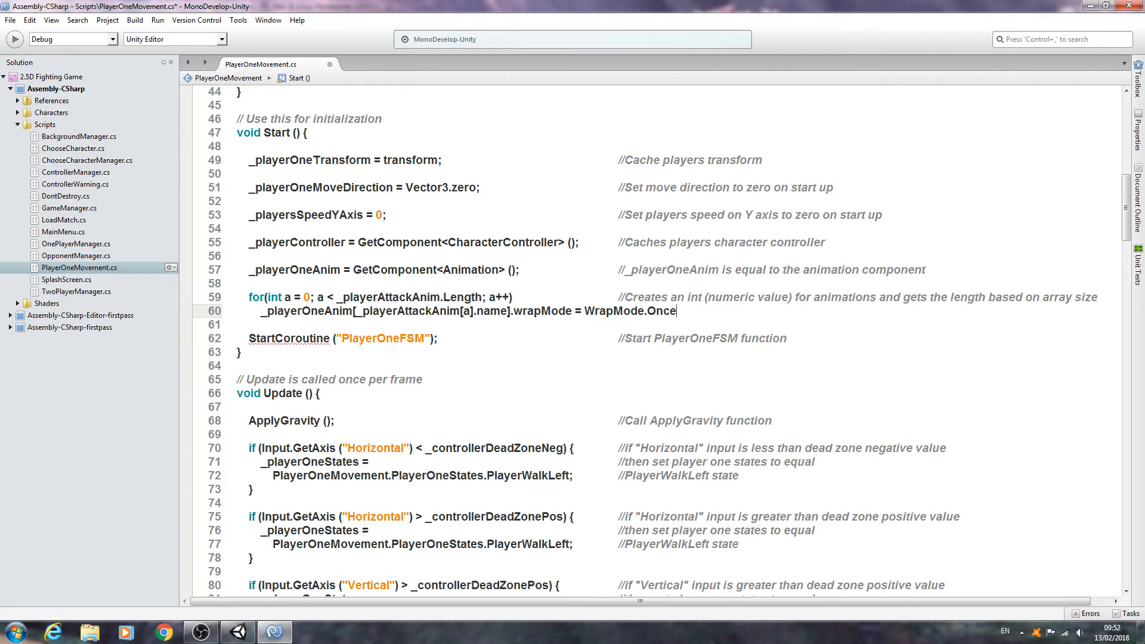
pyautogui.write(';')
pyautogui.write('//')
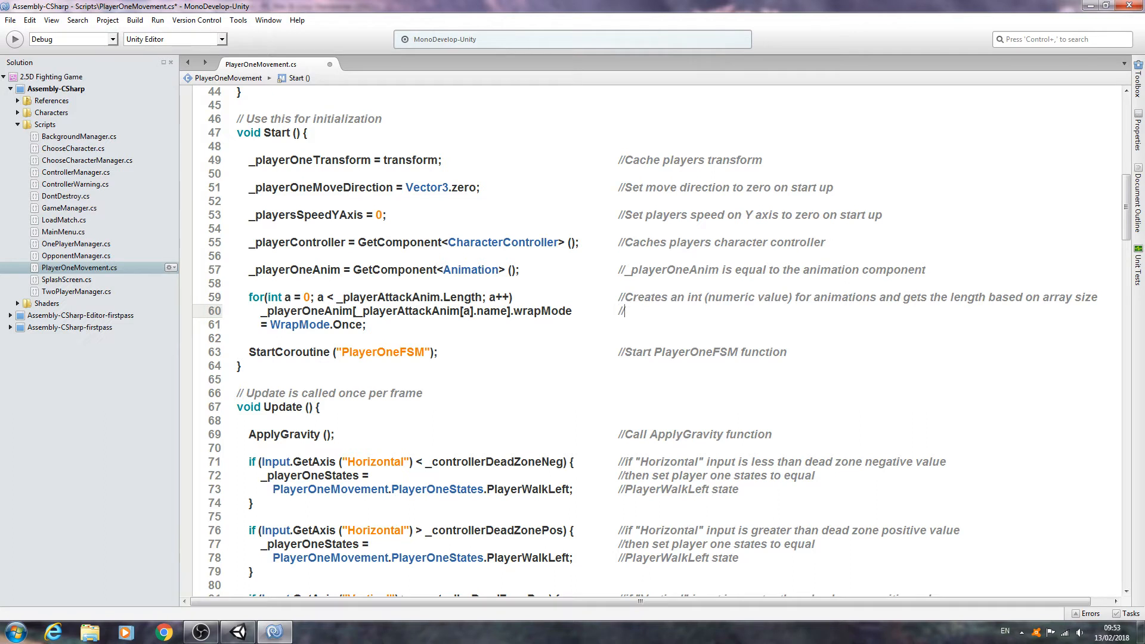
# - Write the comments '//Set attack animation to equal' and '//wraponce' beside the line
pyautogui.write('Set')
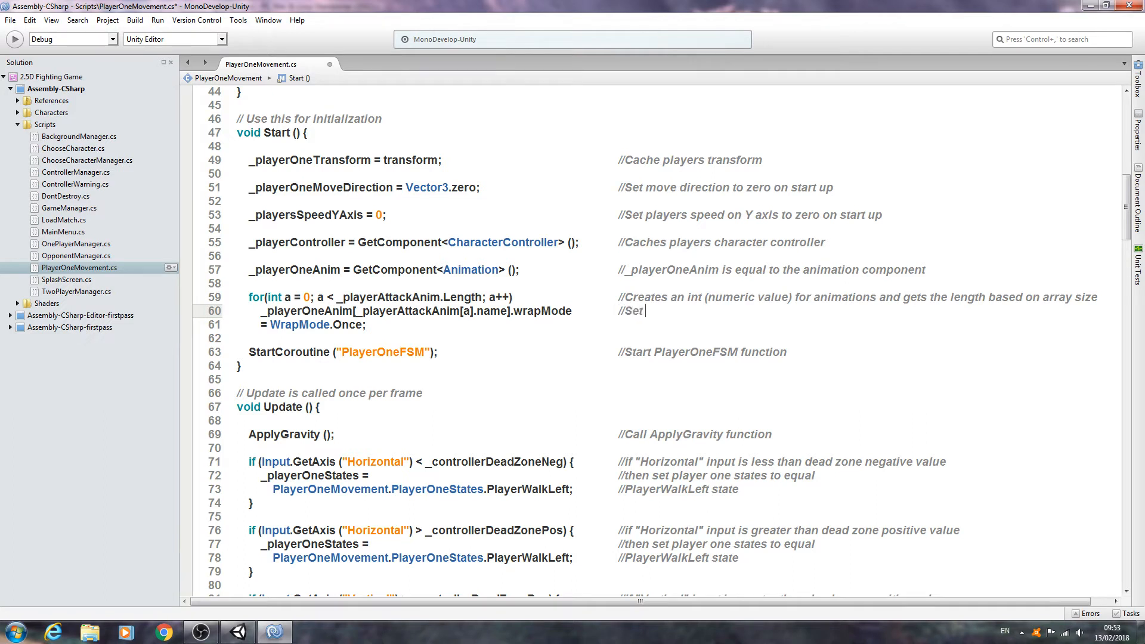
pyautogui.write('attack anim')
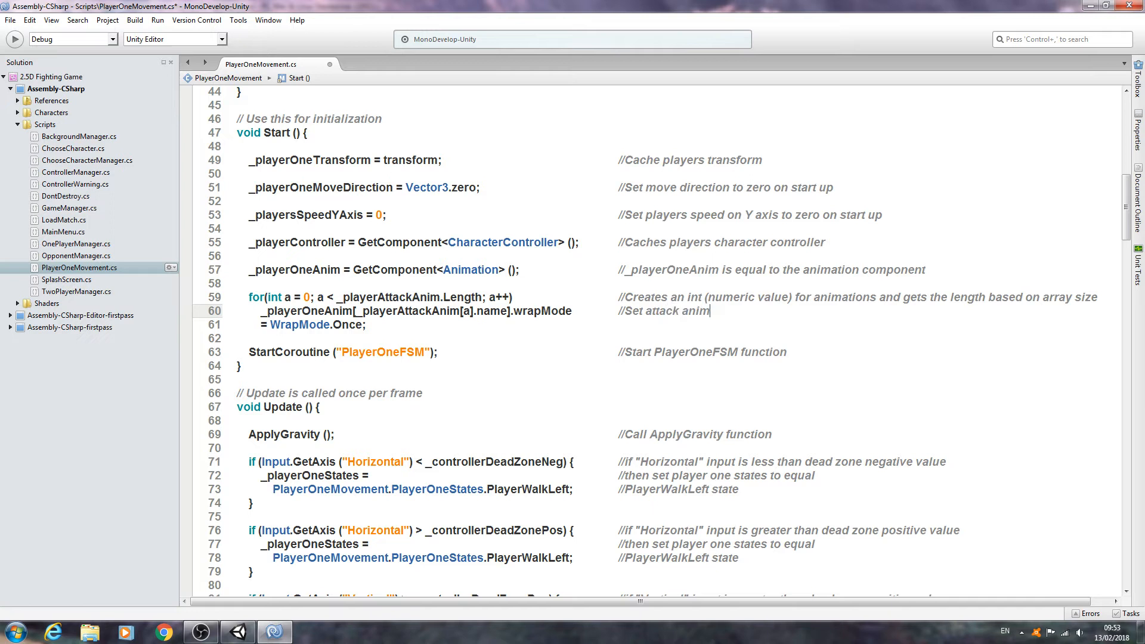
pyautogui.write('ation to')
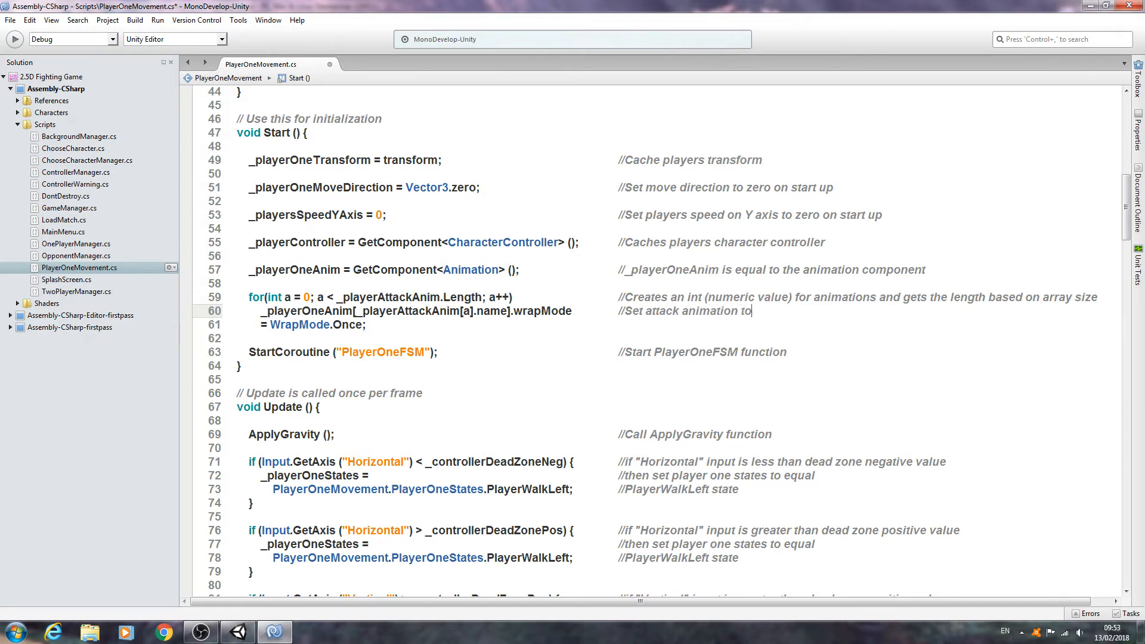
pyautogui.write('e')
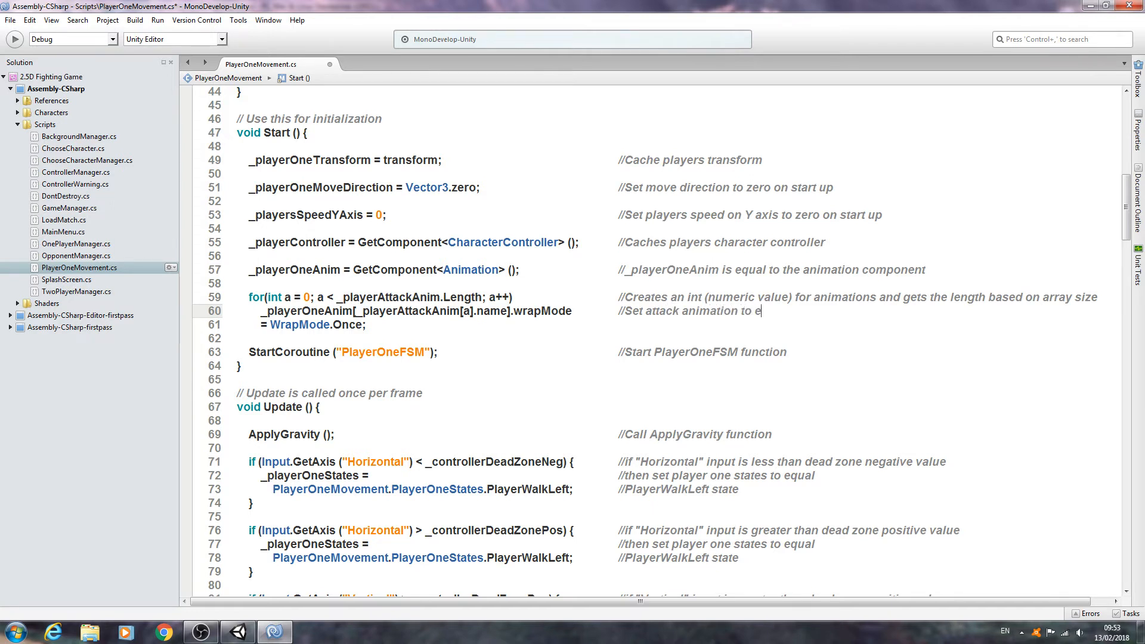
pyautogui.write('qual')
pyautogui.click(689, 324)
pyautogui.write(' //')
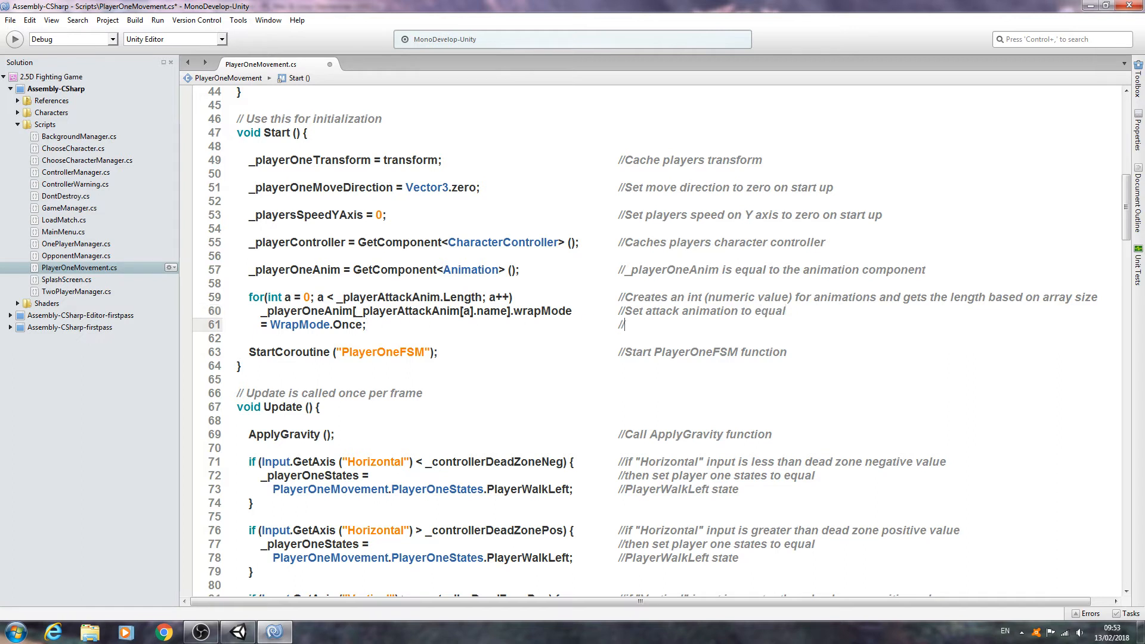
pyautogui.write('wraponce')
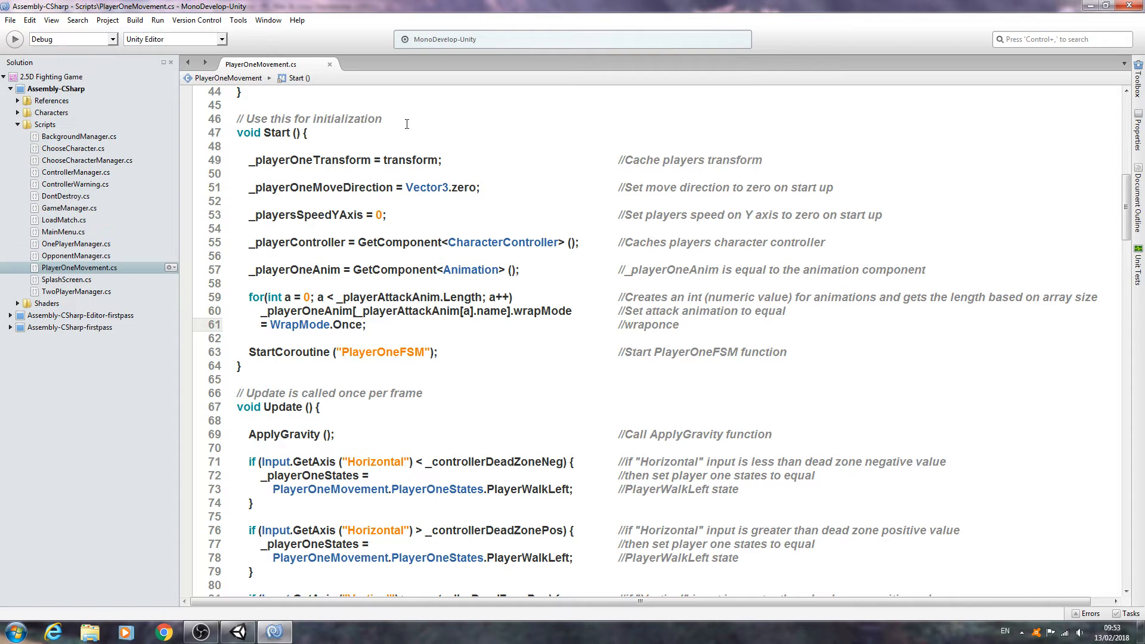
pyautogui.scroll(3)
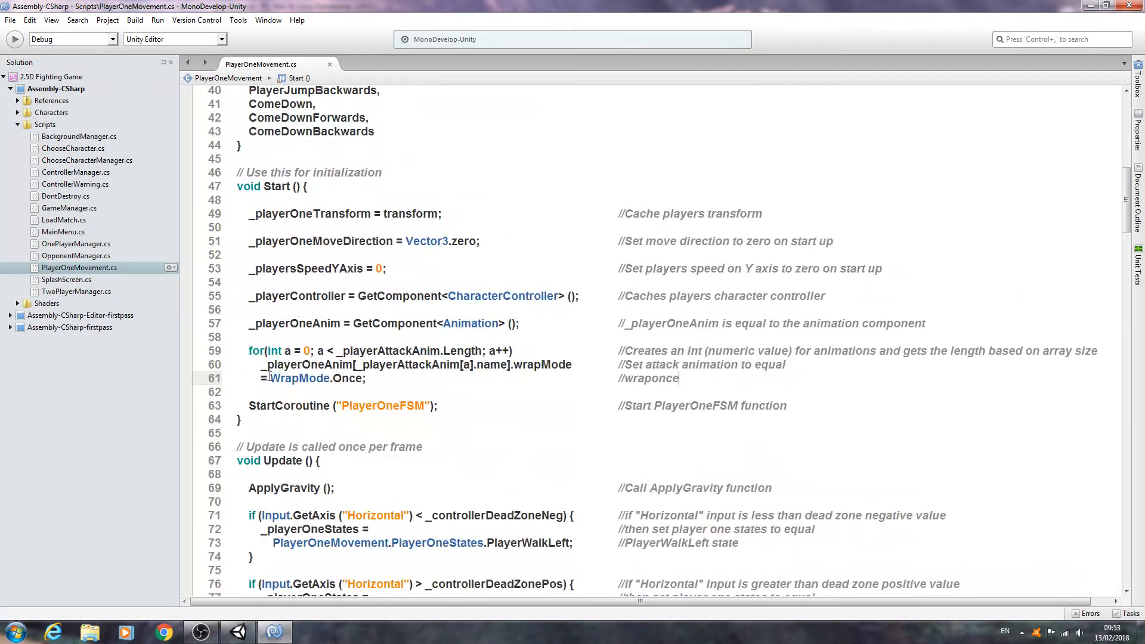
pyautogui.doubleClick(299, 378)
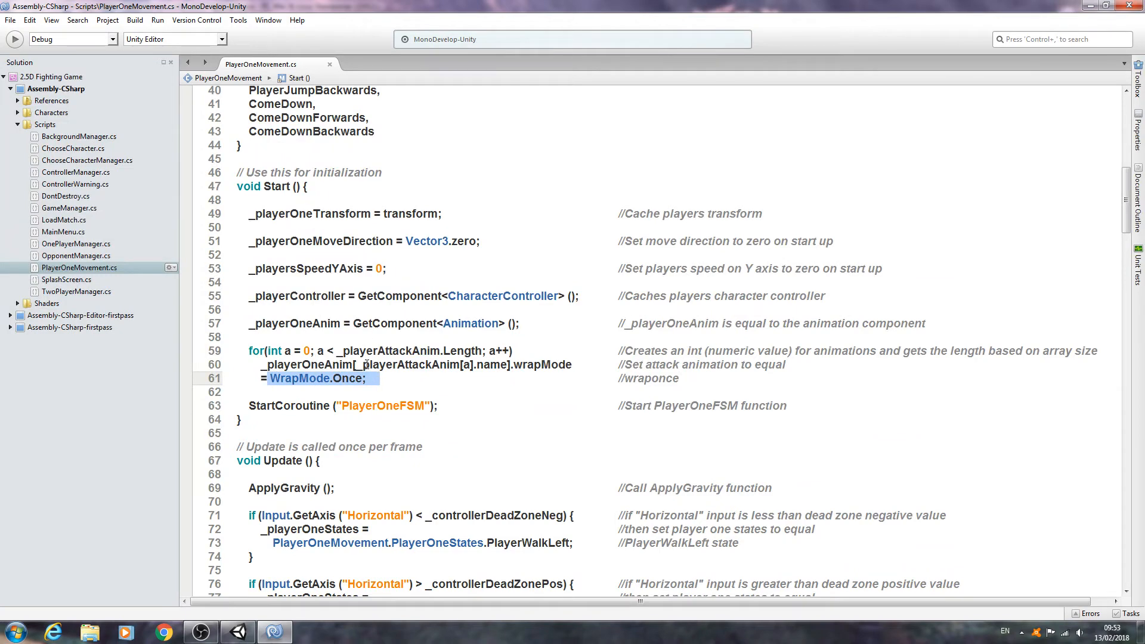
pyautogui.moveTo(517, 393)
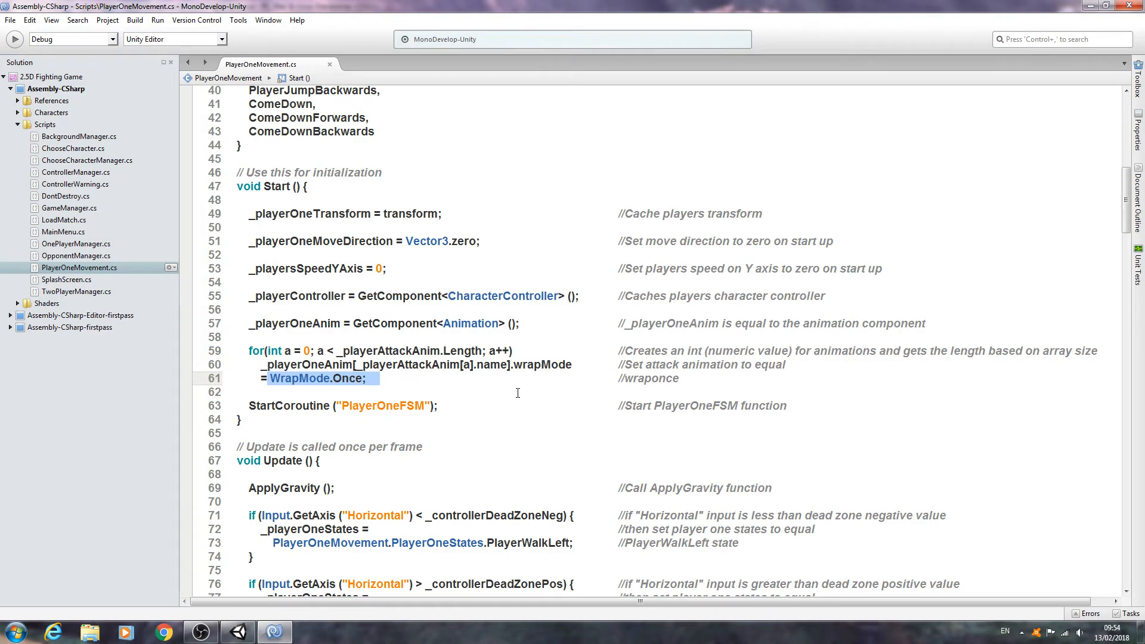
pyautogui.scroll(-3)
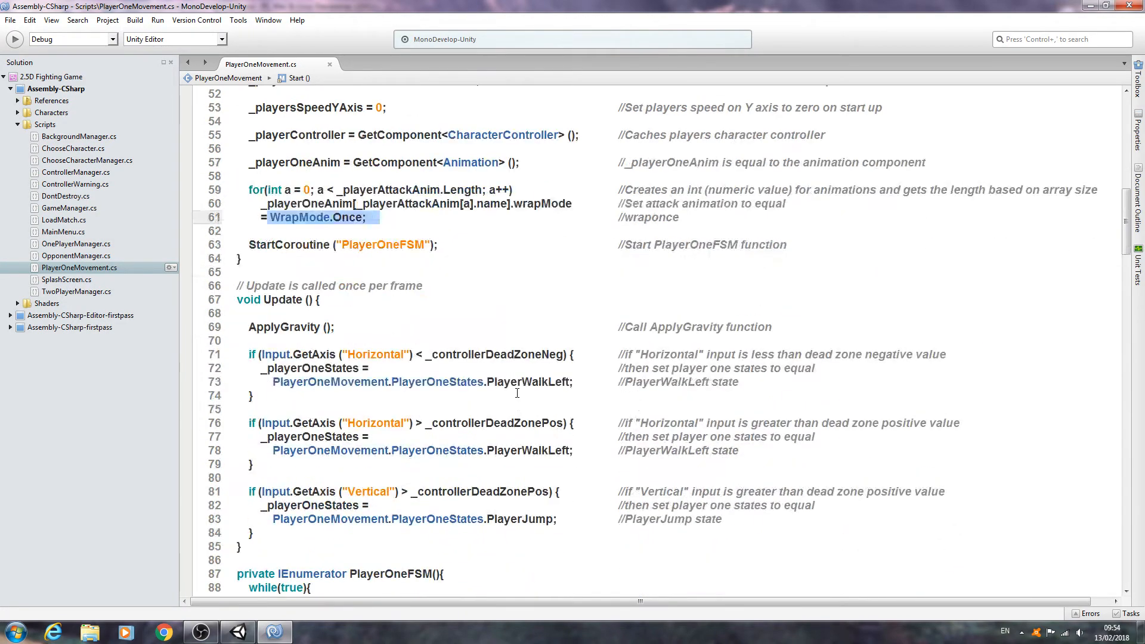
pyautogui.scroll(-3)
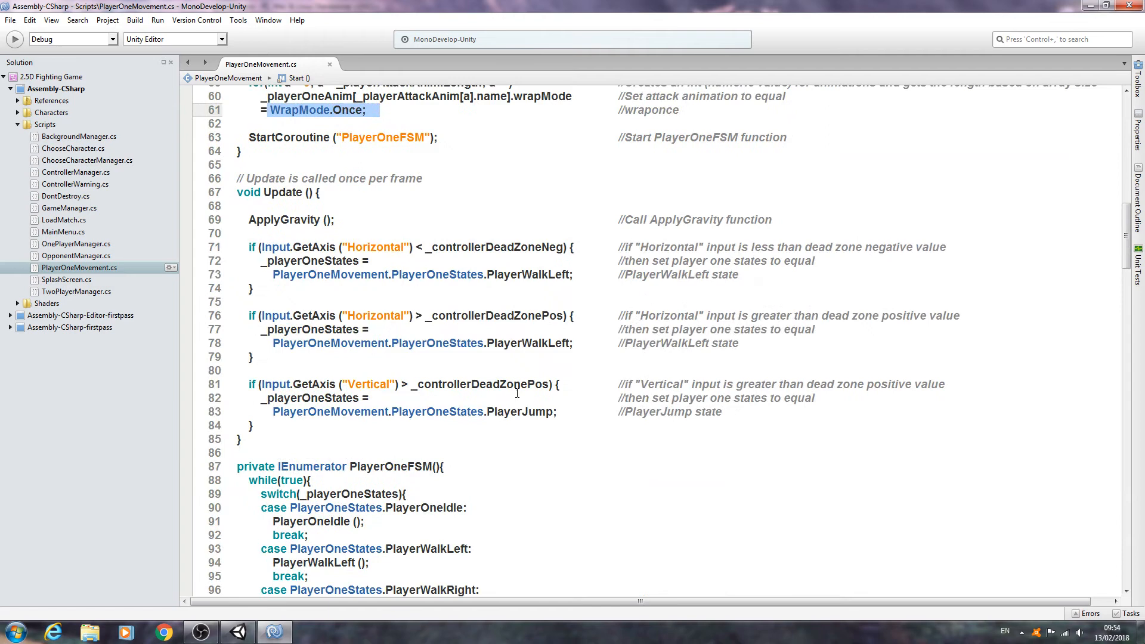
# - Scroll through the PlayerOneFSM switch and the PlayerOneStates enum to place the copies
pyautogui.scroll(-3)
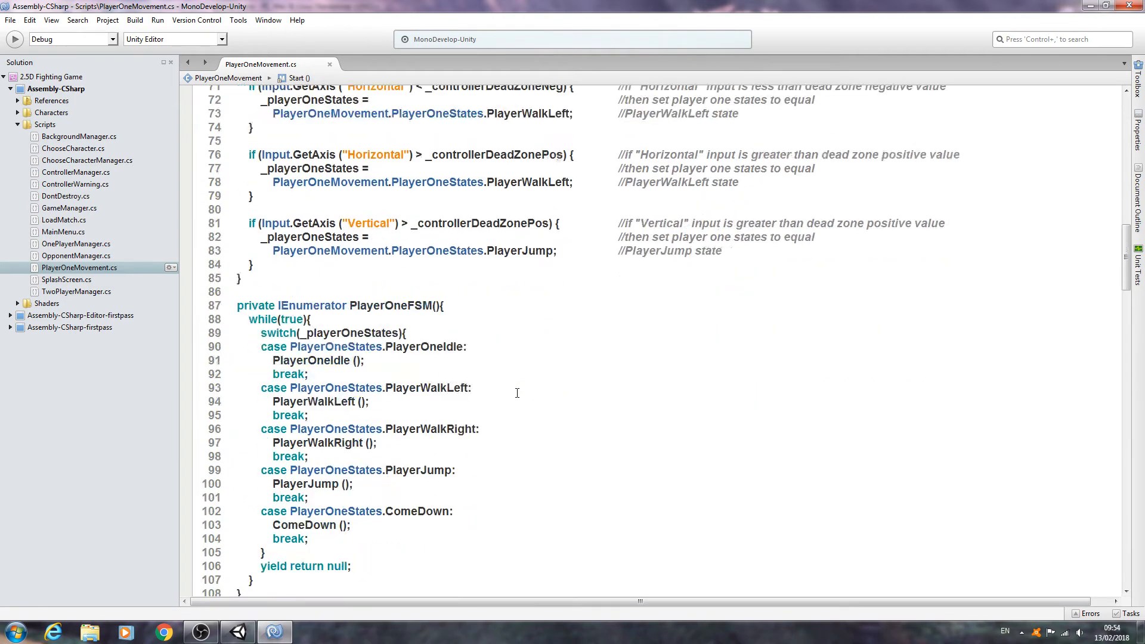
pyautogui.scroll(-3)
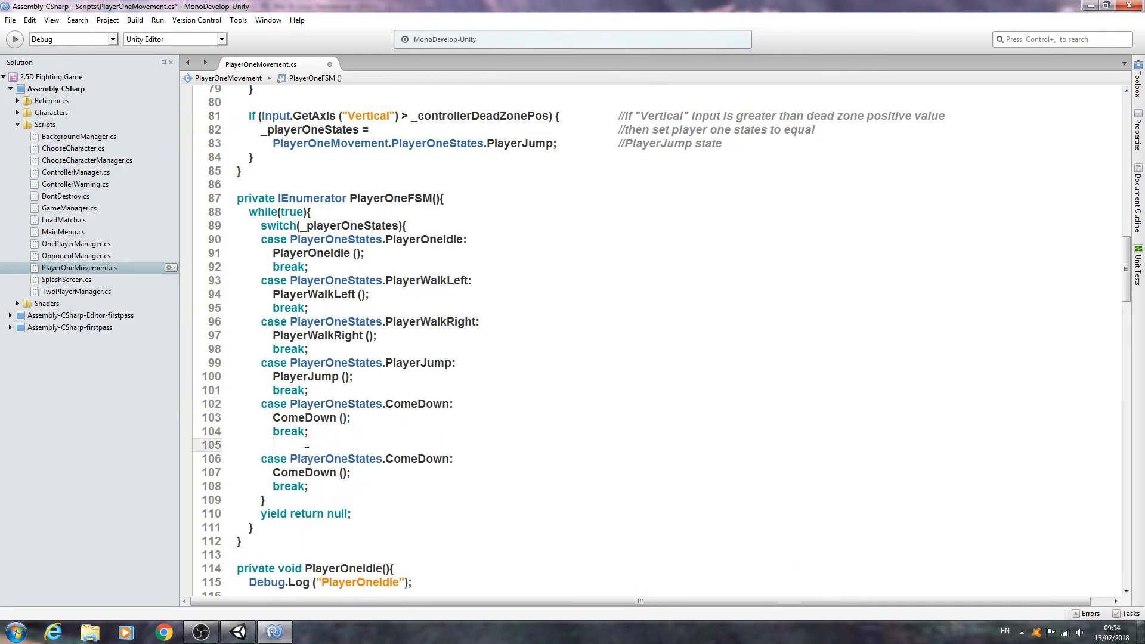
pyautogui.scroll(3)
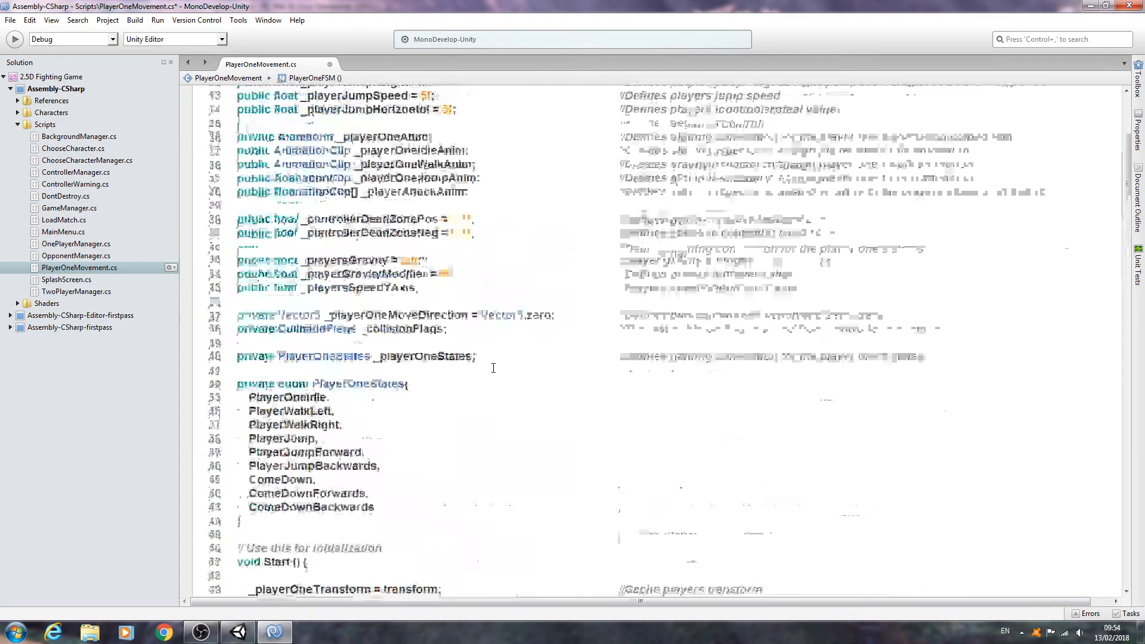
pyautogui.scroll(-3)
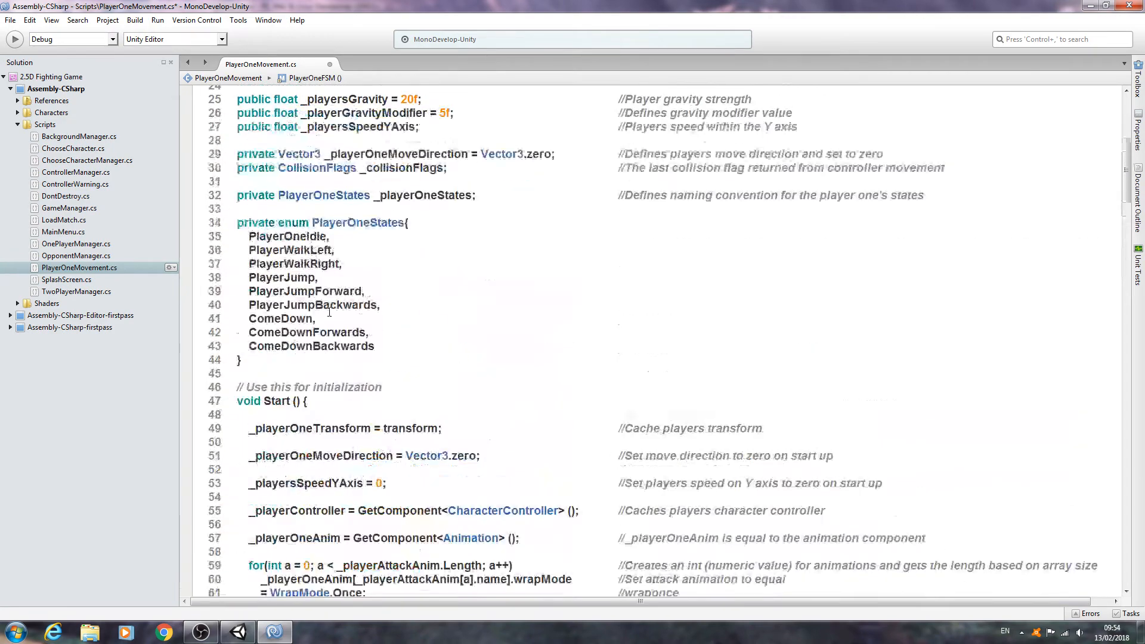
pyautogui.scroll(-3)
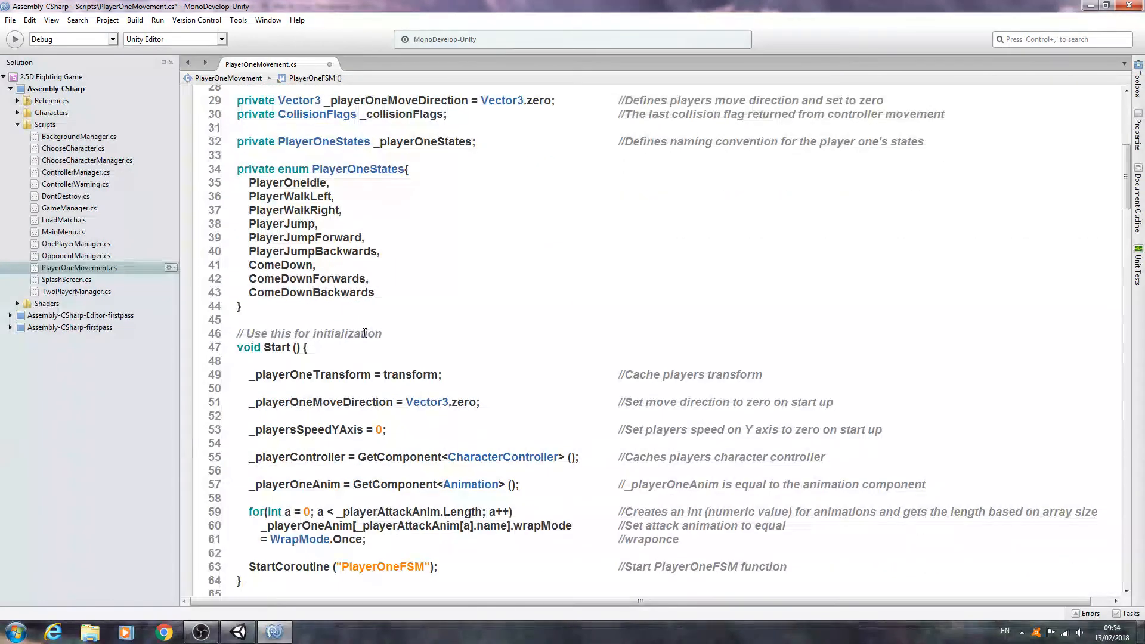
pyautogui.moveTo(389, 293)
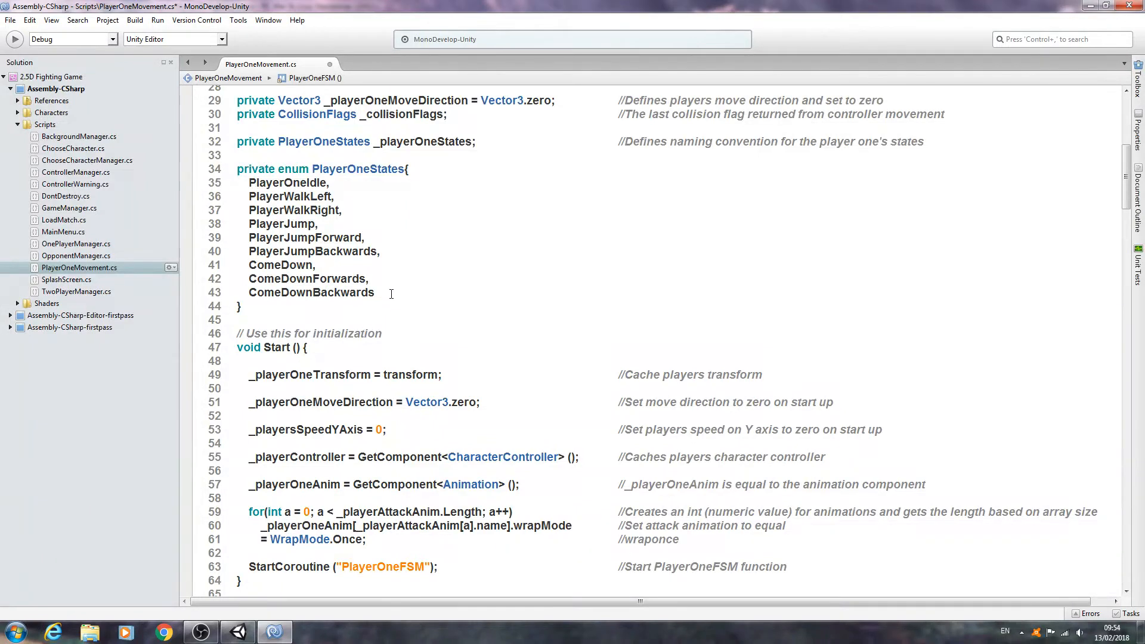
pyautogui.scroll(-3)
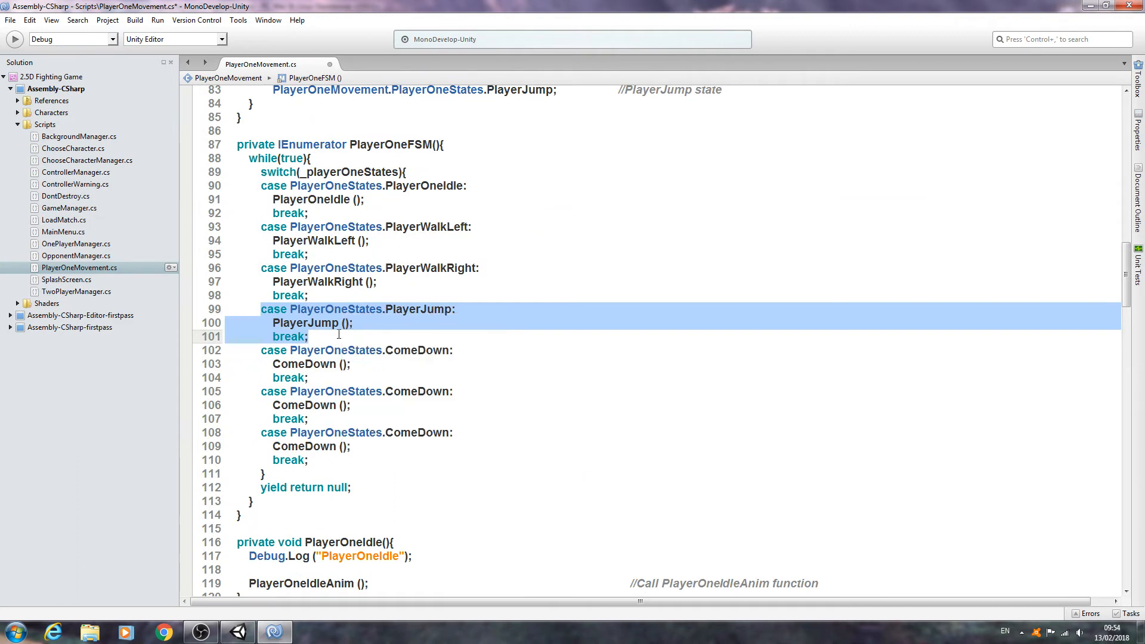
# - Paste extra case copies and make them PlayerJumpForward and PlayerJumpBackwards calling matching functions
pyautogui.rightClick(338, 350)
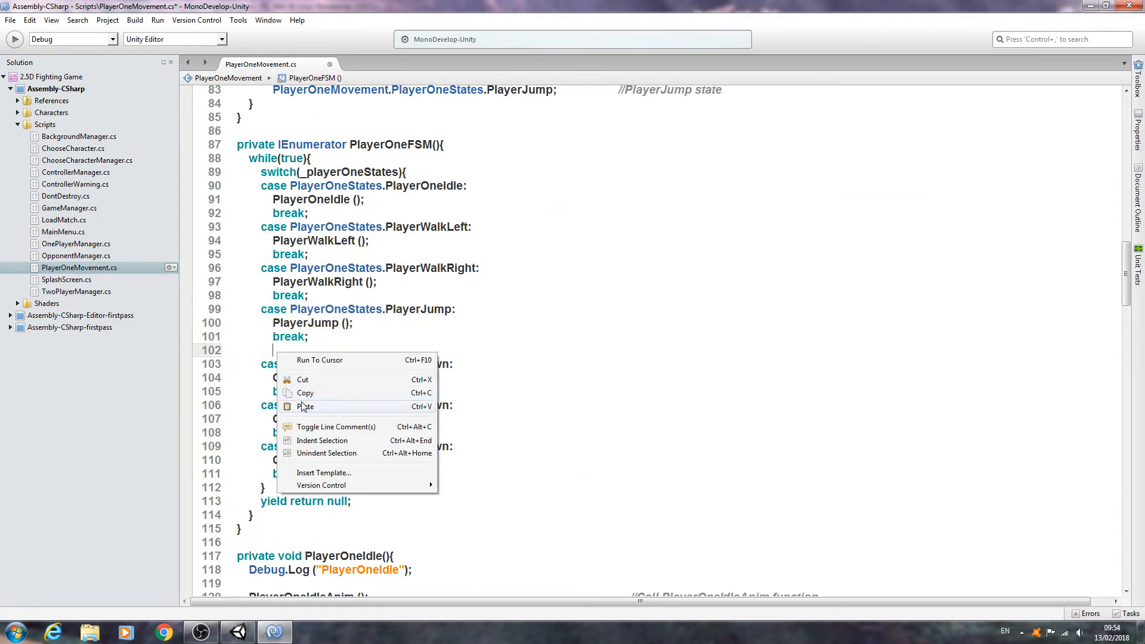
pyautogui.click(307, 406)
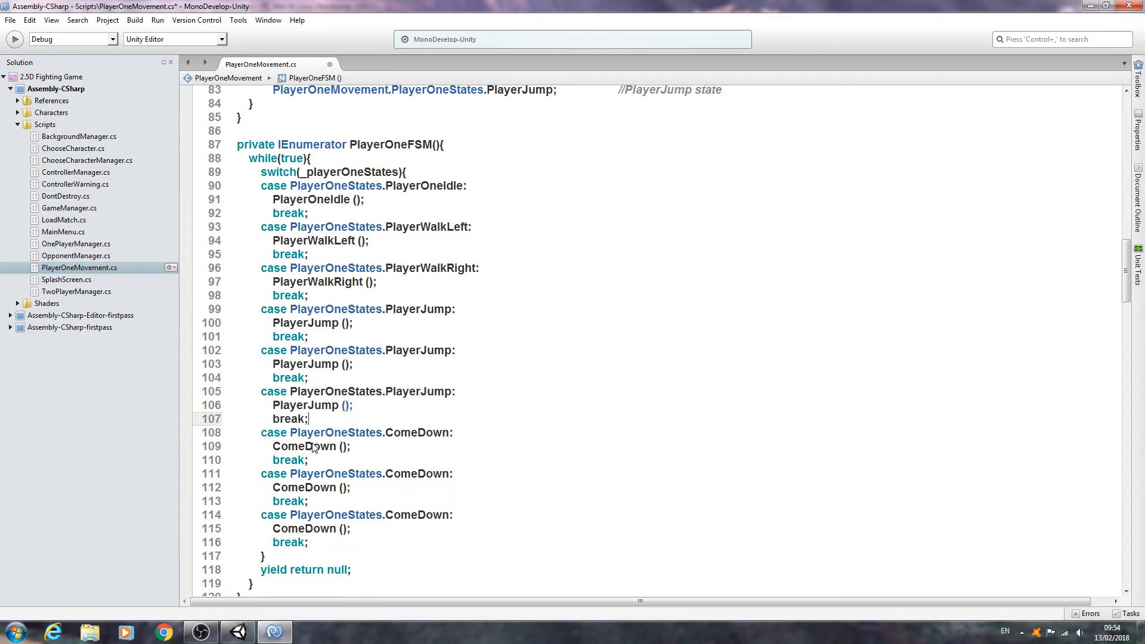
pyautogui.scroll(3)
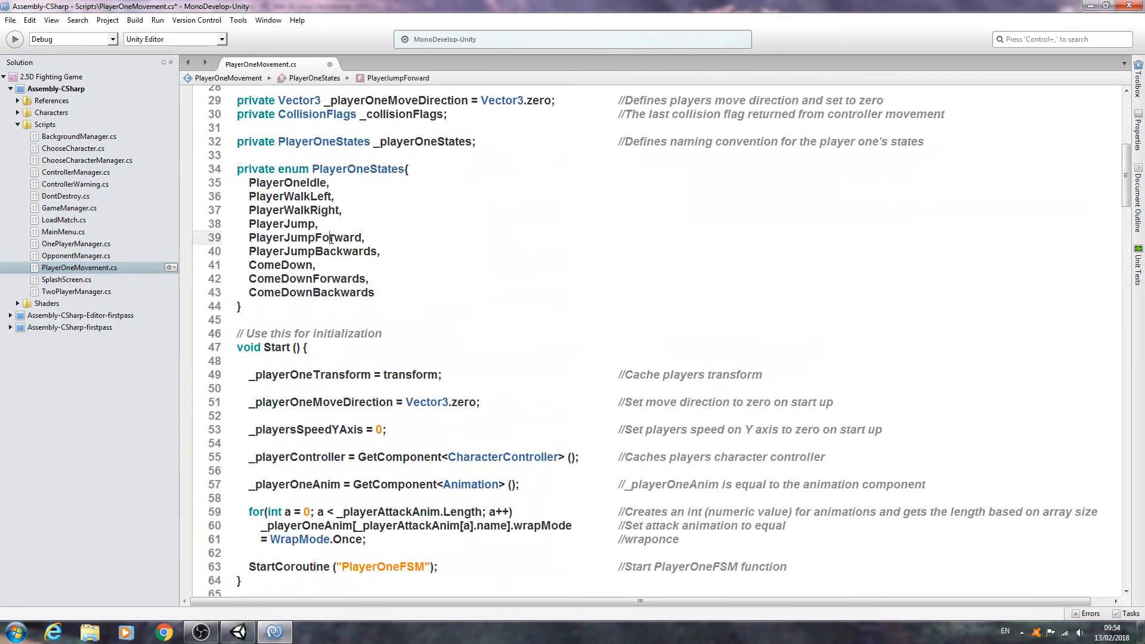
pyautogui.scroll(-3)
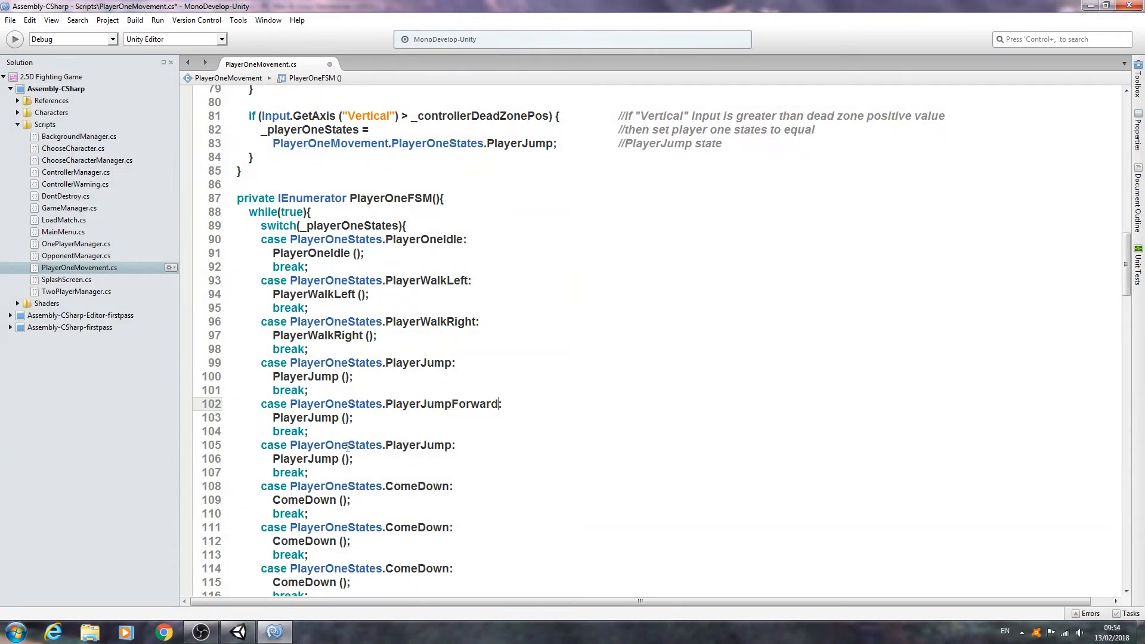
pyautogui.rightClick(299, 417)
pyautogui.write('Forward')
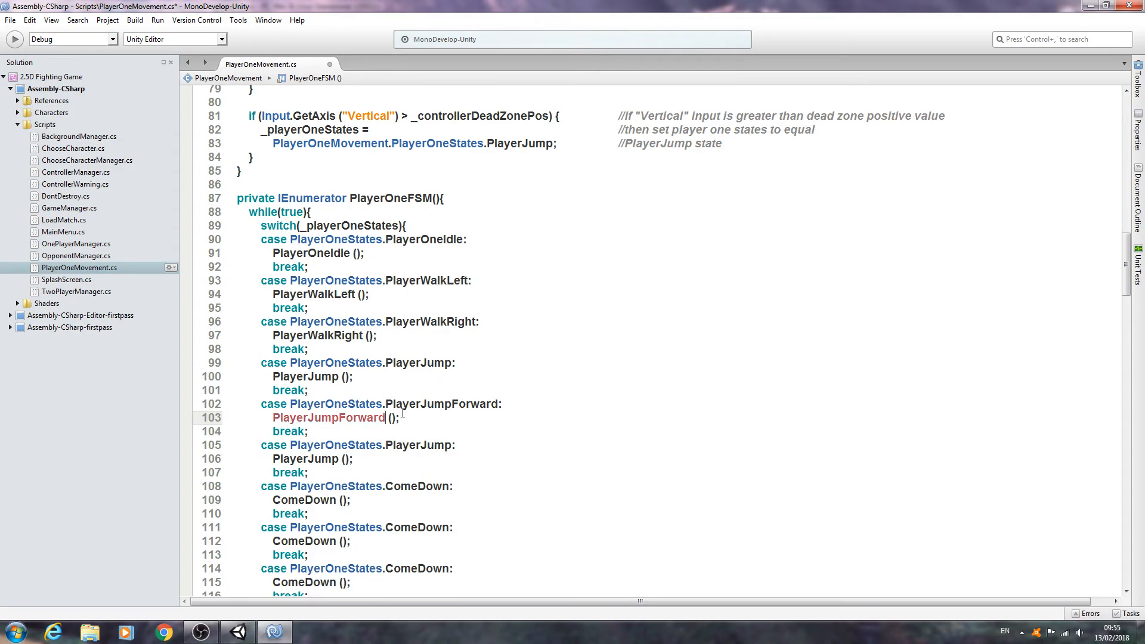
pyautogui.scroll(-3)
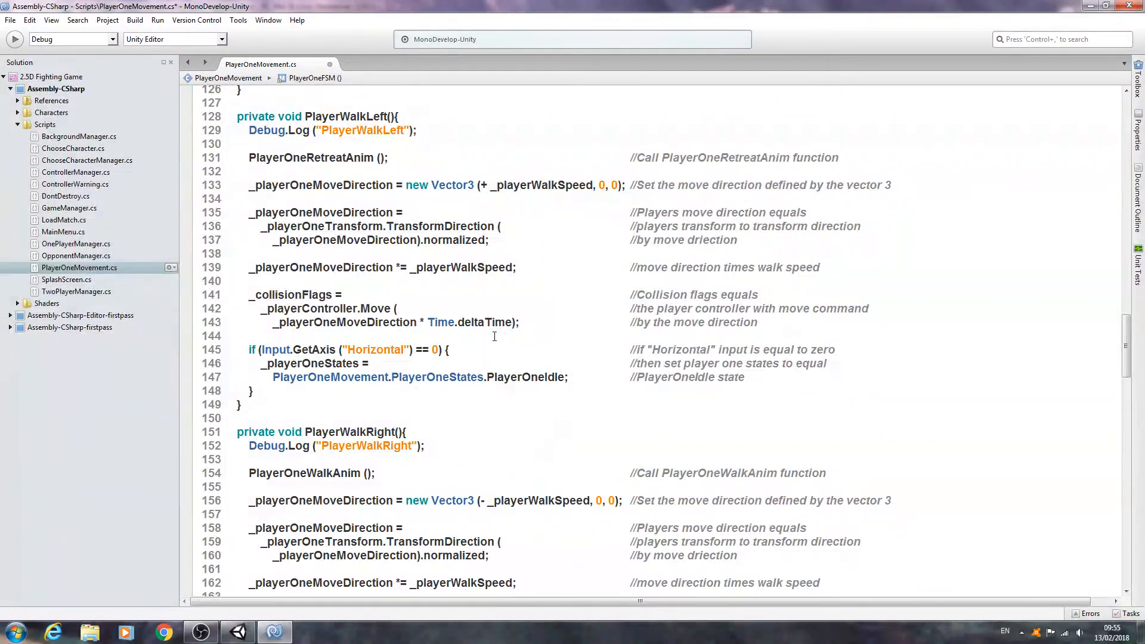
pyautogui.scroll(3)
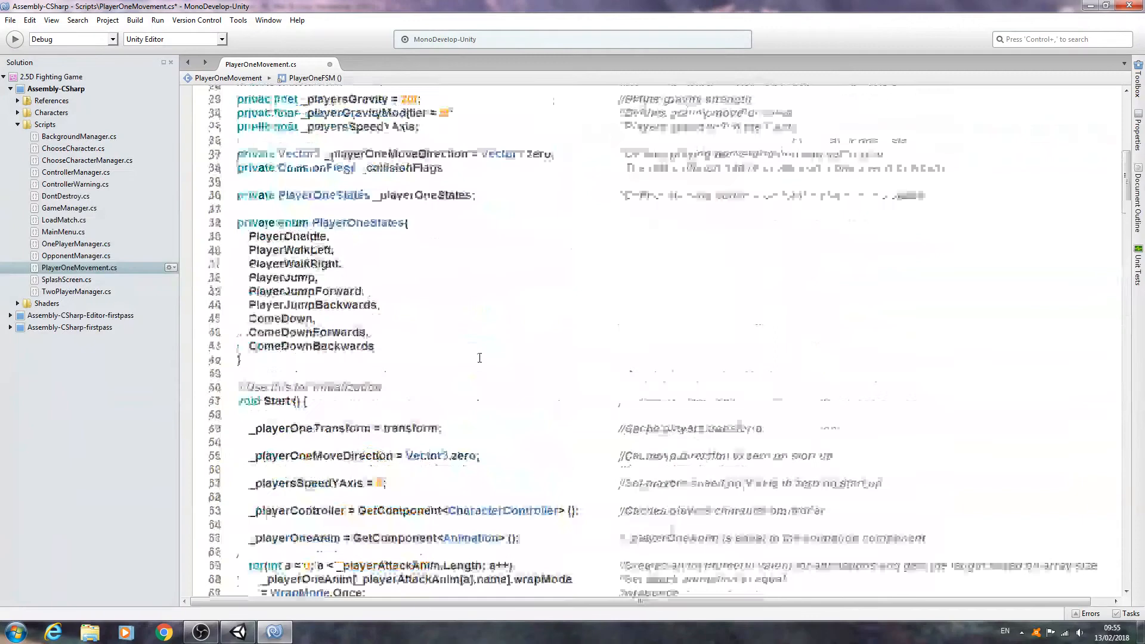
# - Rename the duplicate ComeDown cases to ComeDownForwards and ComeDownBackwards with matching calls
pyautogui.rightClick(299, 304)
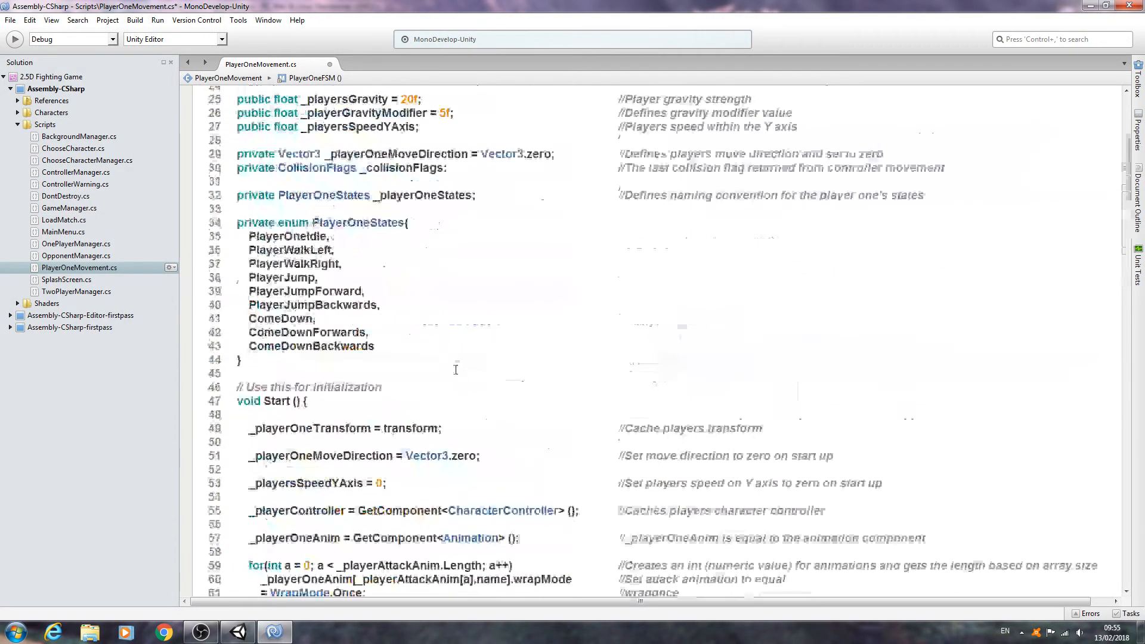
pyautogui.scroll(-3)
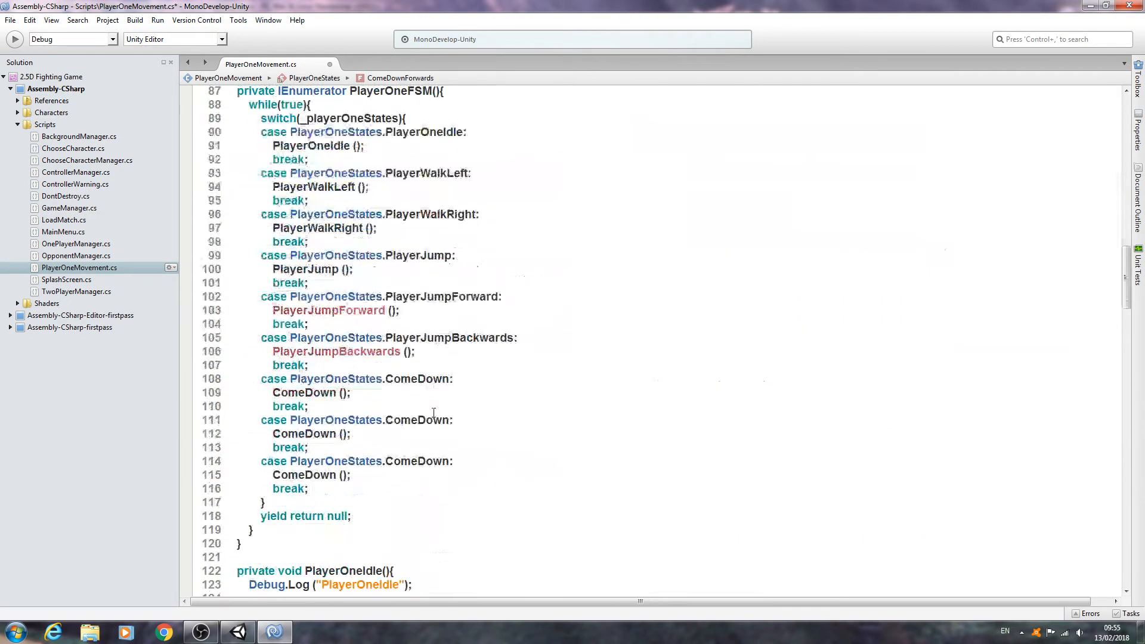
pyautogui.rightClick(418, 420)
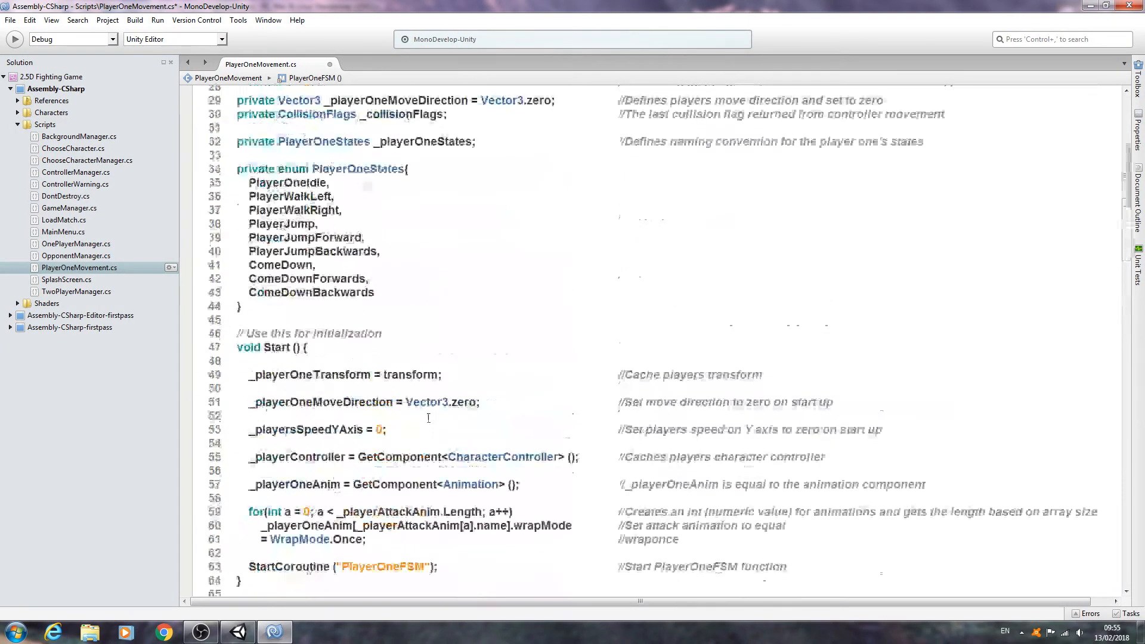
pyautogui.rightClick(310, 292)
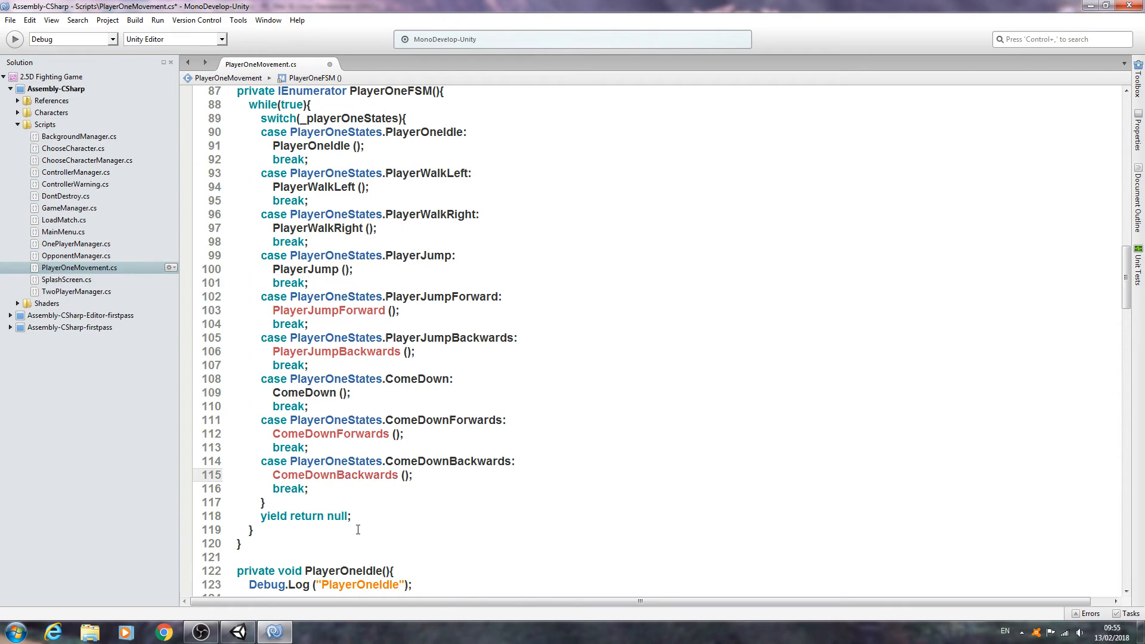
pyautogui.click(398, 475)
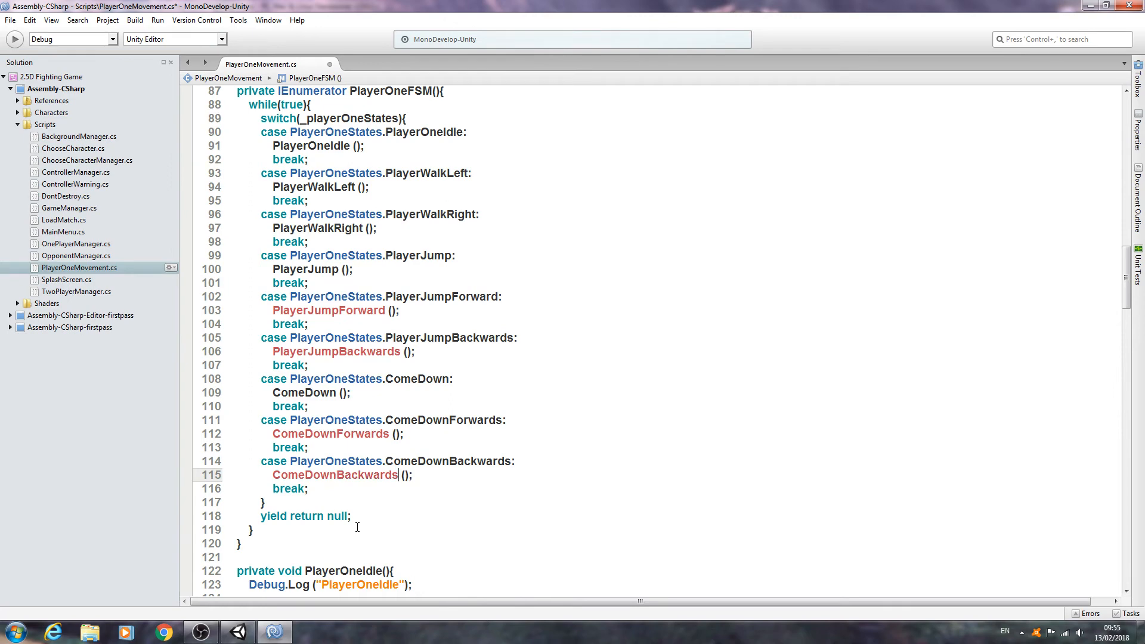
# - Create ComeDownForwards and ComeDownBackwards stub methods from the ComeDown header
pyautogui.scroll(-3)
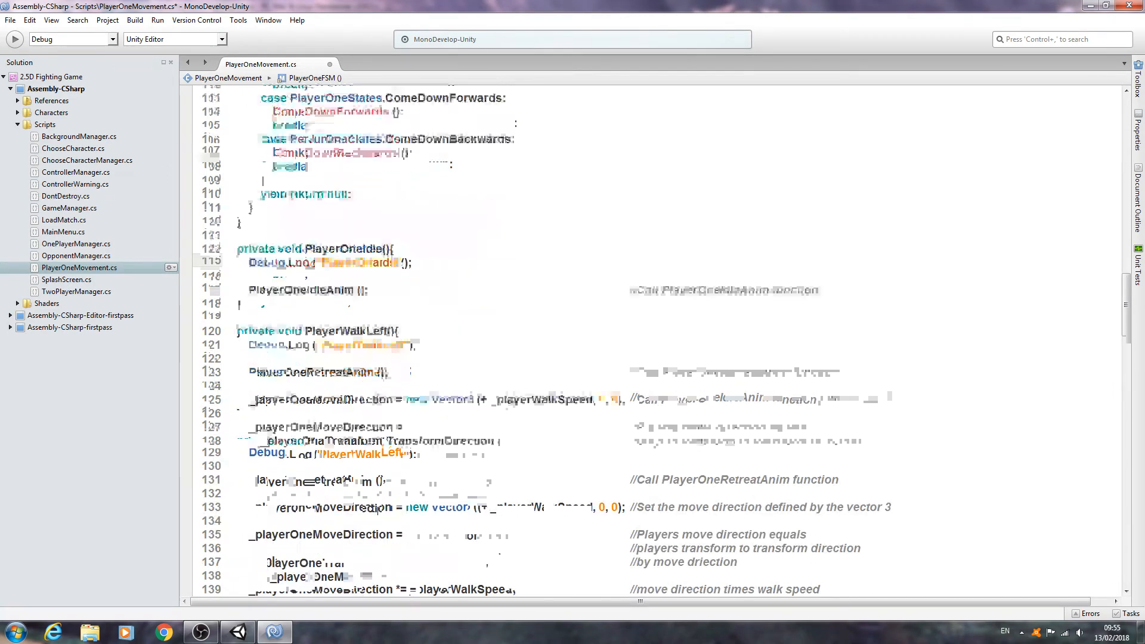
pyautogui.scroll(3)
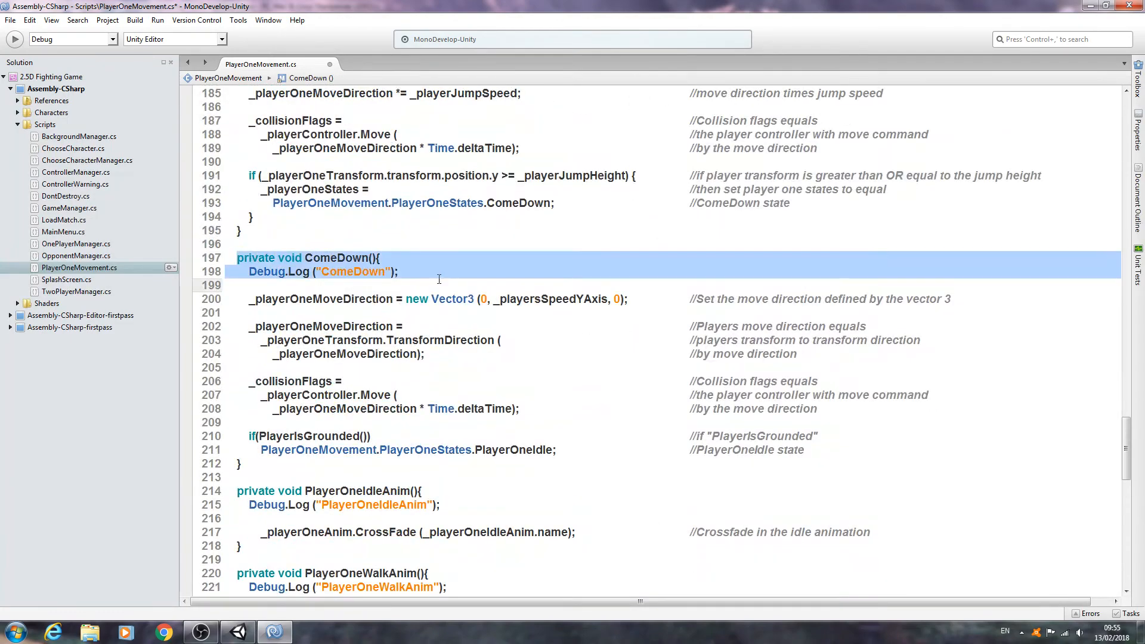
pyautogui.scroll(-3)
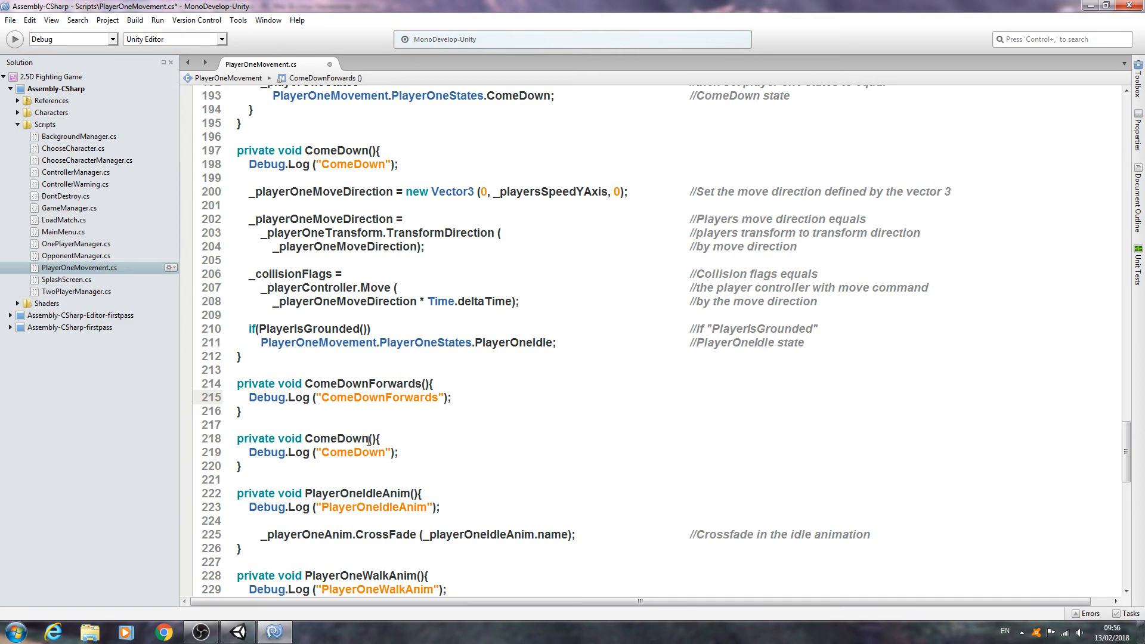
pyautogui.write('Back')
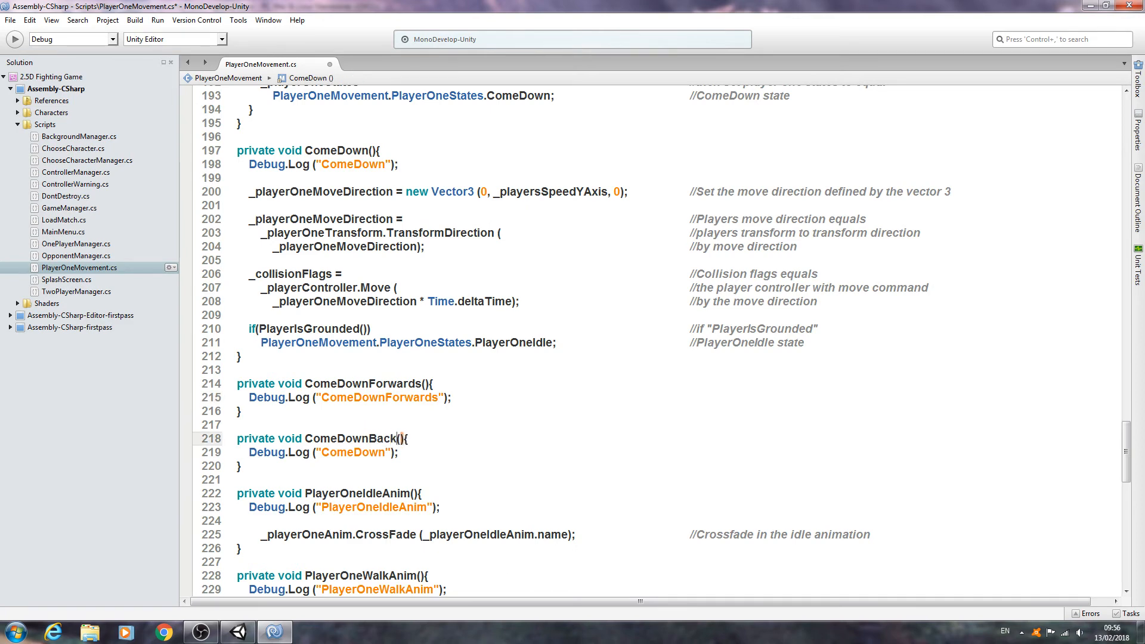
pyautogui.write('wards')
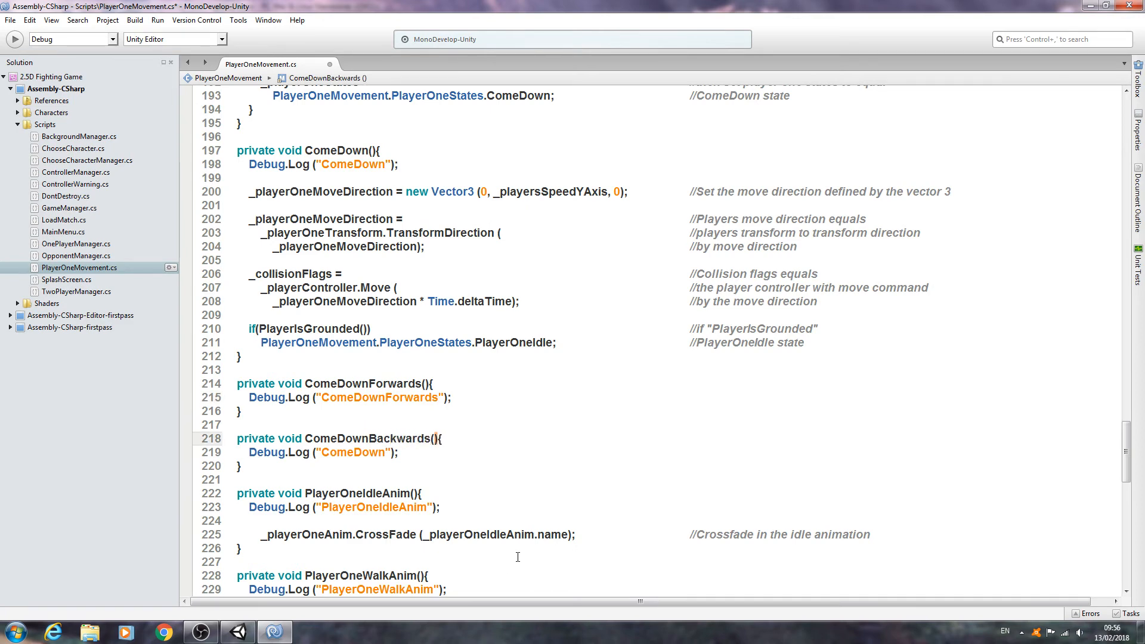
# - Make the ComeDownBackwards stub log its own name and cut the new stubs to move them
pyautogui.rightClick(361, 438)
pyautogui.write('Backwards')
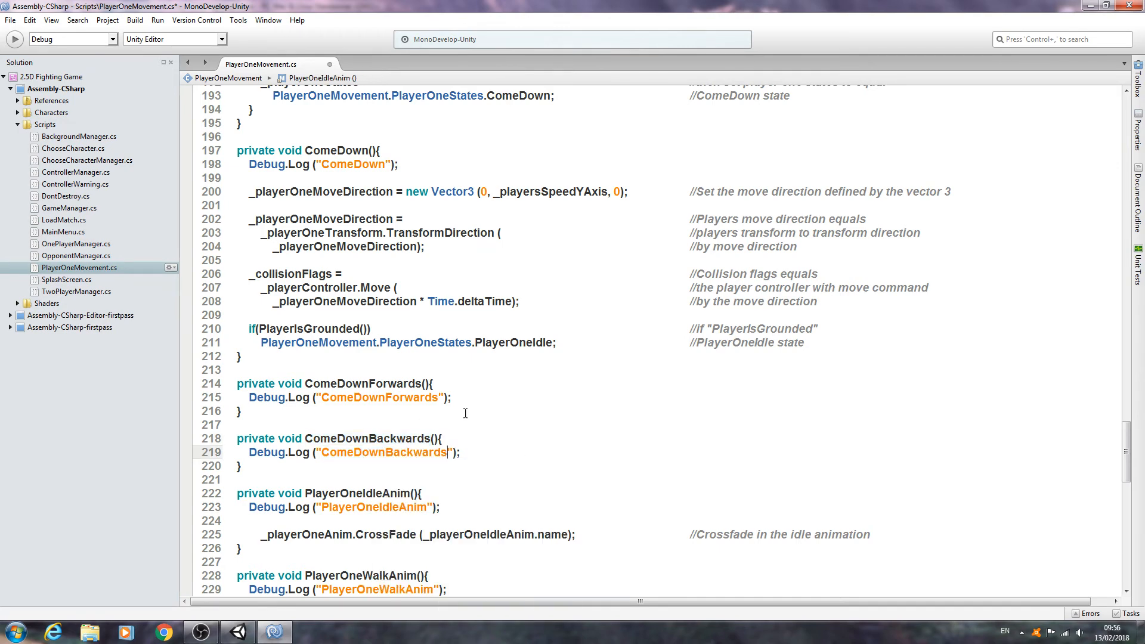
pyautogui.press('Return')
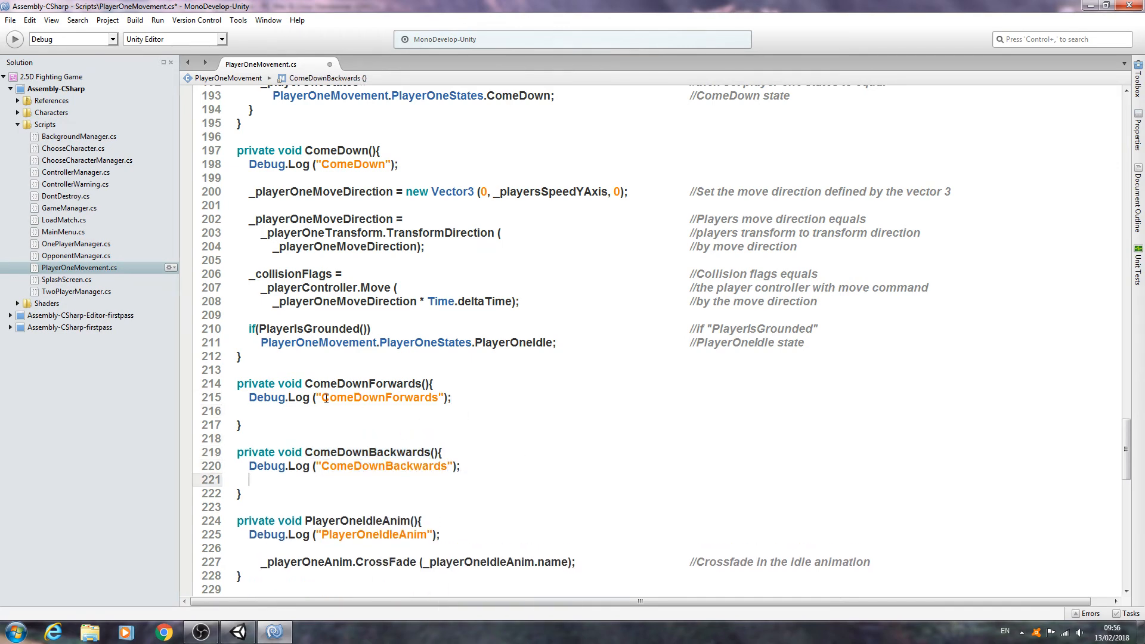
pyautogui.rightClick(387, 471)
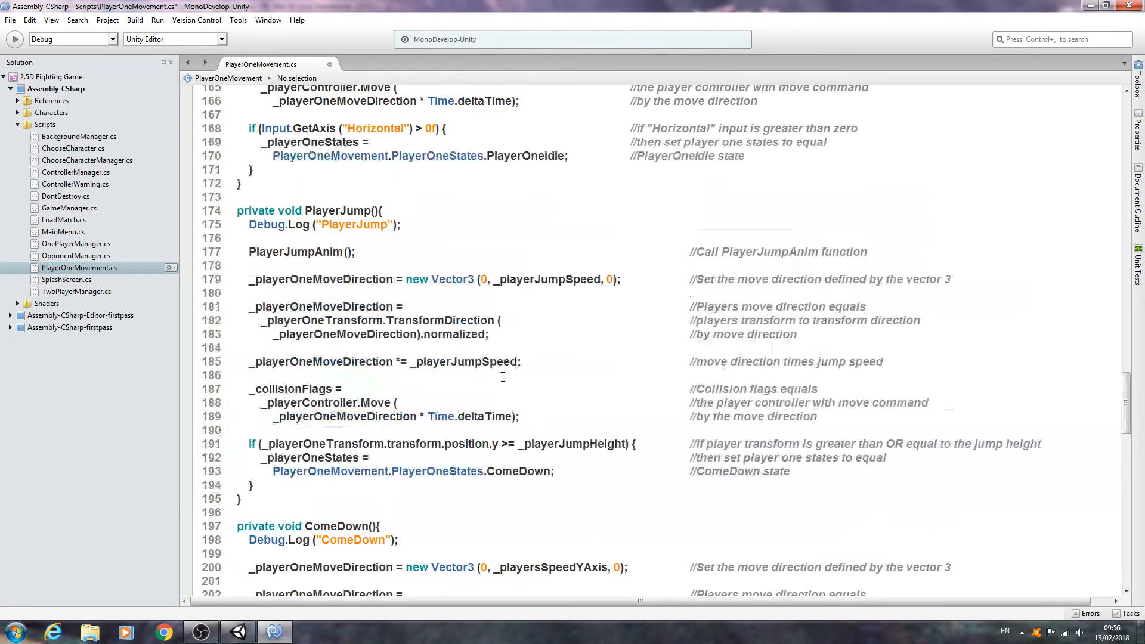
# - Paste the stubs and turn the first into PlayerJumpForward logging 'PlayerJumpForward'
pyautogui.scroll(-3)
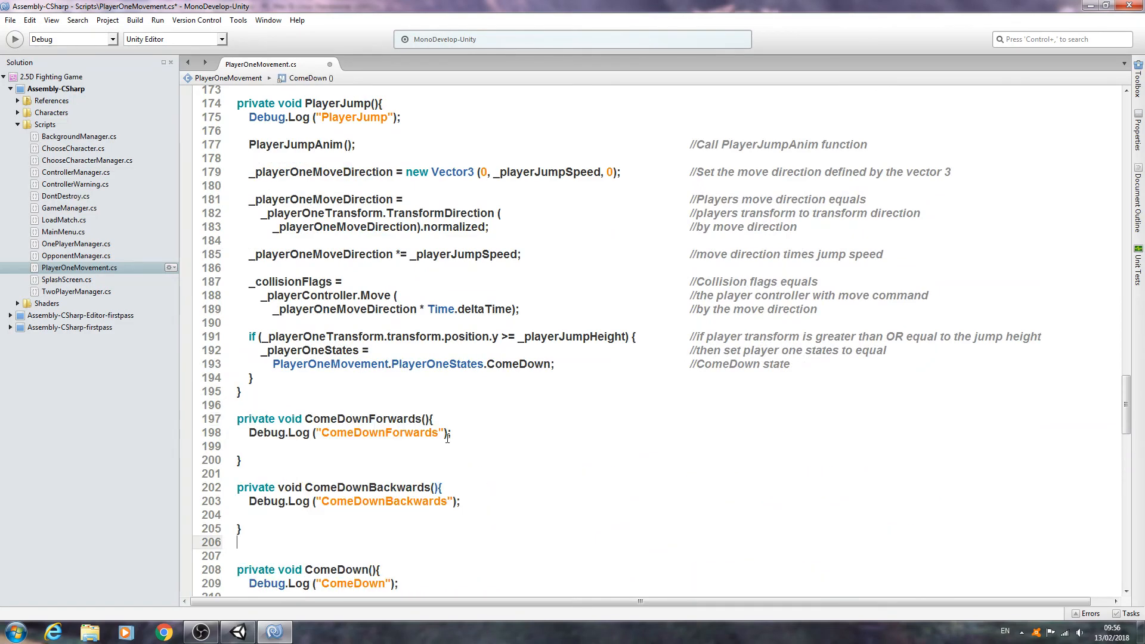
pyautogui.scroll(3)
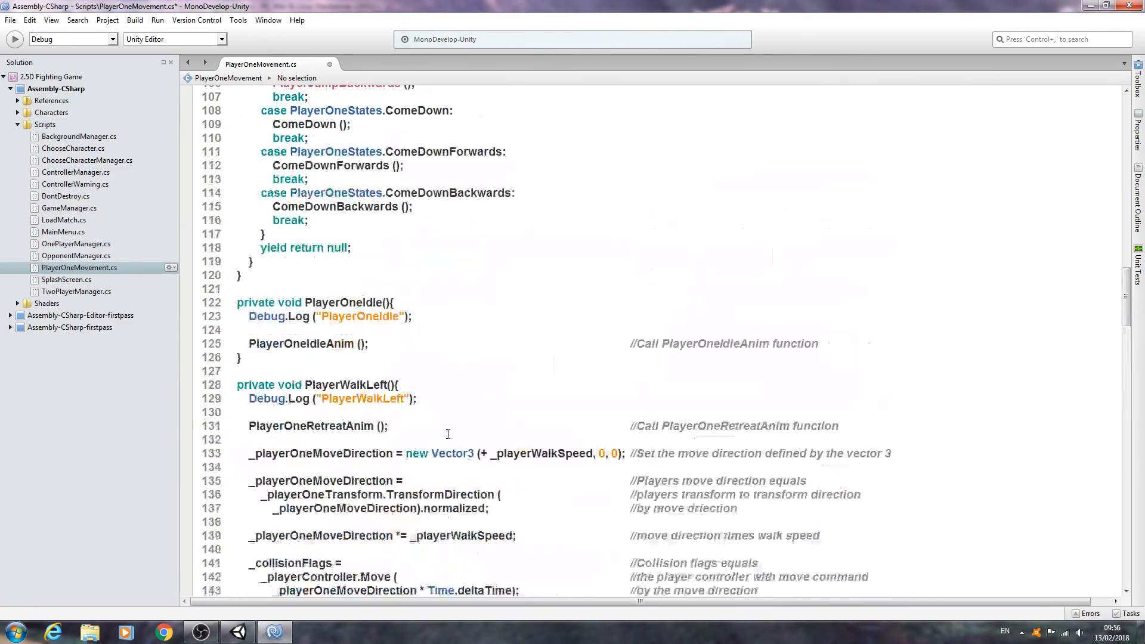
pyautogui.scroll(3)
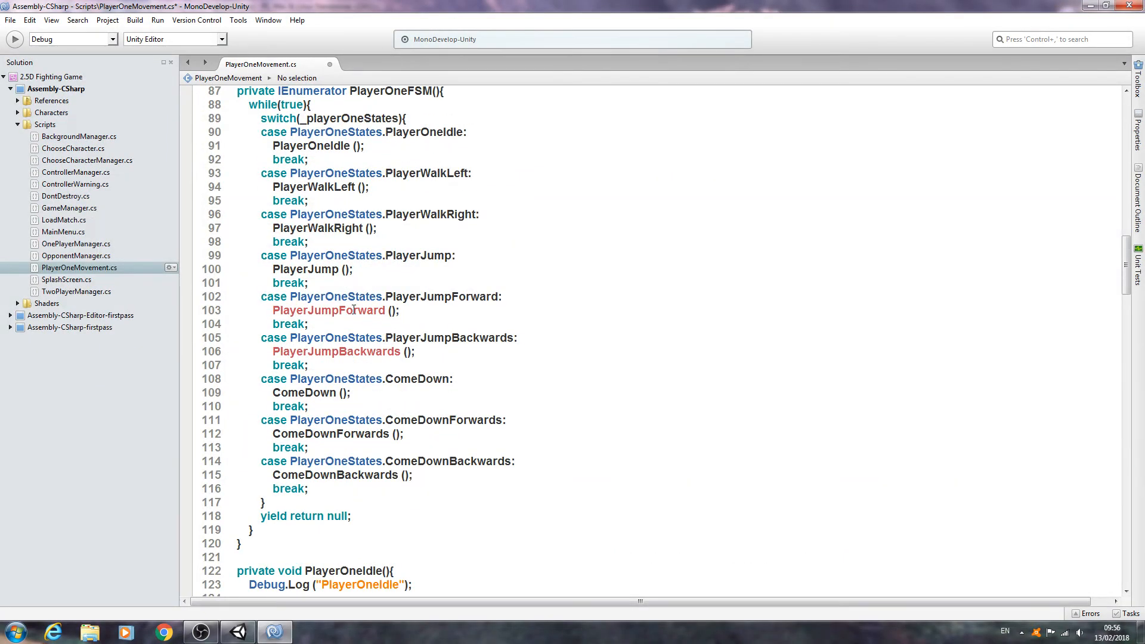
pyautogui.scroll(-3)
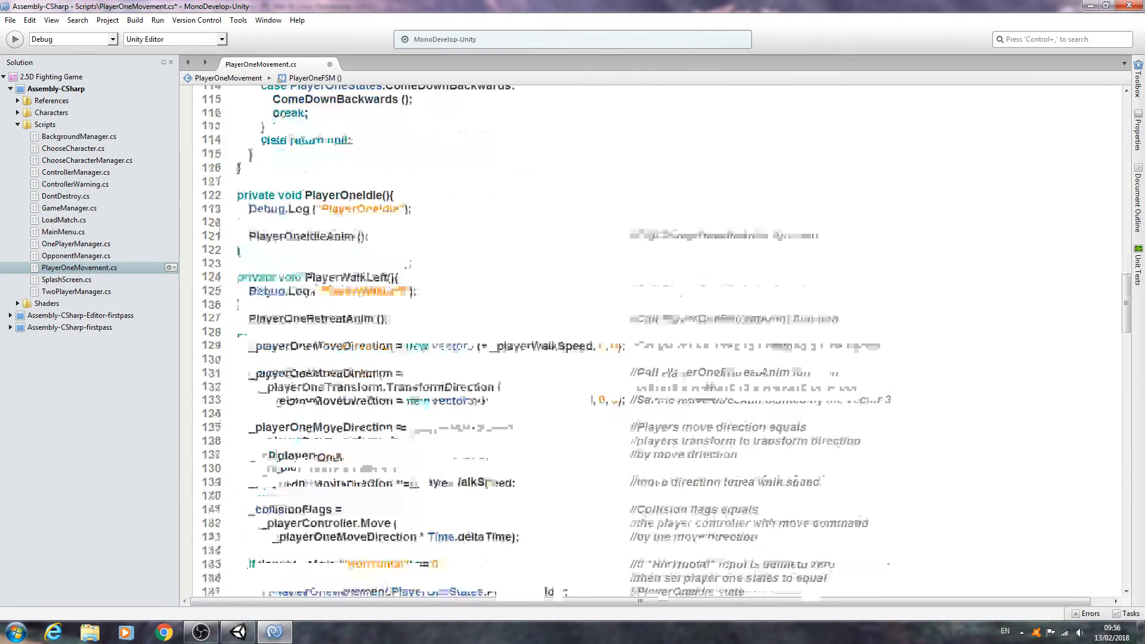
pyautogui.scroll(-3)
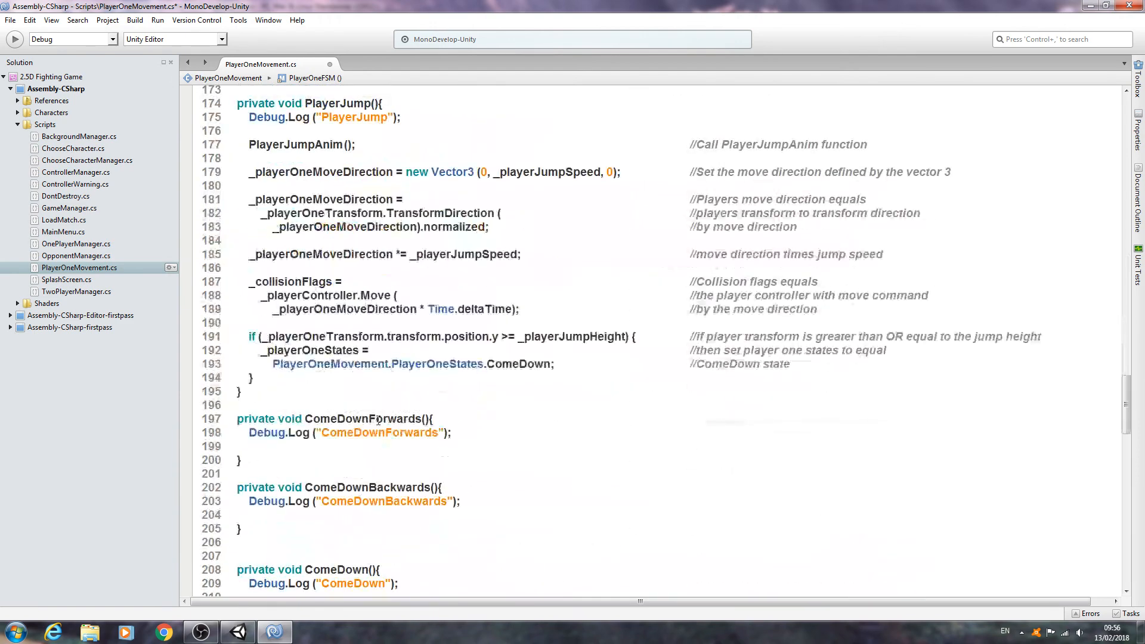
pyautogui.rightClick(341, 419)
pyautogui.write('PlayerJump')
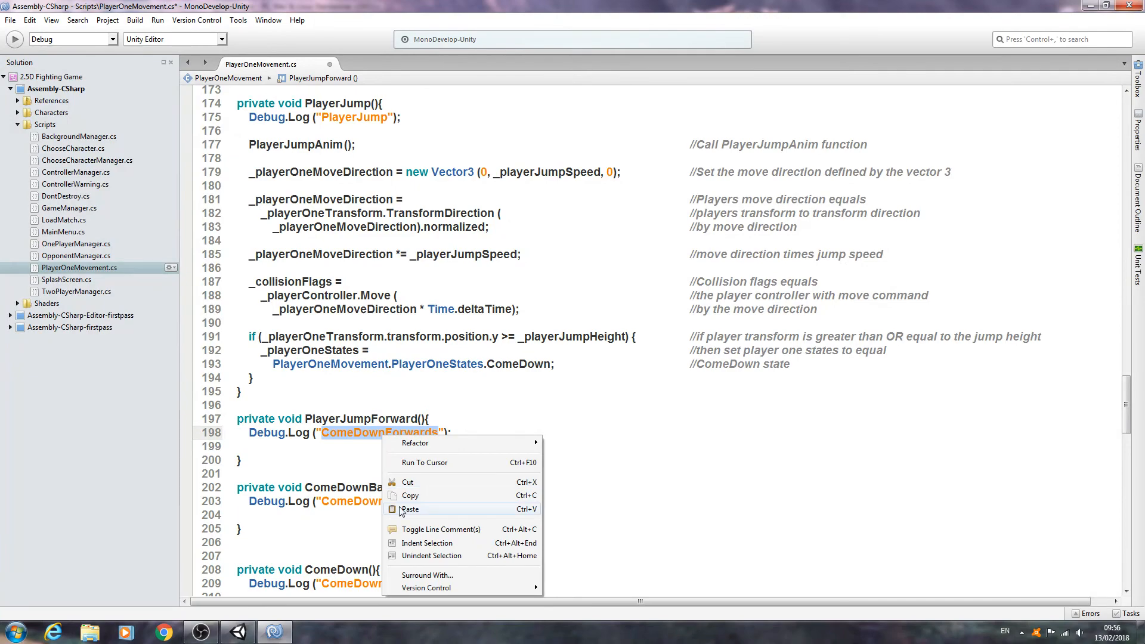
pyautogui.click(411, 509)
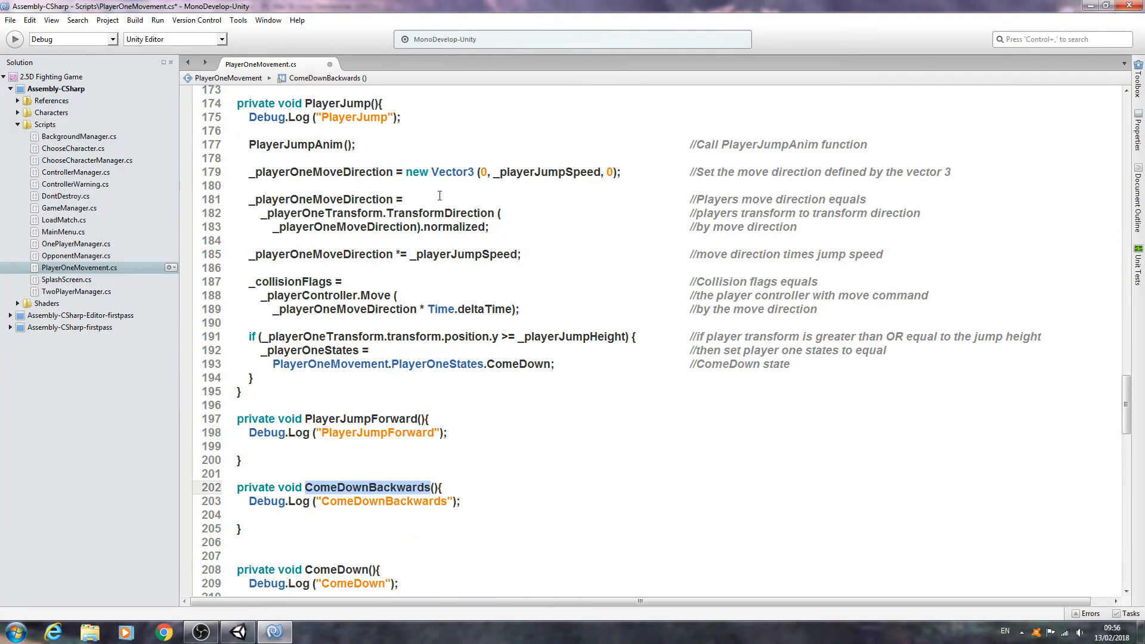
# - Turn the second stub into PlayerJumpBackwards logging its own name
pyautogui.scroll(3)
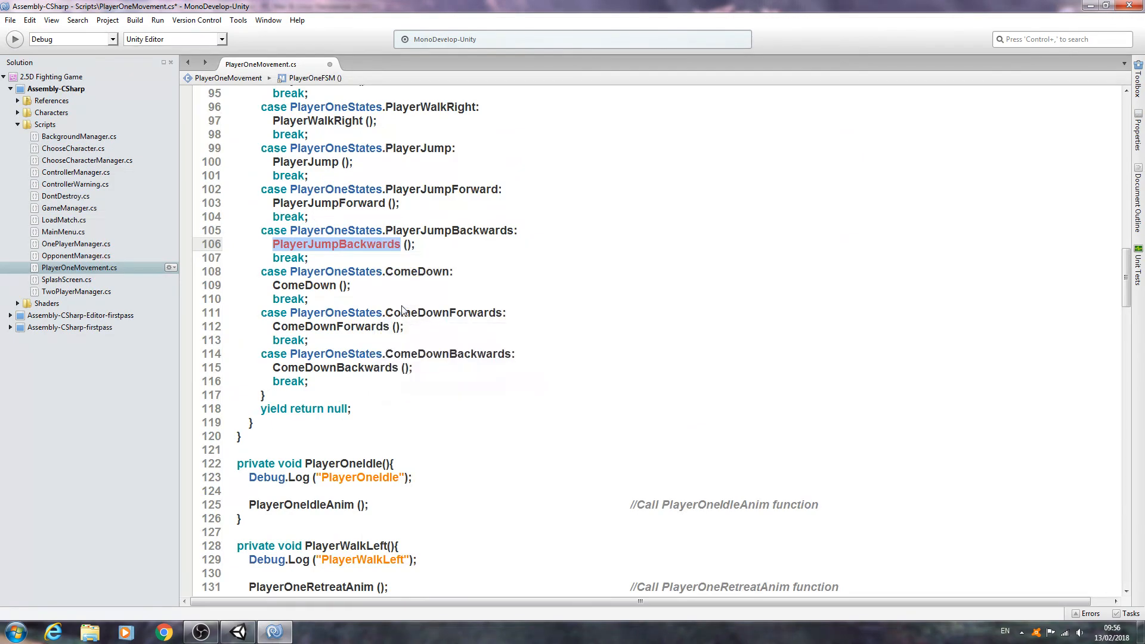
pyautogui.scroll(-3)
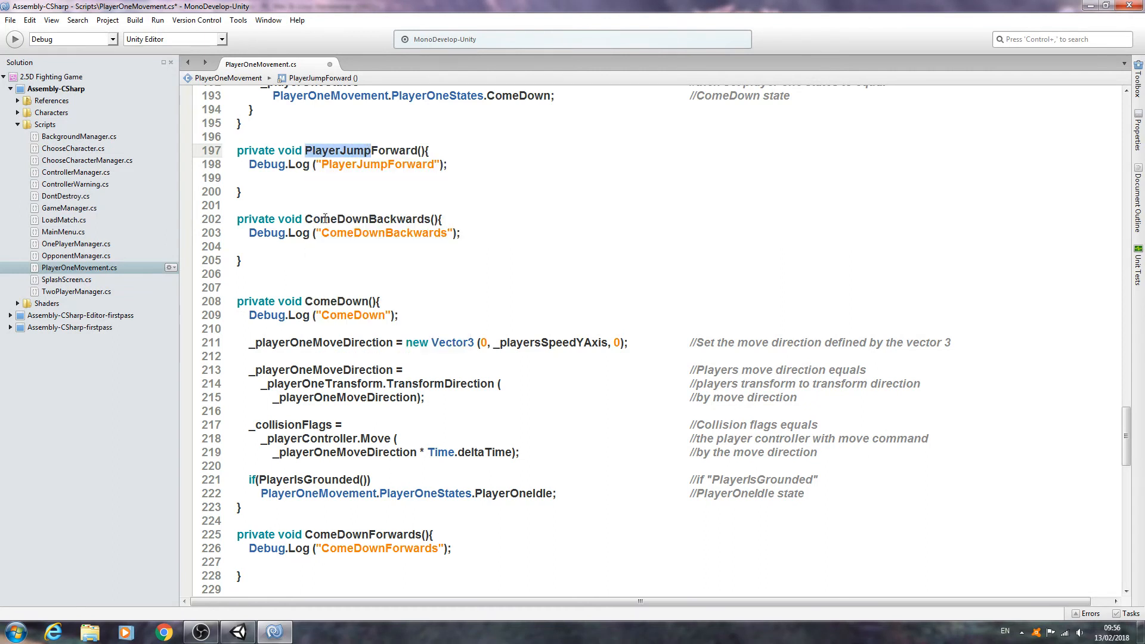
pyautogui.rightClick(332, 218)
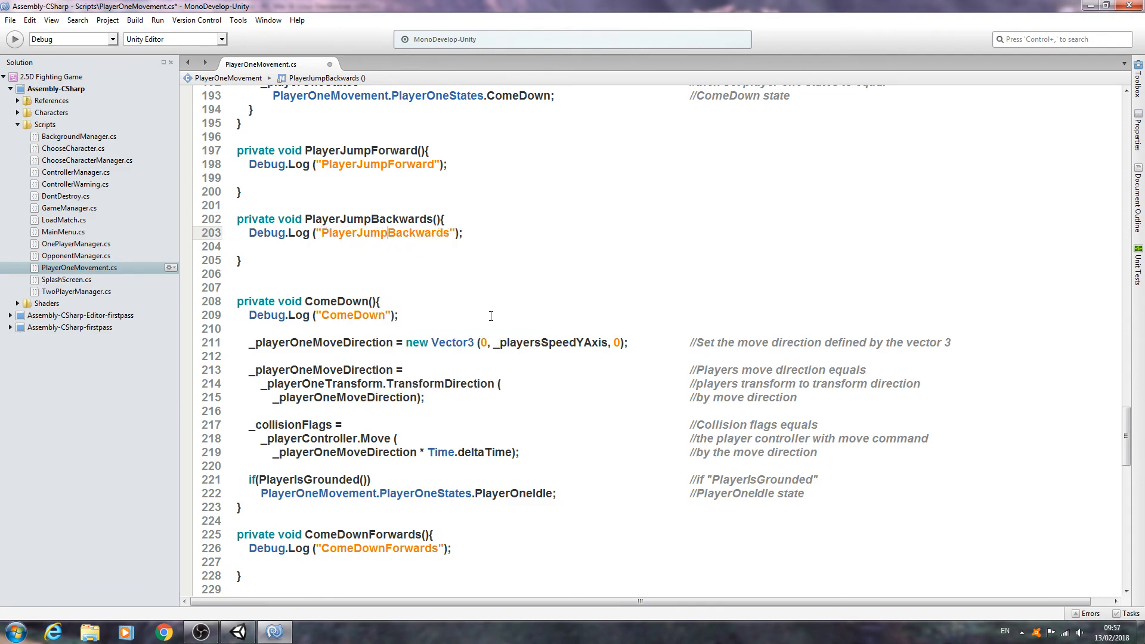
pyautogui.scroll(3)
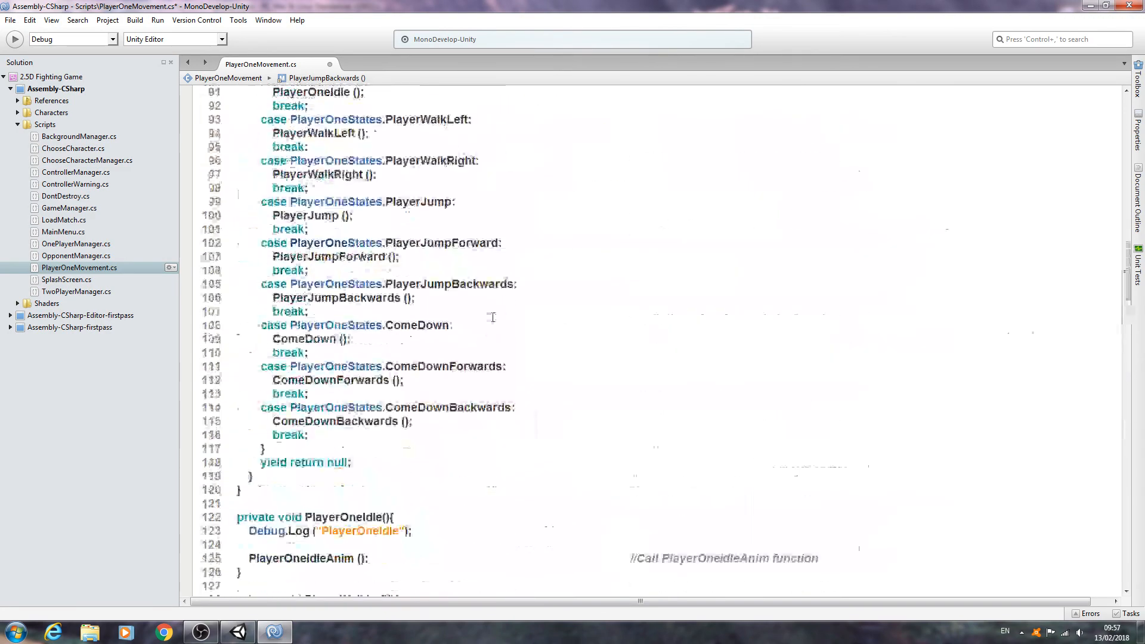
pyautogui.scroll(3)
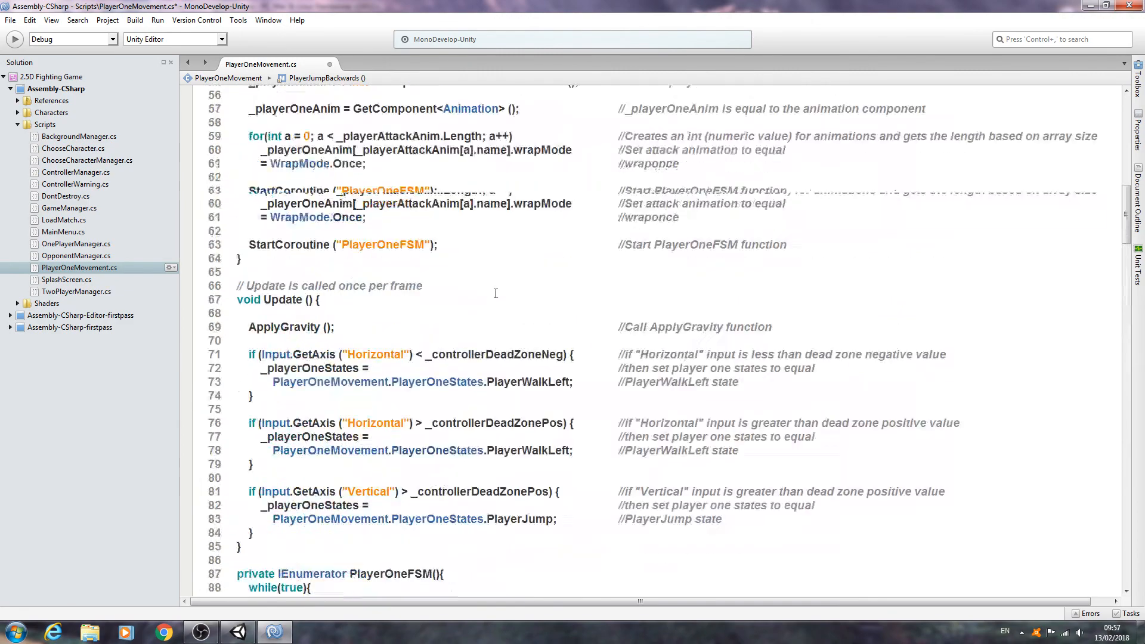
# - Save PlayerOneMovement.cs and review the PlayerOneStates enum back to the top of the file
pyautogui.click(11, 21)
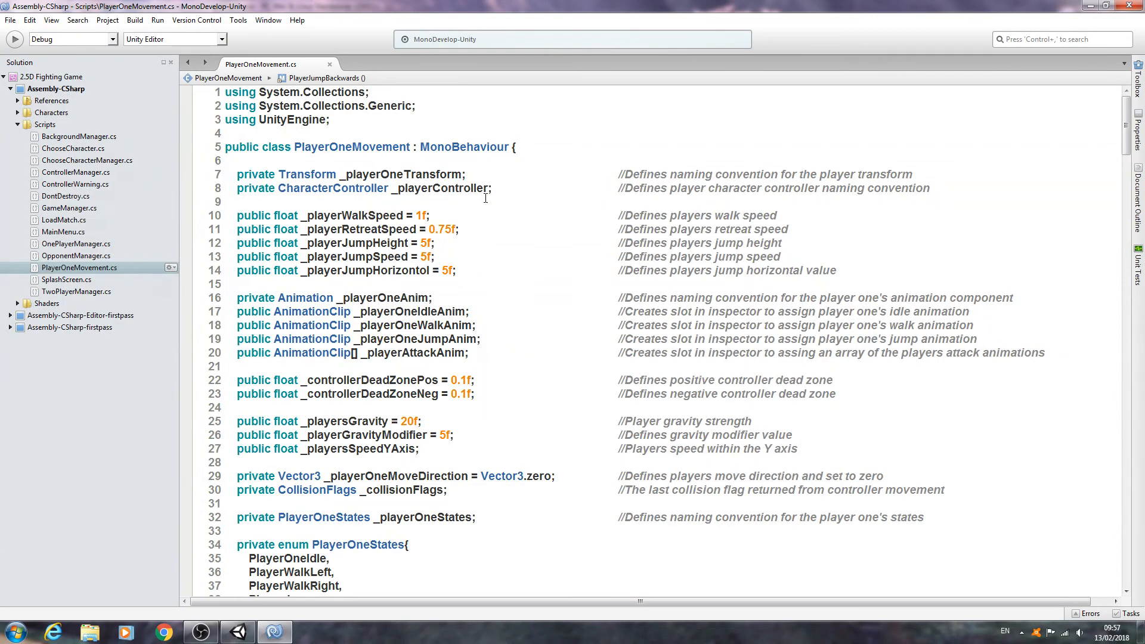
pyautogui.scroll(-3)
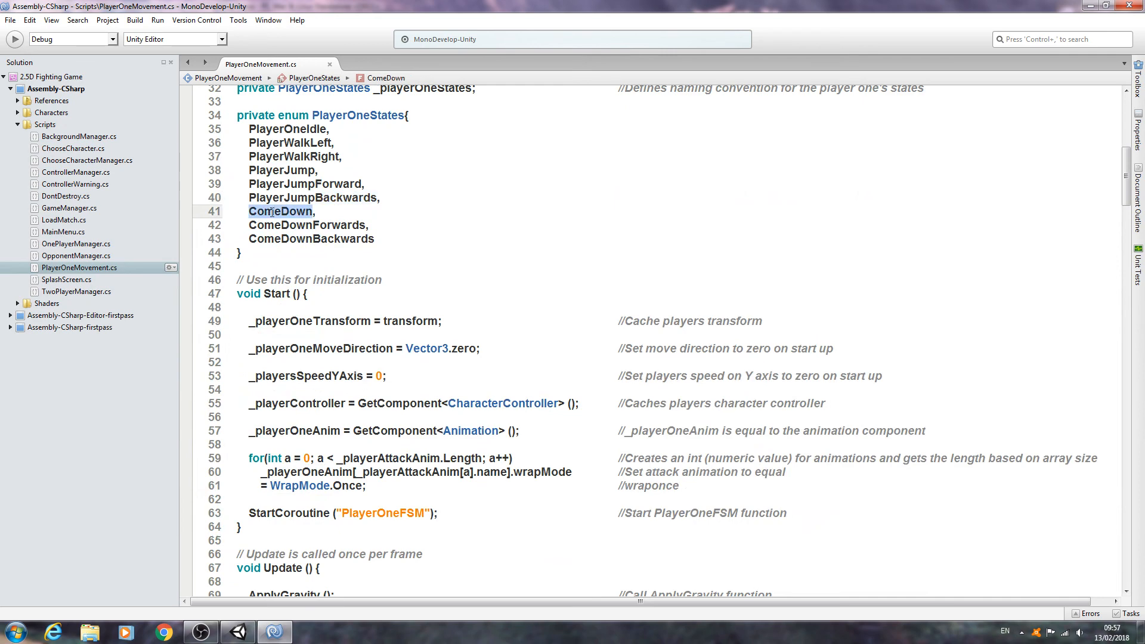
pyautogui.scroll(-3)
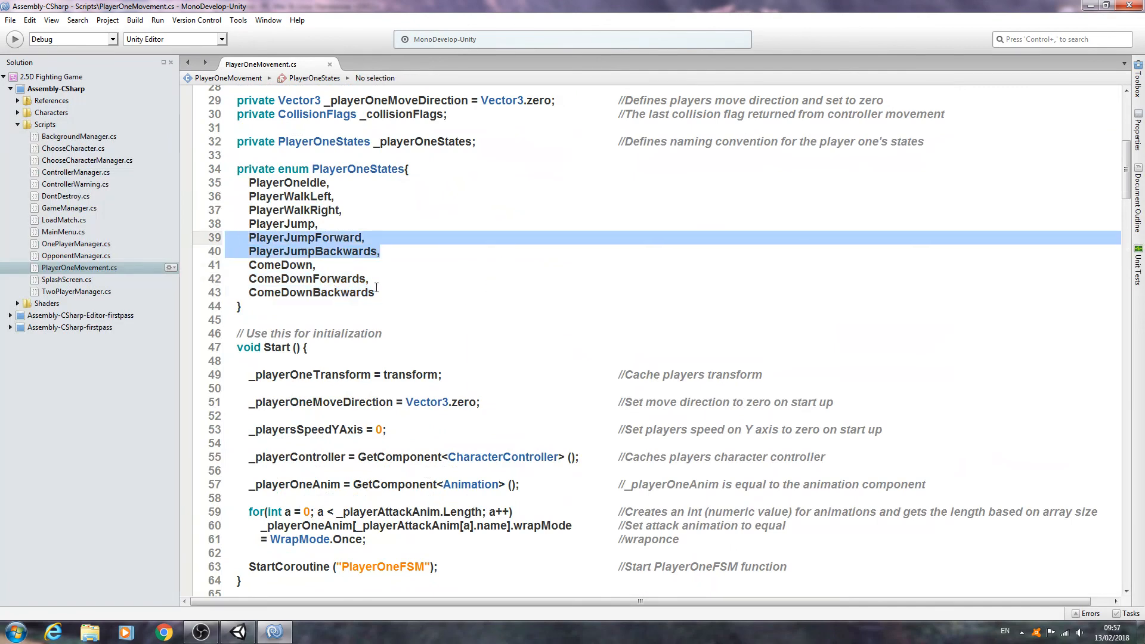
pyautogui.scroll(3)
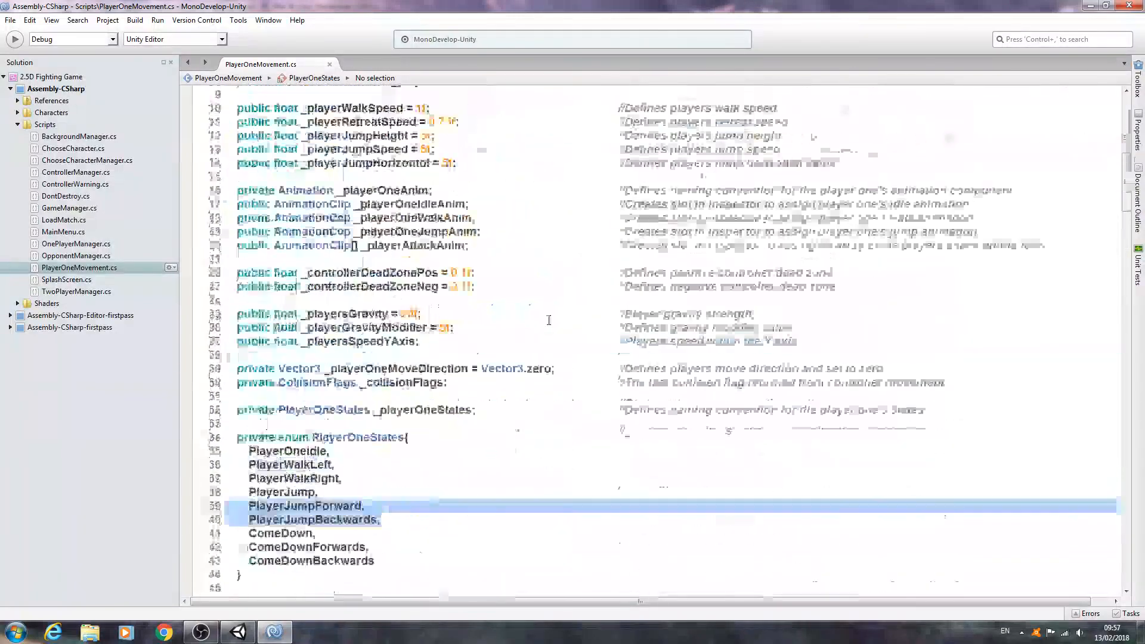
pyautogui.scroll(3)
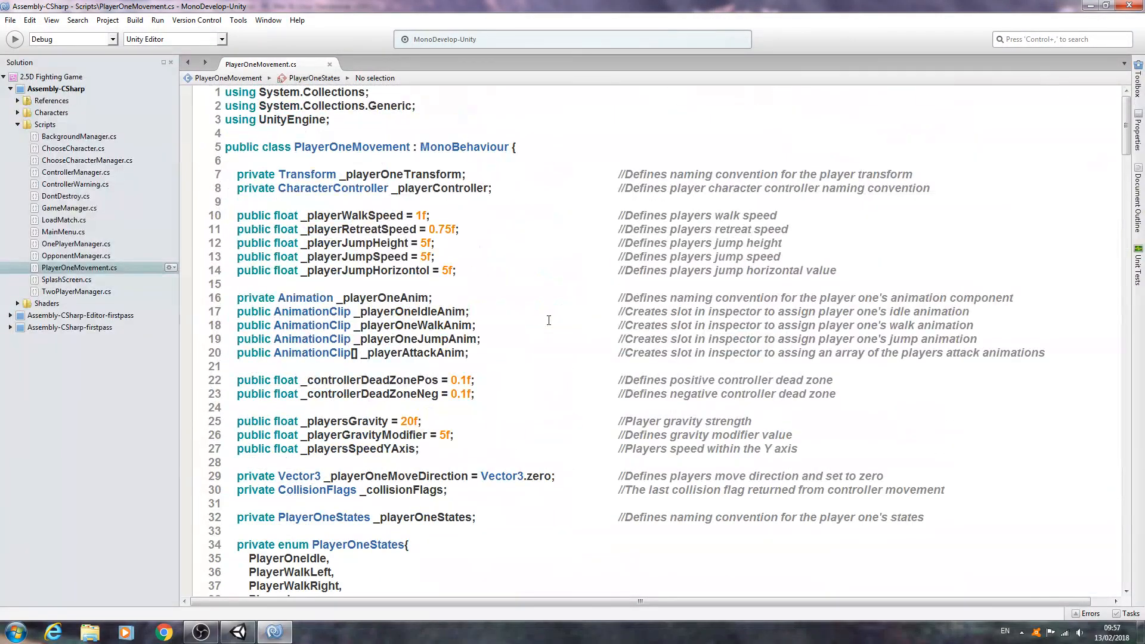